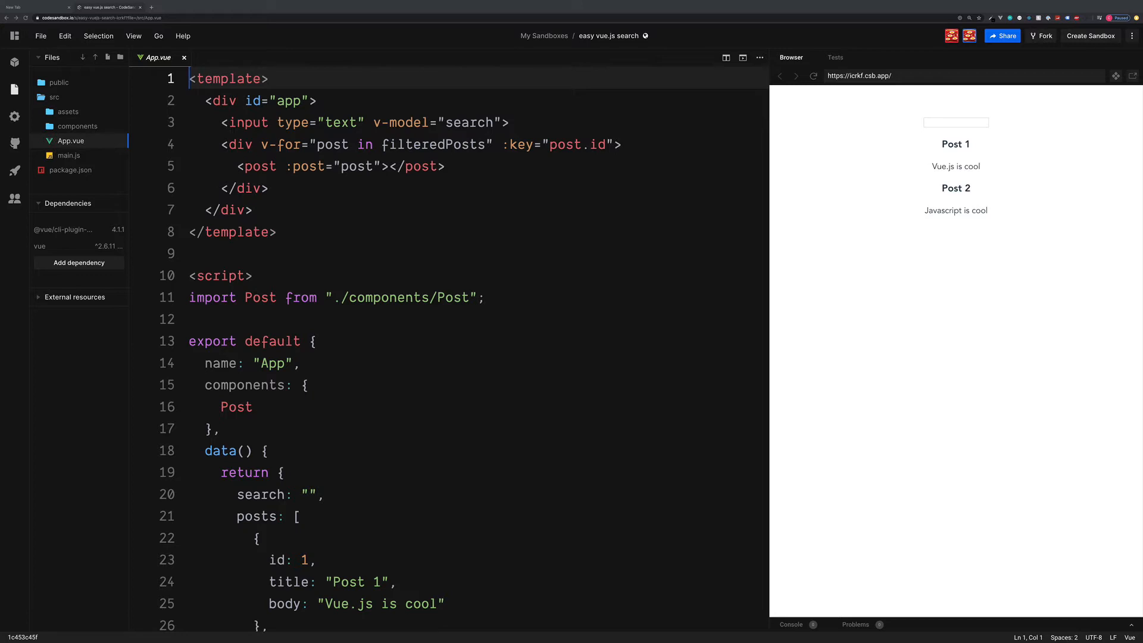
{"action": "mouse_move", "coordinate": [850, 304]}
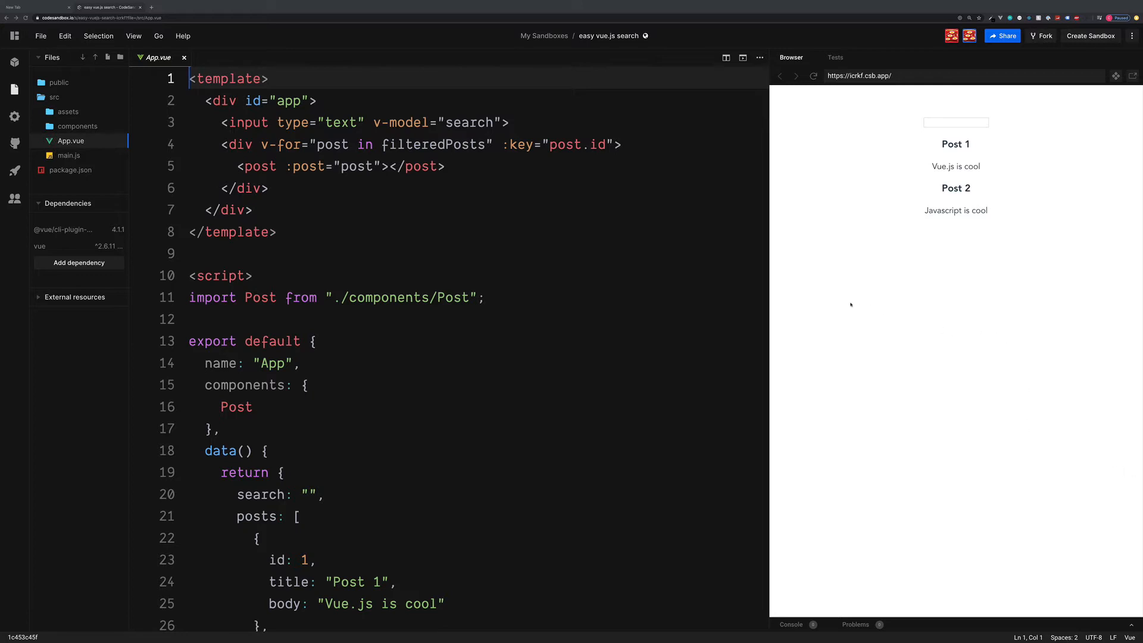
{"action": "mouse_move", "coordinate": [855, 295]}
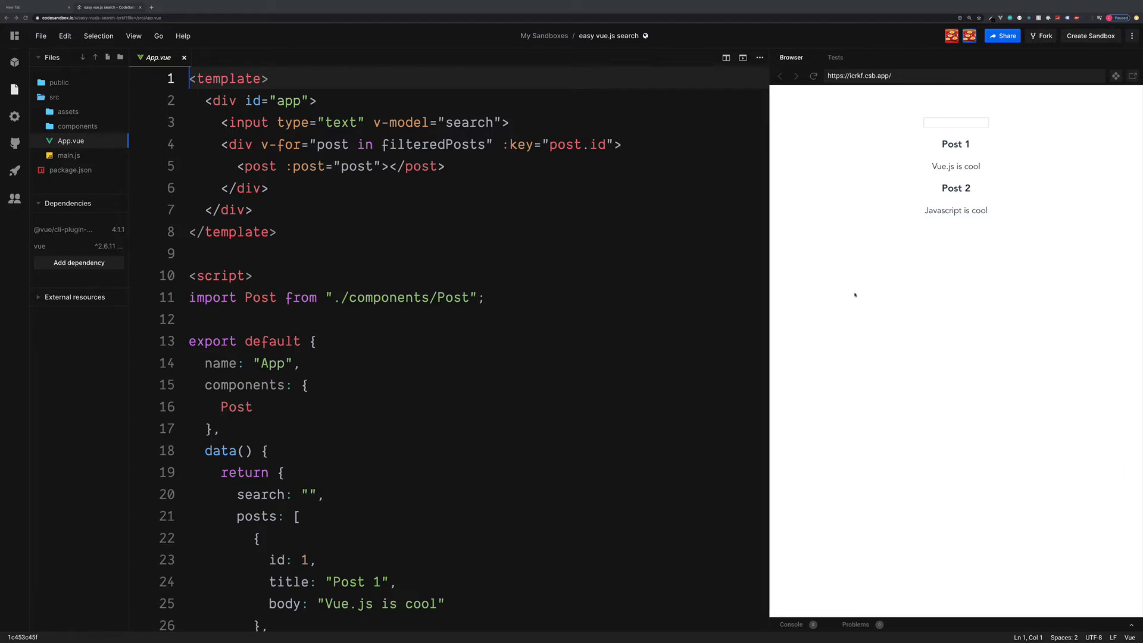
{"action": "mouse_move", "coordinate": [872, 238]}
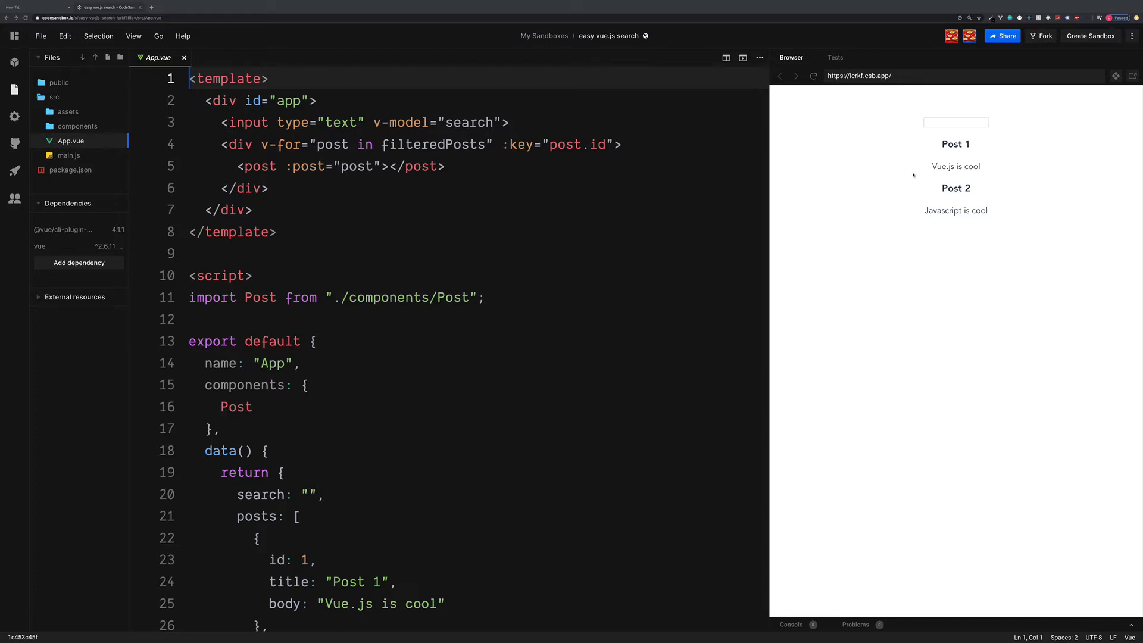
{"action": "mouse_move", "coordinate": [931, 209]}
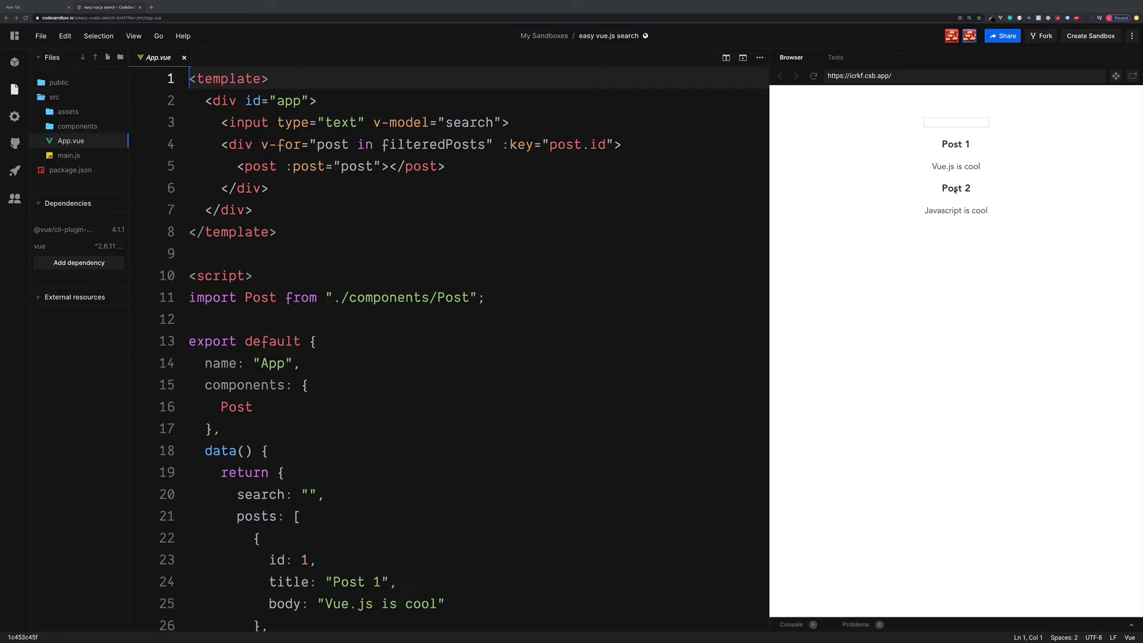
{"action": "mouse_move", "coordinate": [953, 138]}
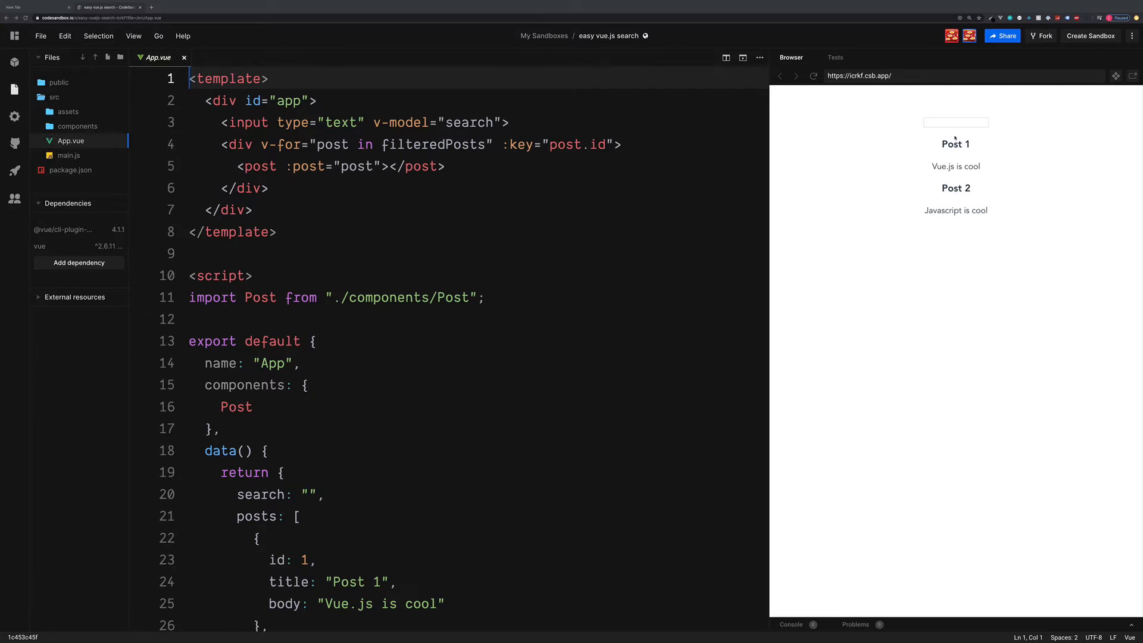
Step: Filter the preview's posts by typing 'vue' then 'java', leaving only Post 2 about Javascript
{"action": "left_click", "coordinate": [956, 121]}
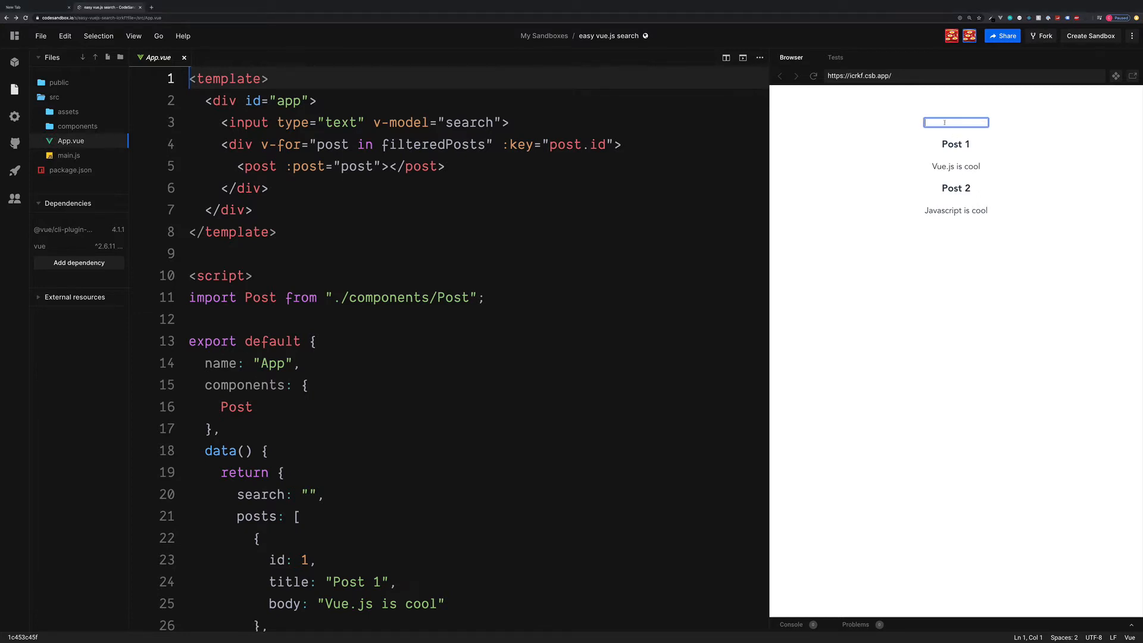
{"action": "type", "text": "vue"}
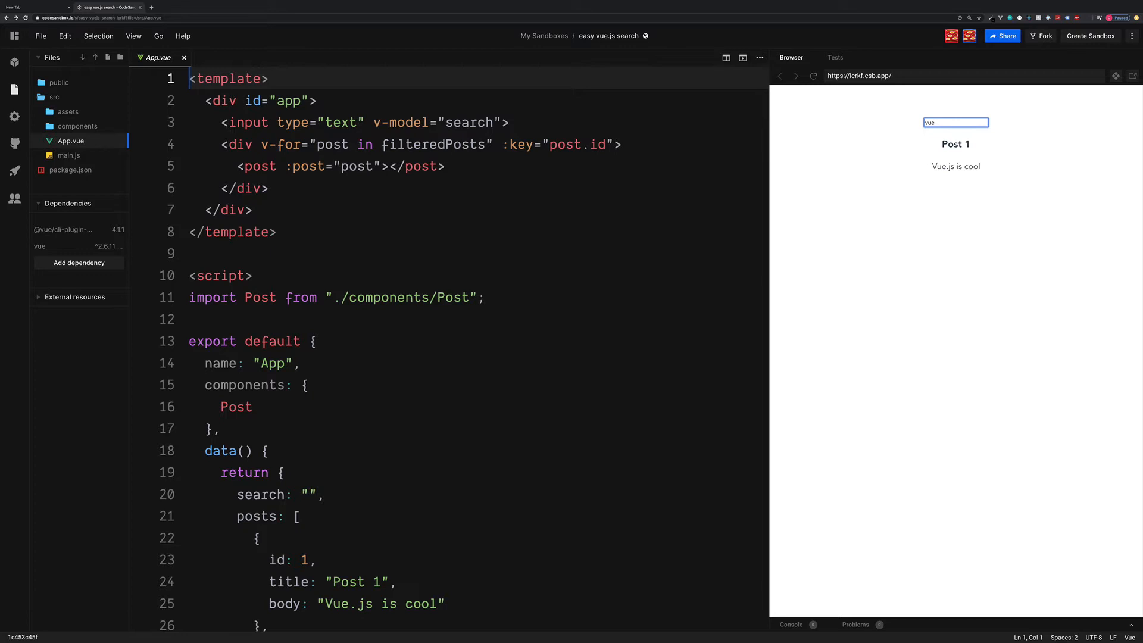
{"action": "type", "text": "javi"}
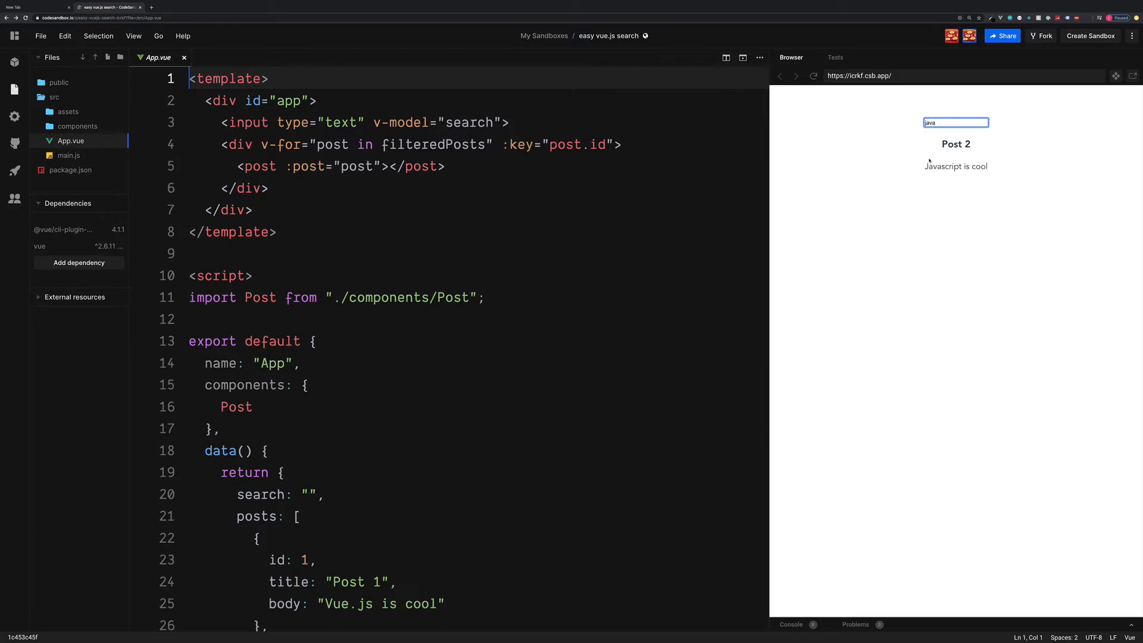
{"action": "double_click", "coordinate": [955, 166]}
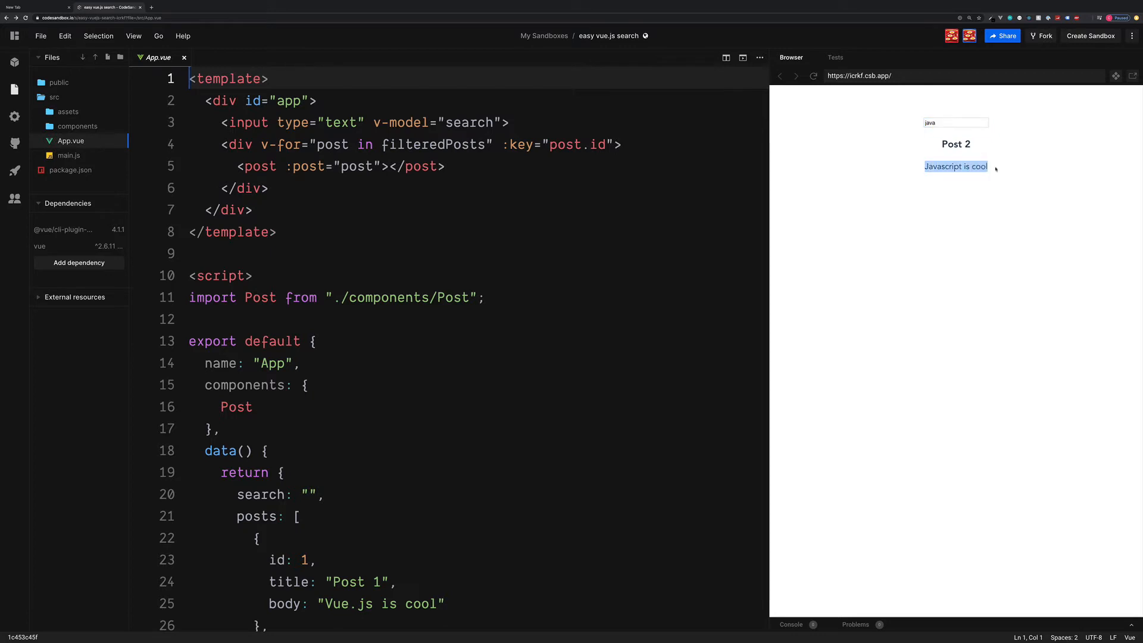
{"action": "left_click", "coordinate": [955, 123]}
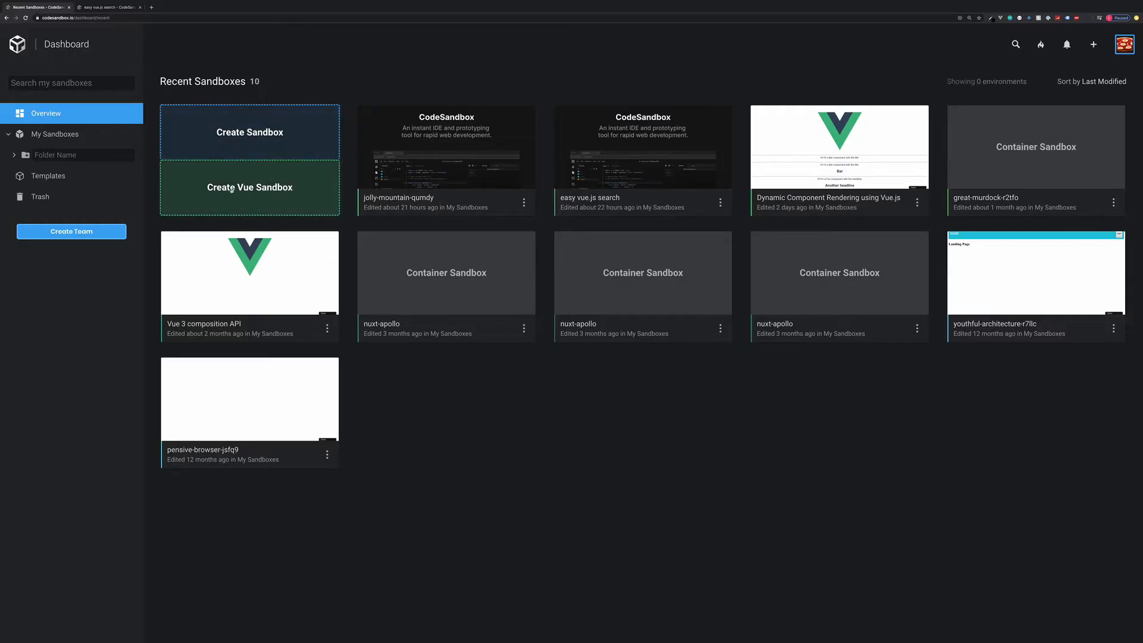
Step: Create a new Vue sandbox and delete components/HelloWorld.vue, auto-forking the sandbox
{"action": "left_click", "coordinate": [249, 187]}
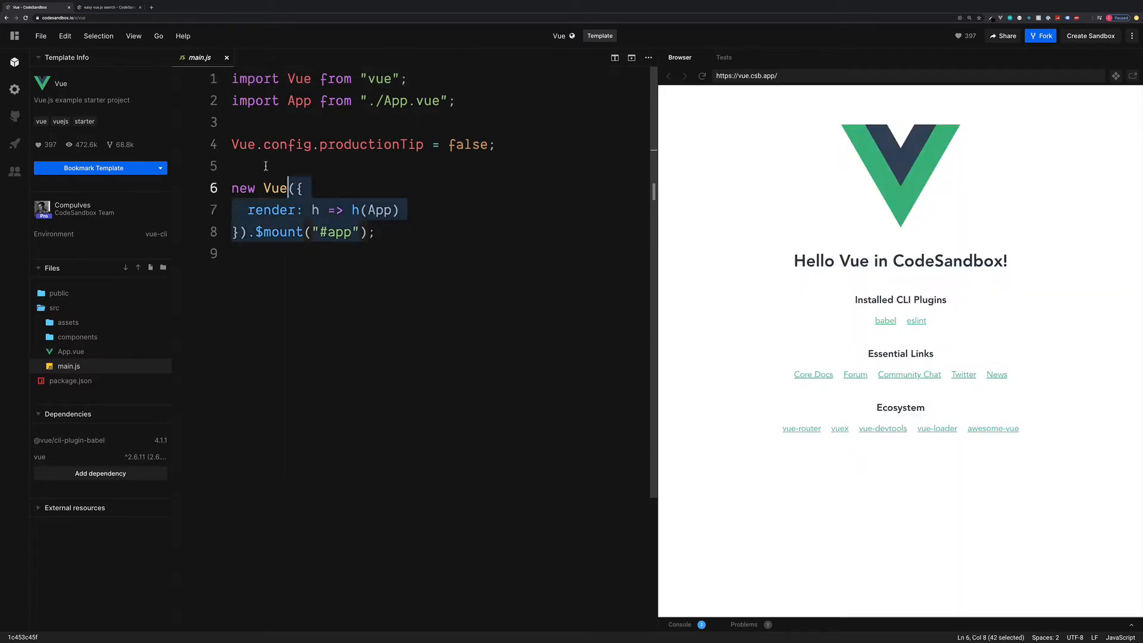
{"action": "key", "text": "ctrl+a"}
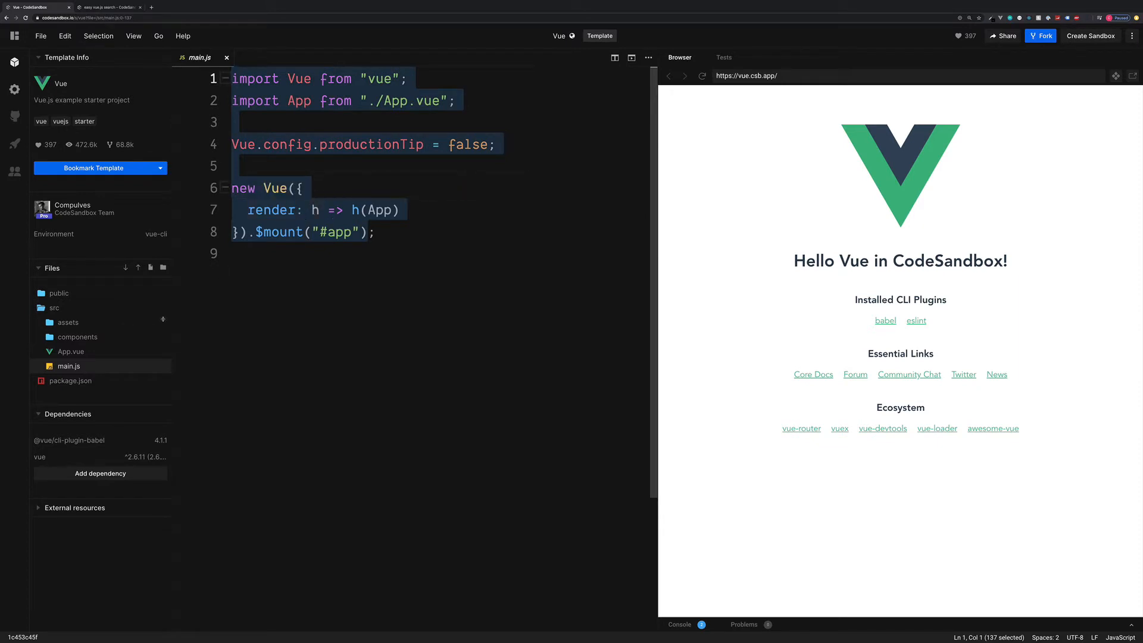
{"action": "left_click", "coordinate": [76, 336]}
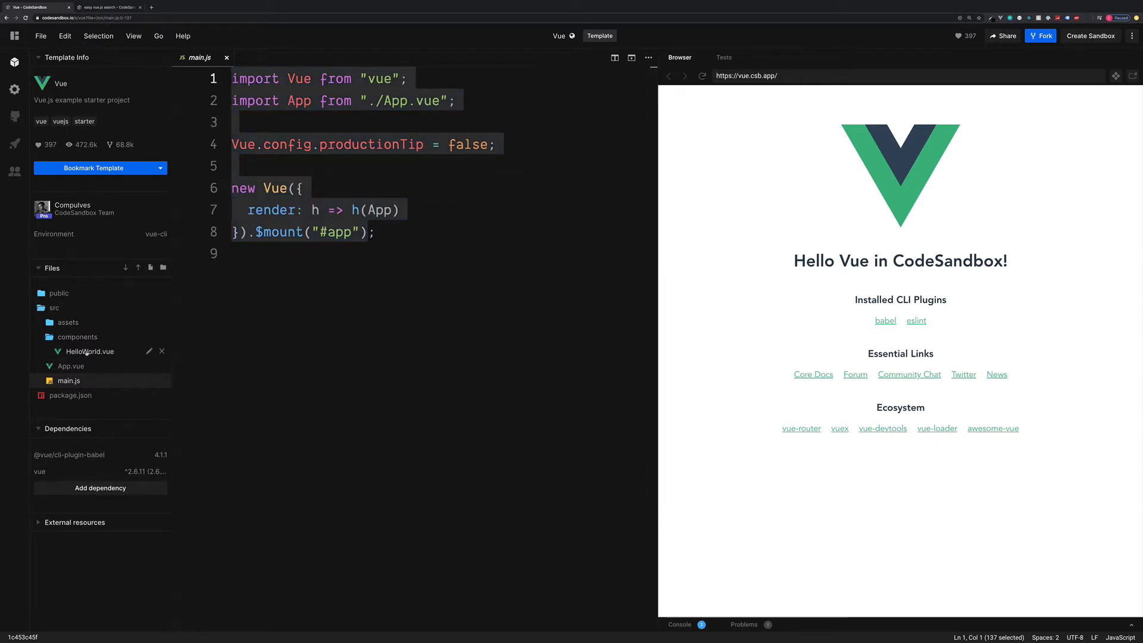
{"action": "left_click", "coordinate": [91, 351]}
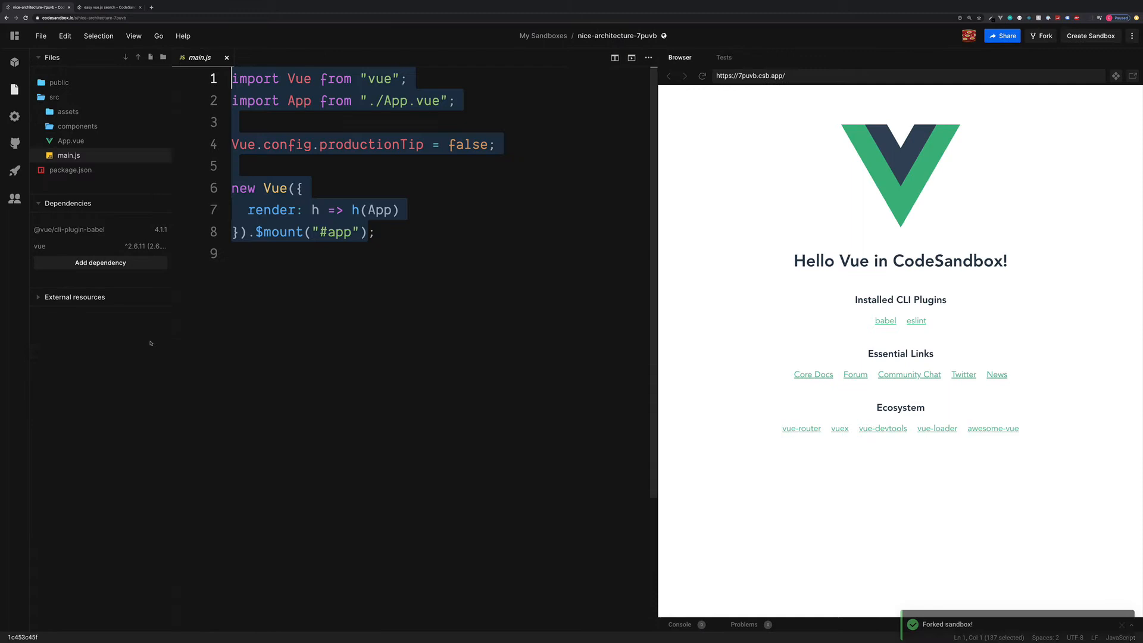
Step: Strip App.vue of the HelloWorld import, its tag and the logo image, leaving an empty app div
{"action": "left_click", "coordinate": [70, 140]}
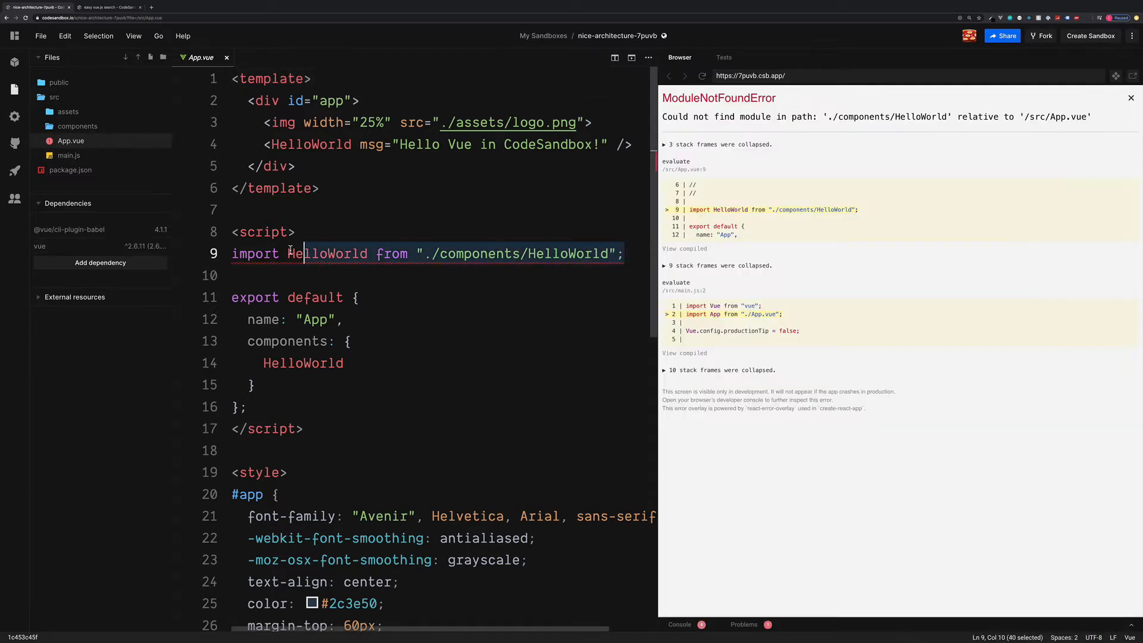
{"action": "key", "text": "Delete"}
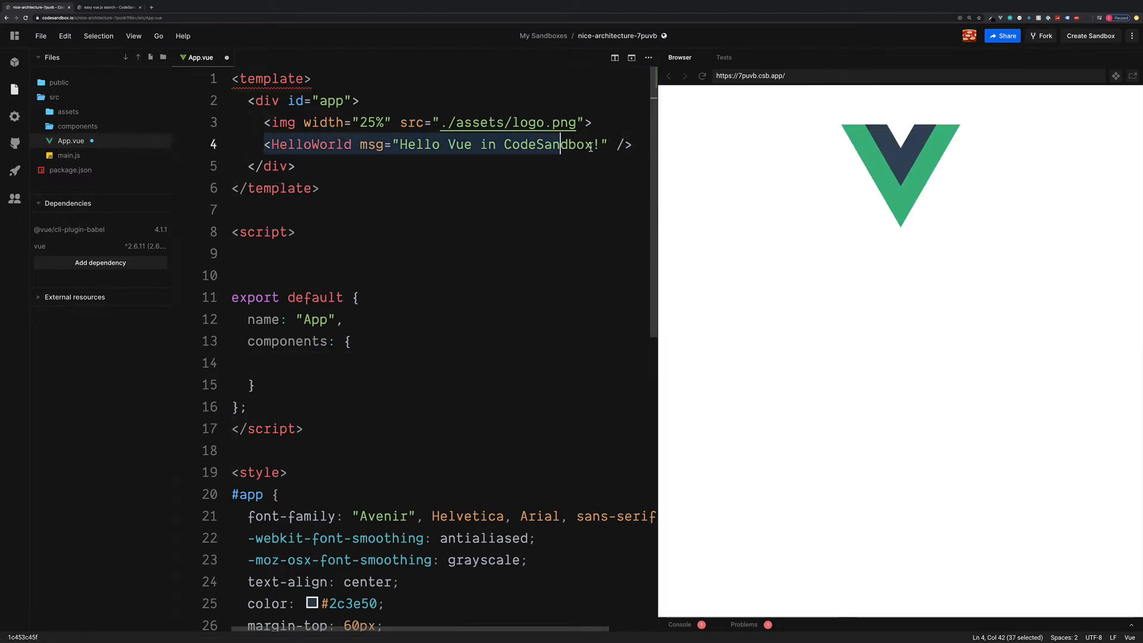
{"action": "key", "text": "Delete"}
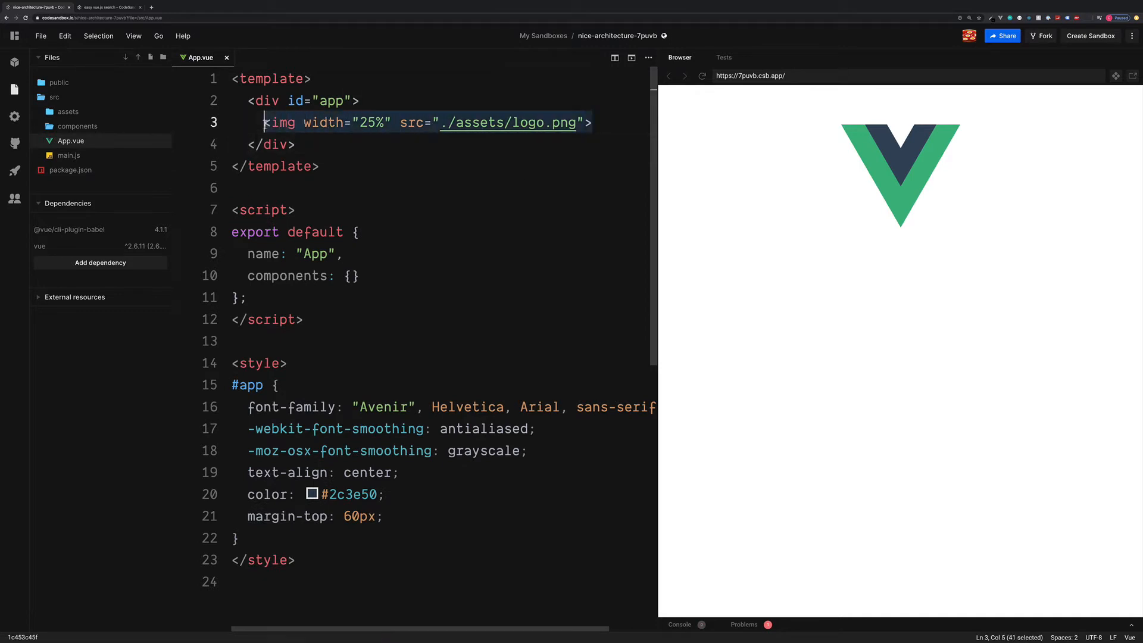
{"action": "key", "text": "Delete"}
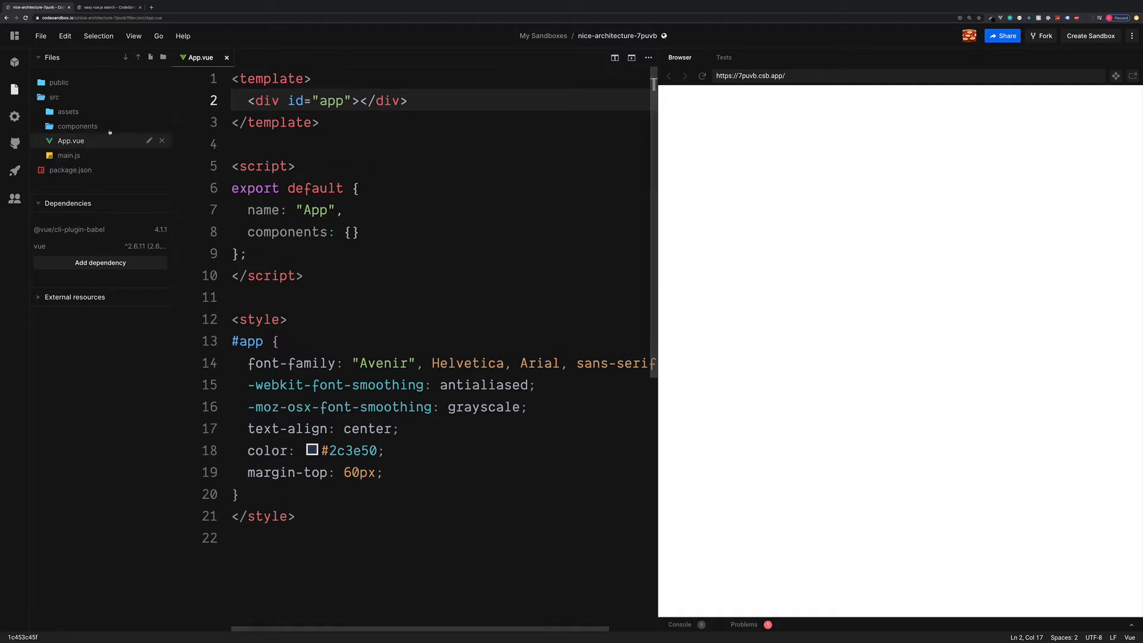
{"action": "mouse_move", "coordinate": [77, 125]}
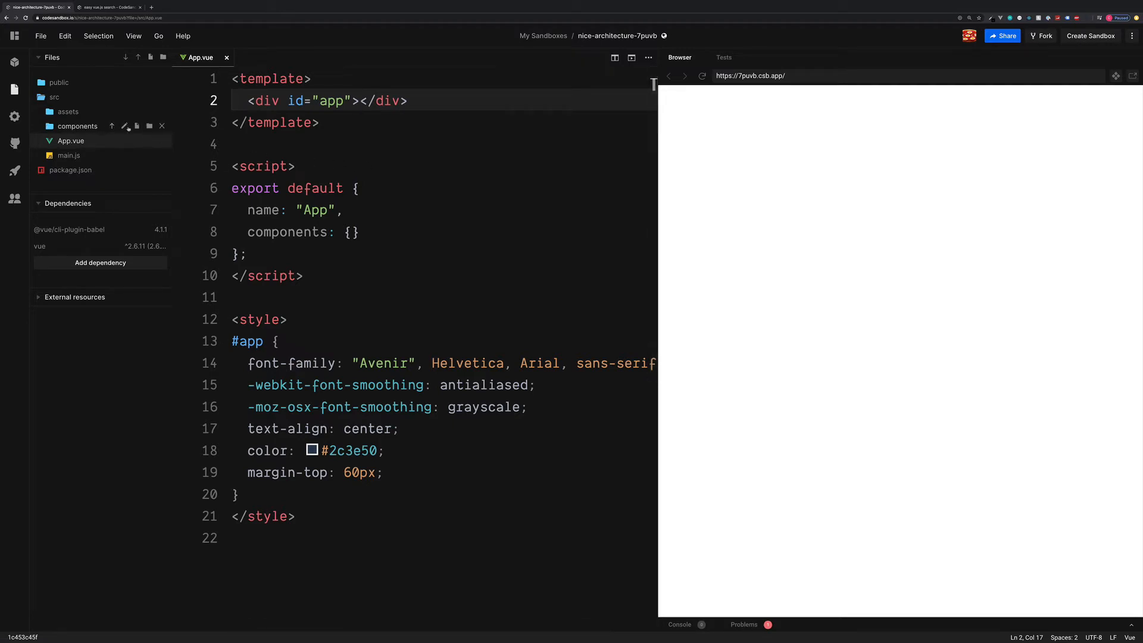
Step: Create components/Post.vue with a template <article>hi</article> and an empty export default script
{"action": "left_click", "coordinate": [137, 126]}
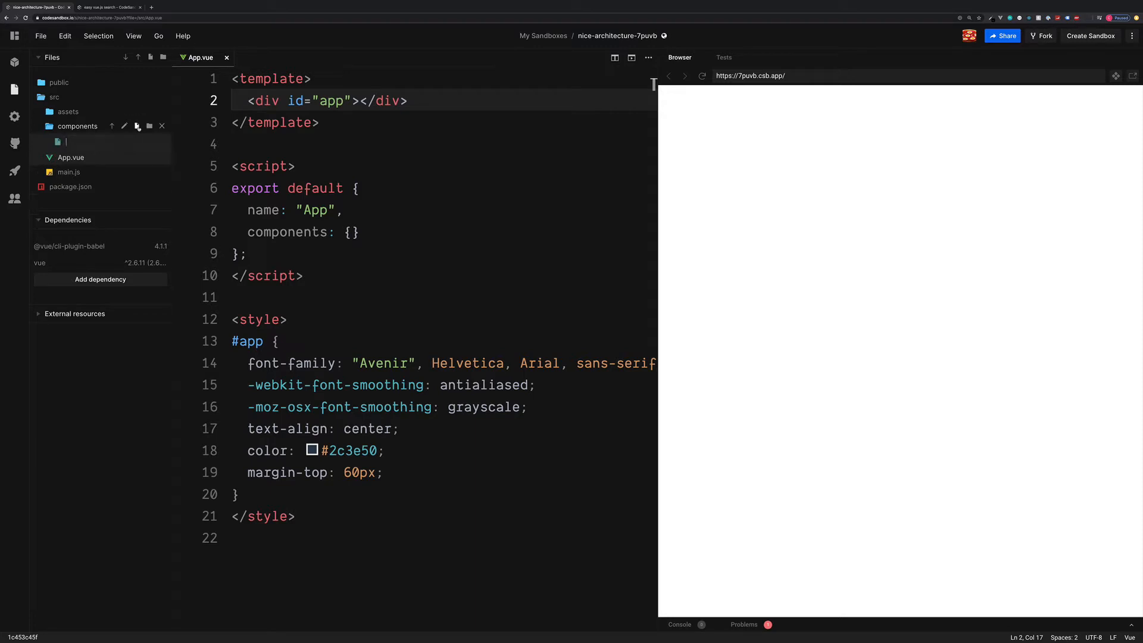
{"action": "type", "text": "Post.vue"}
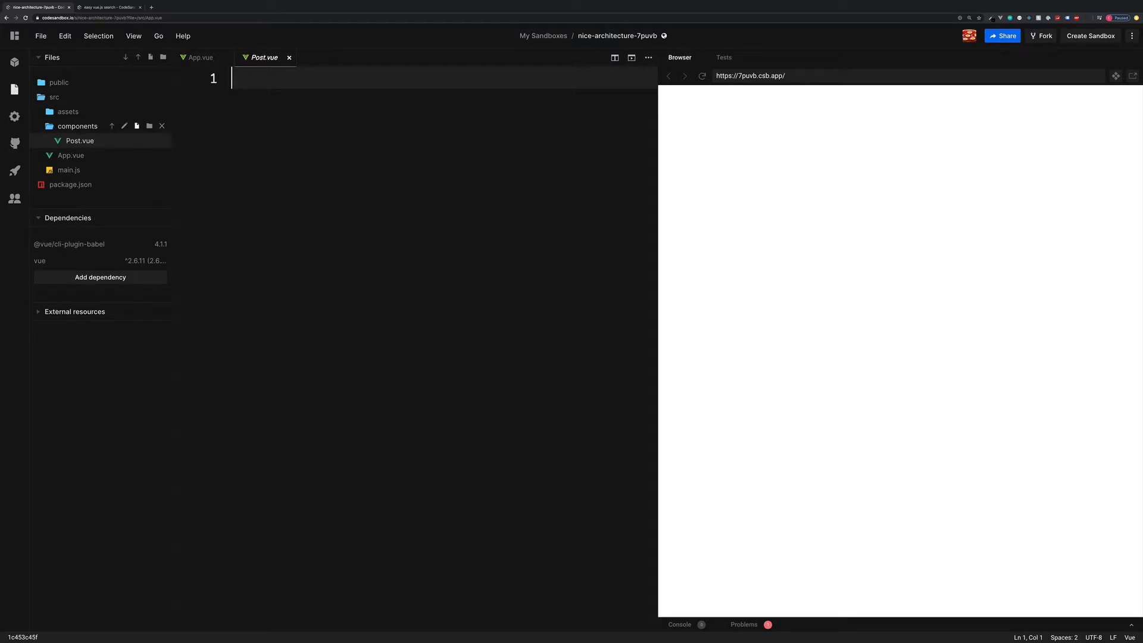
{"action": "type", "text": "<template>"}
{"action": "type", "text": "<article>"}
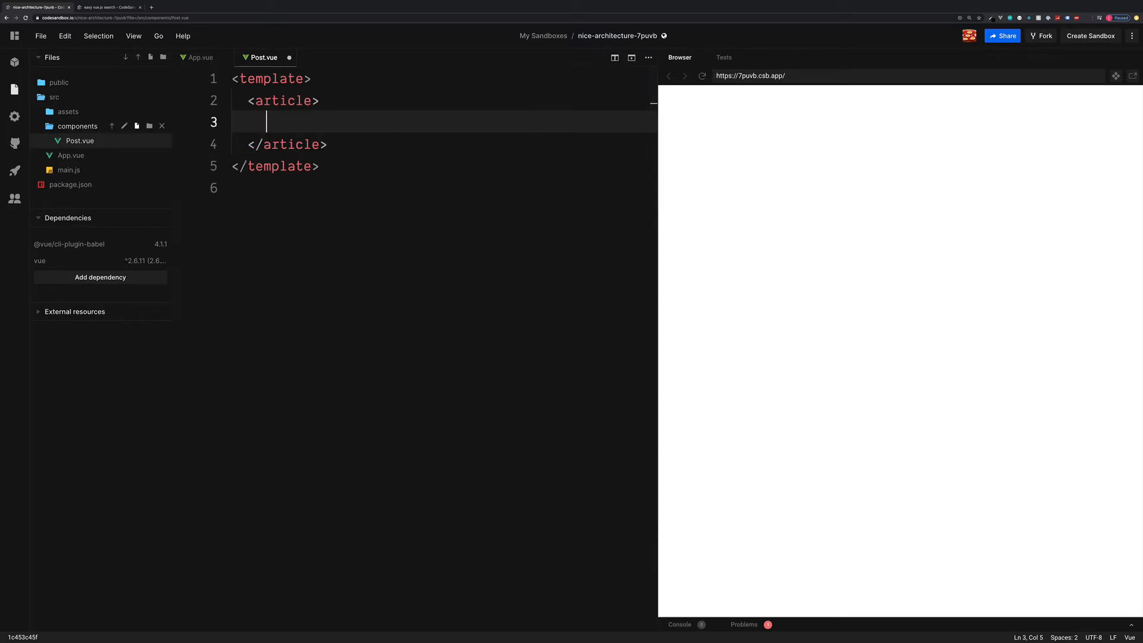
{"action": "type", "text": "hi"}
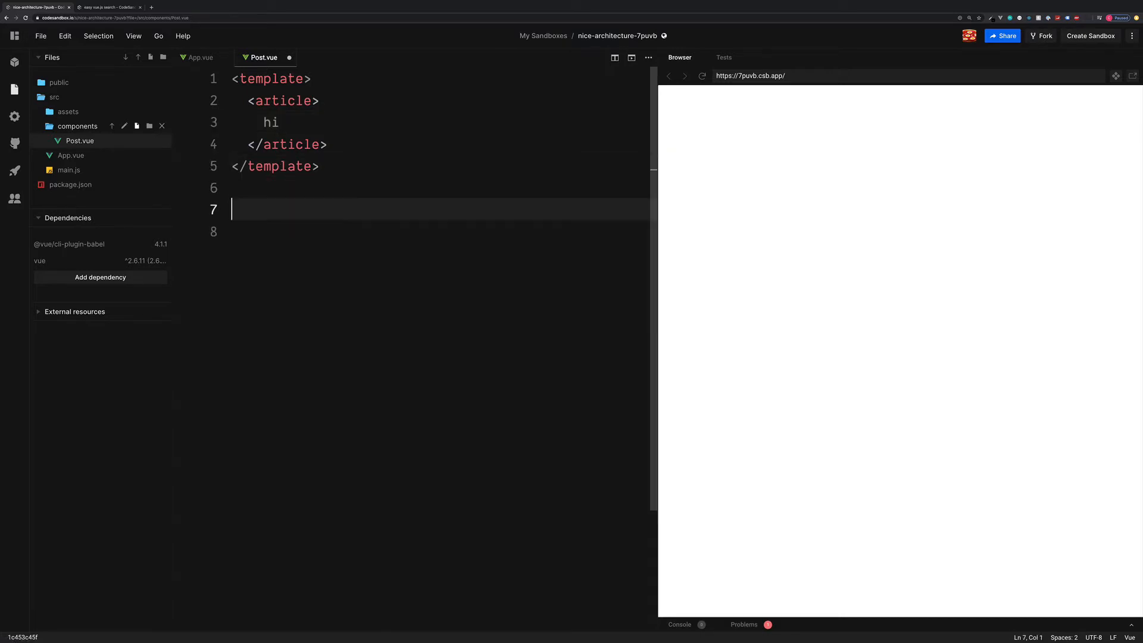
{"action": "type", "text": "<script>"}
{"action": "type", "text": "export default {};"}
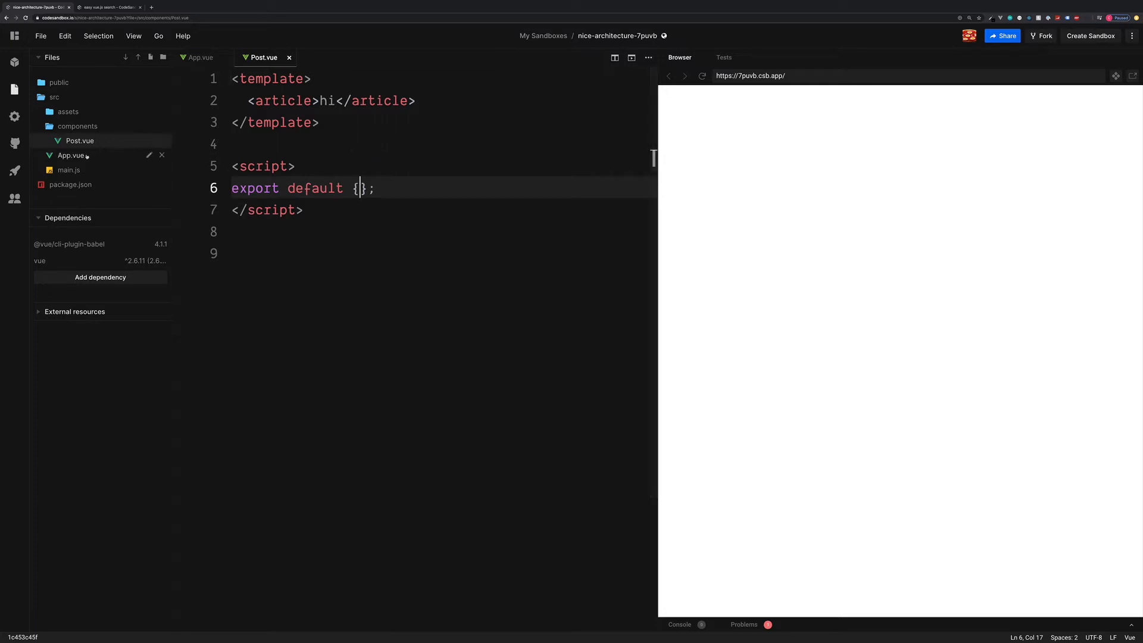
Step: Import Post from './components/Post' at the top of App.vue's script
{"action": "left_click", "coordinate": [199, 57]}
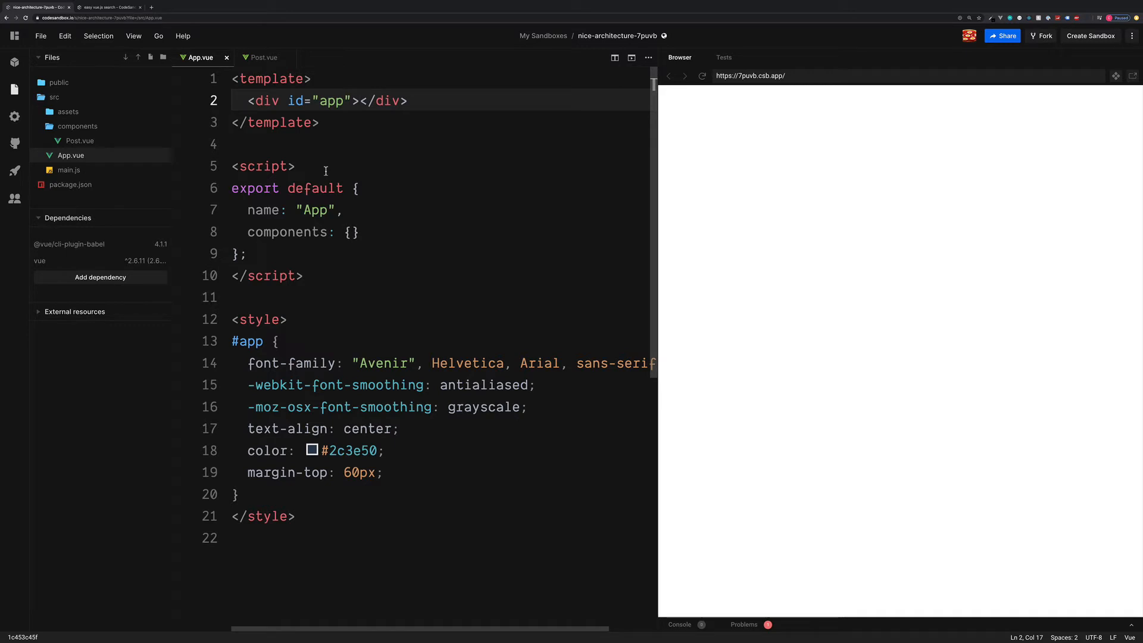
{"action": "key", "text": "Enter"}
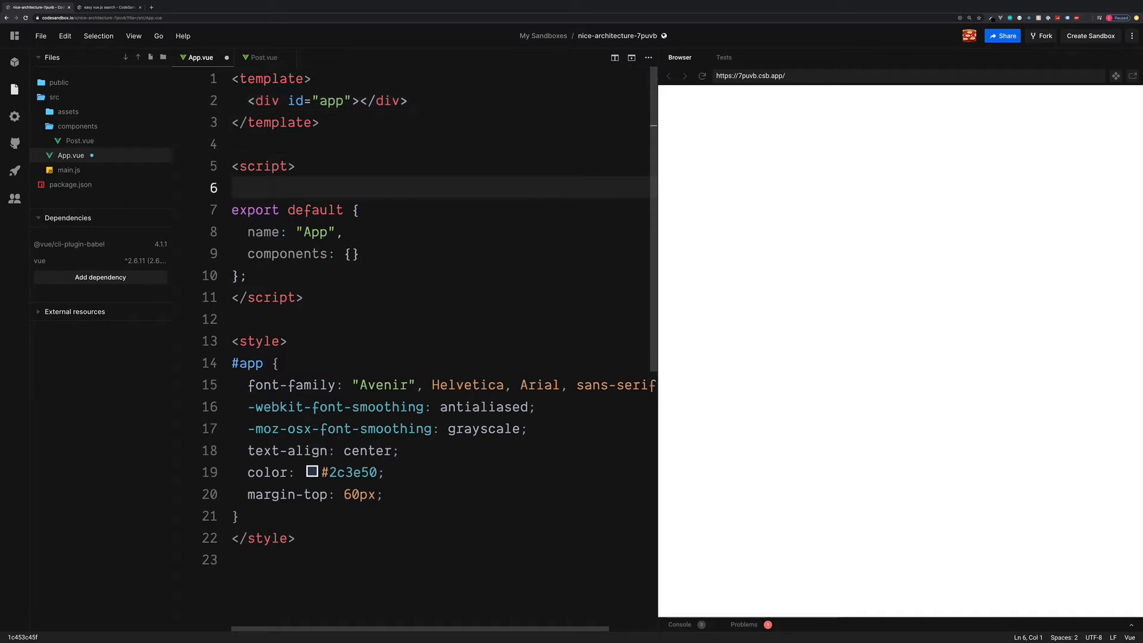
{"action": "type", "text": "import"}
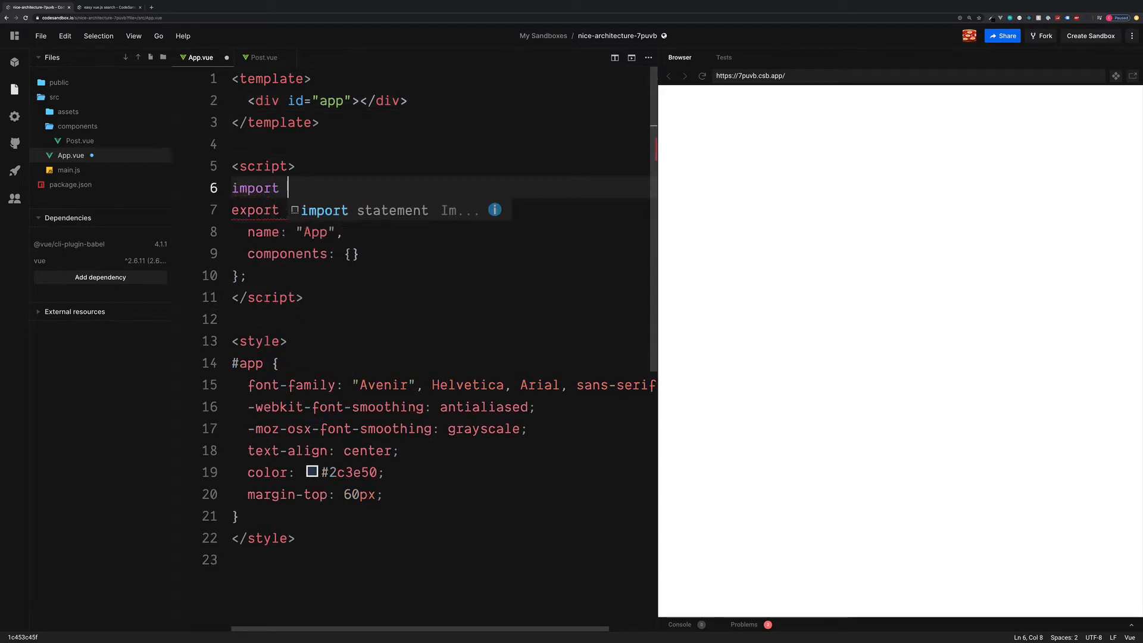
{"action": "type", "text": "Post"}
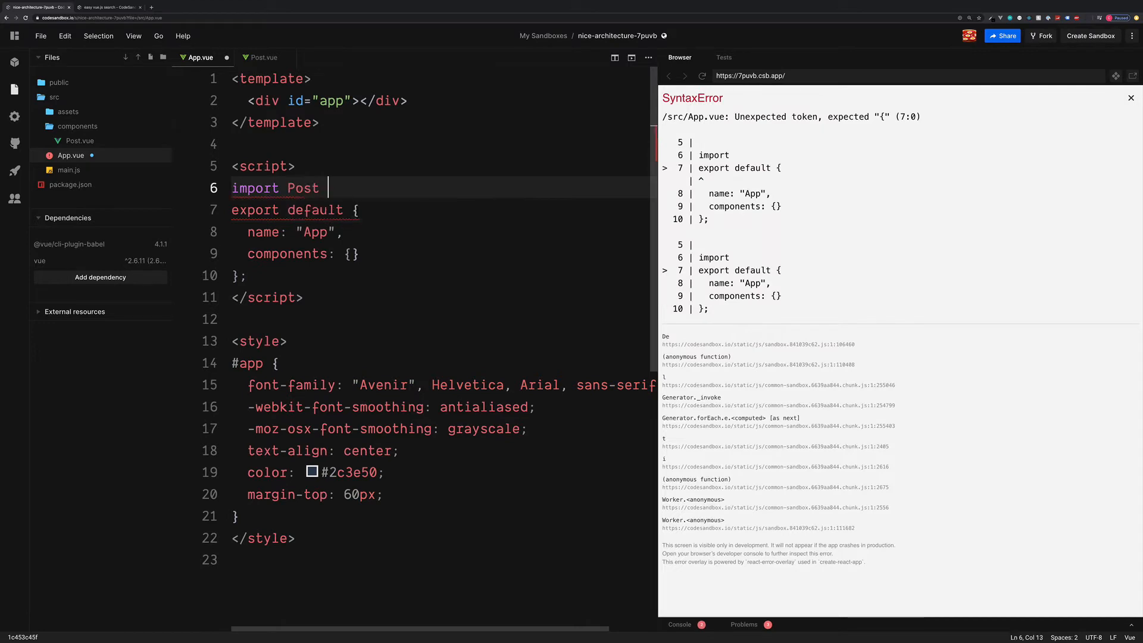
{"action": "type", "text": "from './'"}
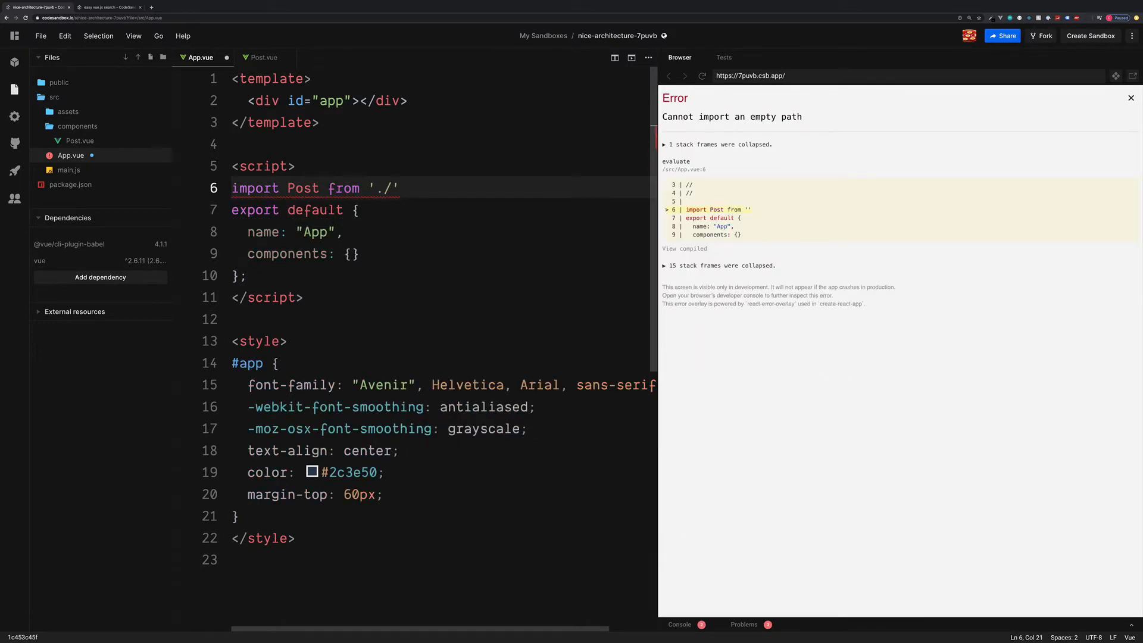
{"action": "type", "text": "components/"}
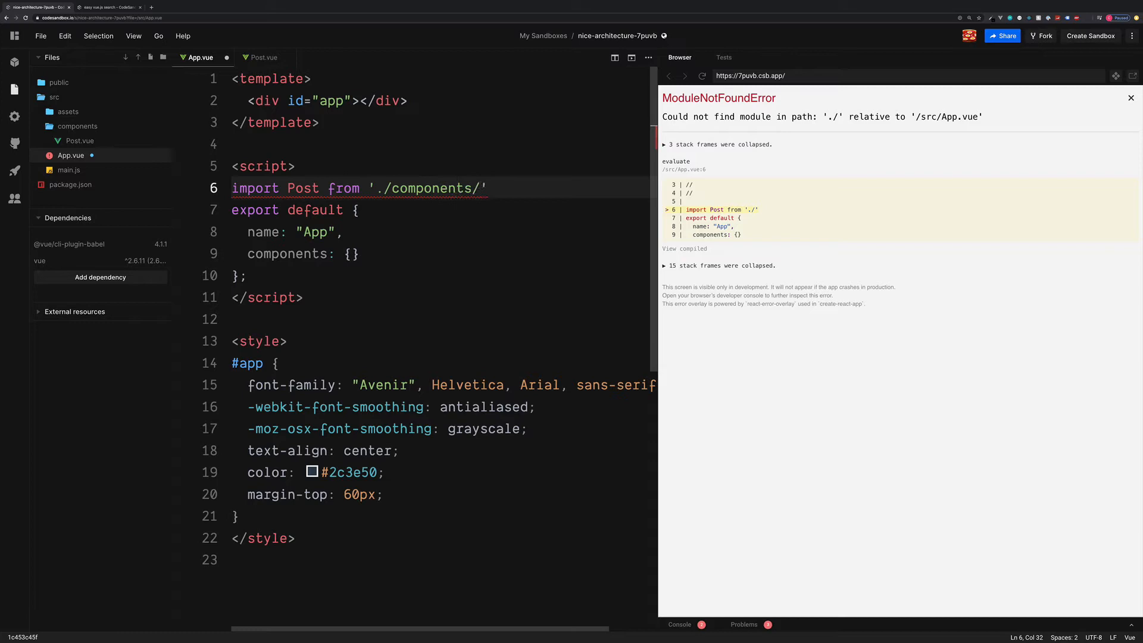
{"action": "type", "text": "Post"}
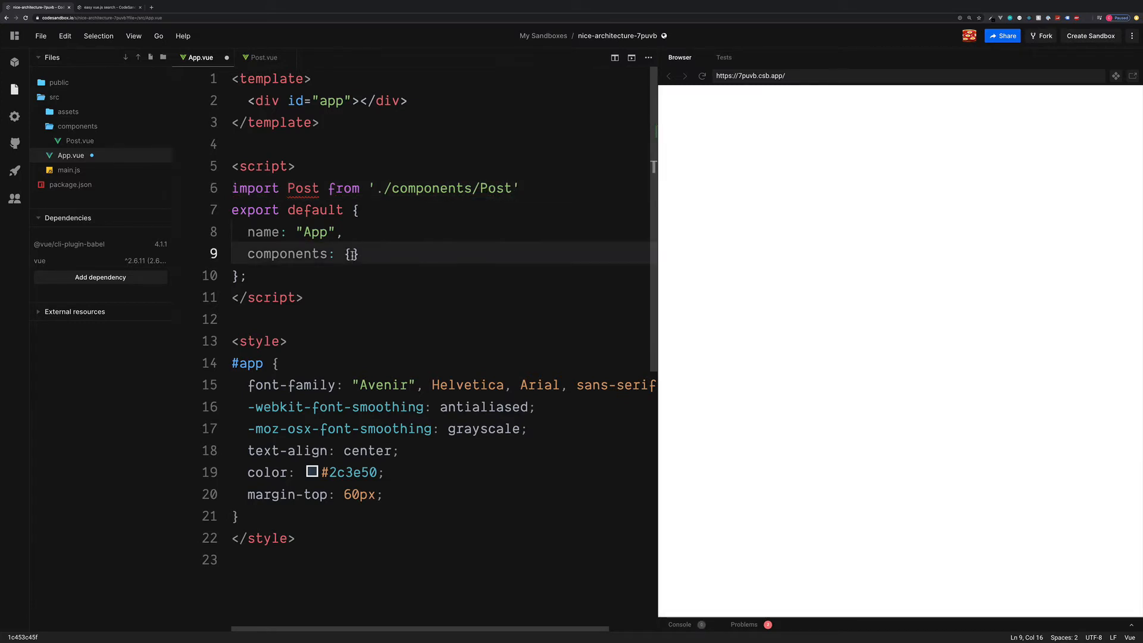
Step: Register Post in components and render <post></post> in the app div so the preview shows hi
{"action": "type", "text": "Post"}
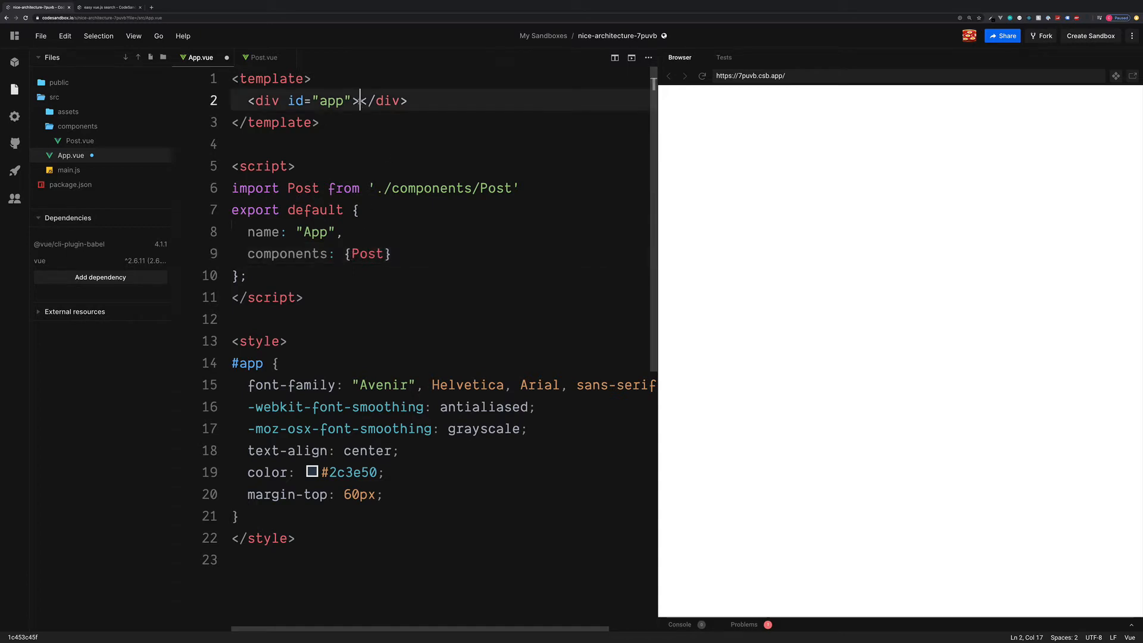
{"action": "type", "text": "<post></post>"}
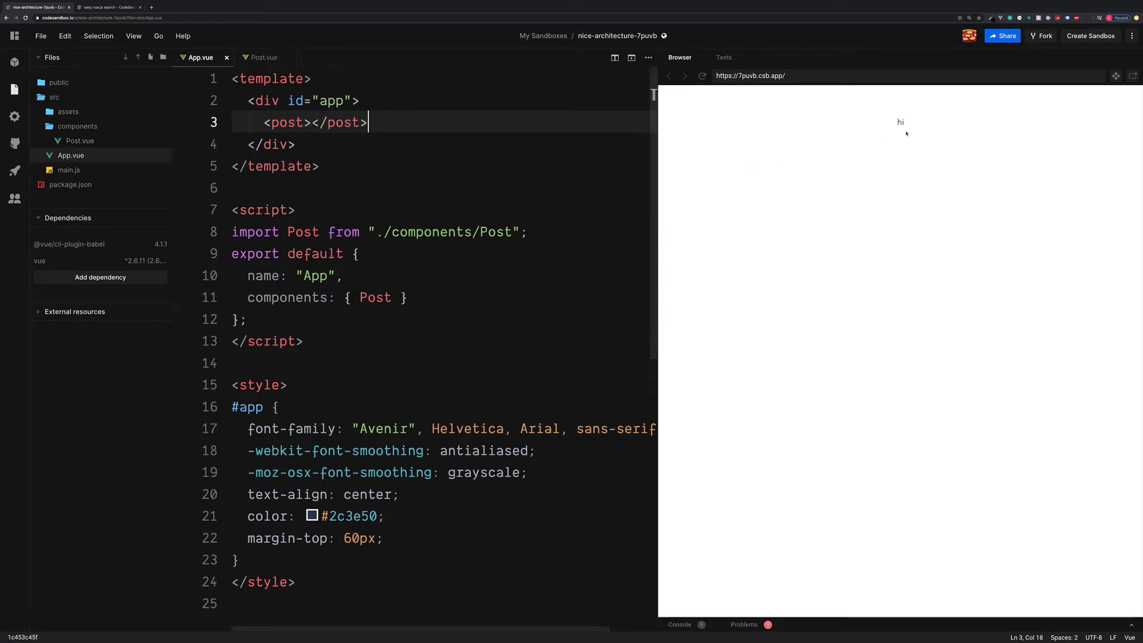
{"action": "double_click", "coordinate": [900, 121]}
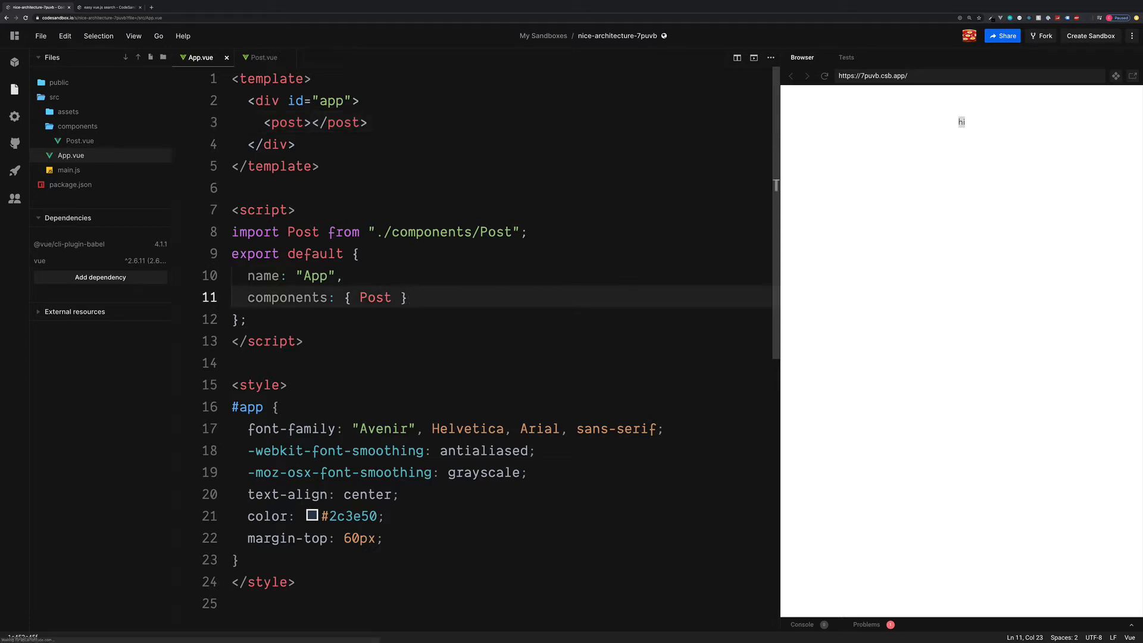
Step: Add a posts data array to App.vue starting with an entry of id 1 and title 'Post 1'
{"action": "type", "text": ","}
{"action": "key", "text": "Enter"}
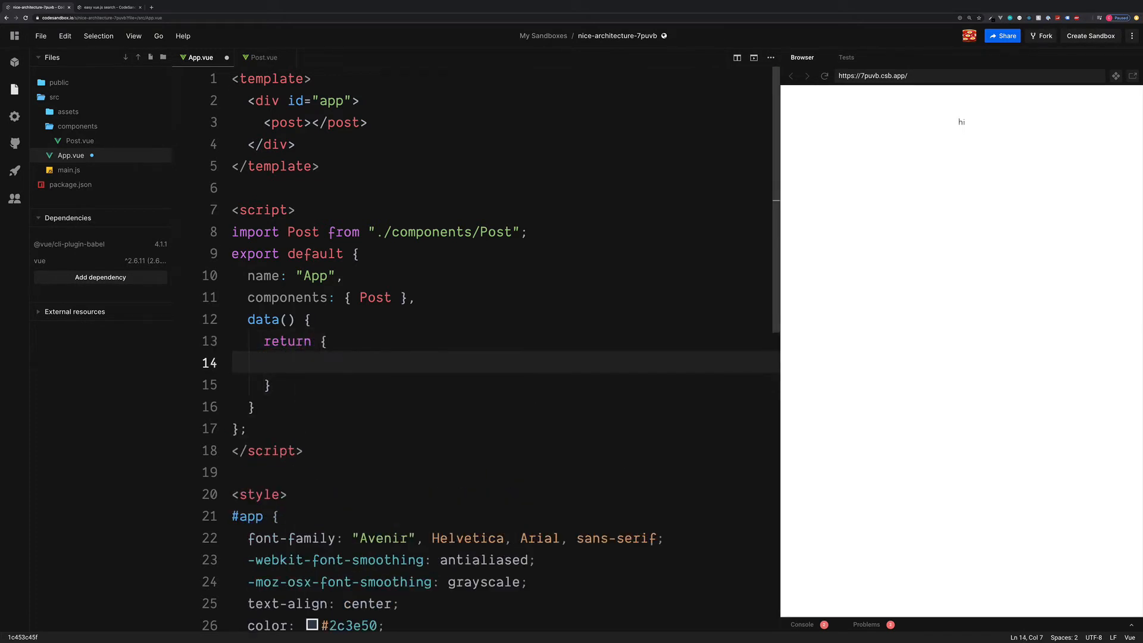
{"action": "type", "text": "posts: ["}
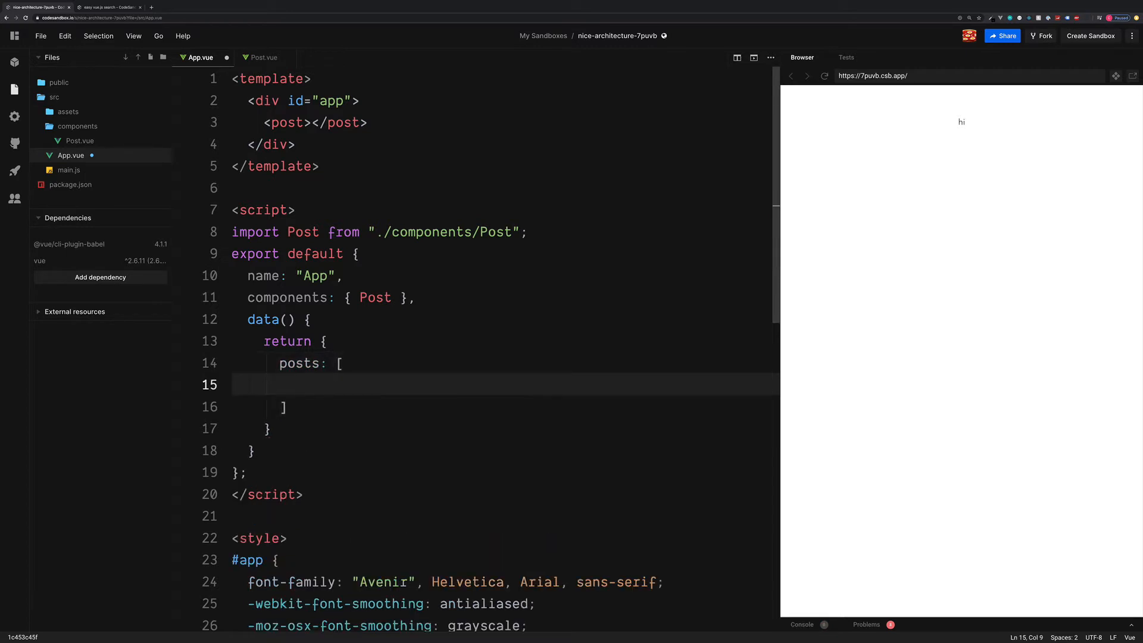
{"action": "type", "text": "{"}
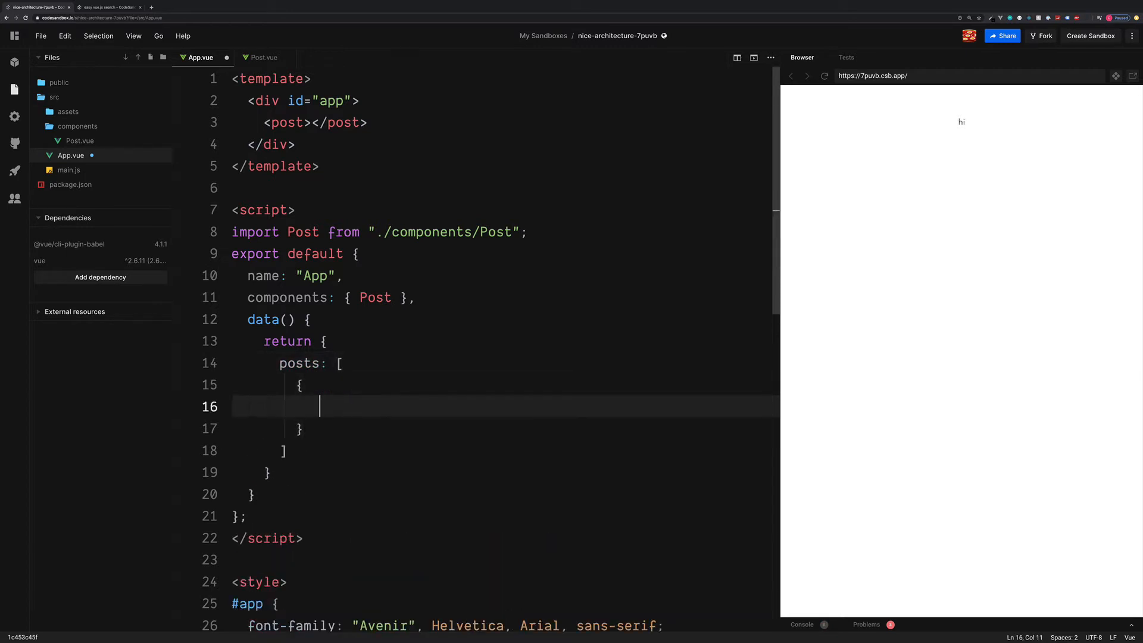
{"action": "type", "text": "id:"}
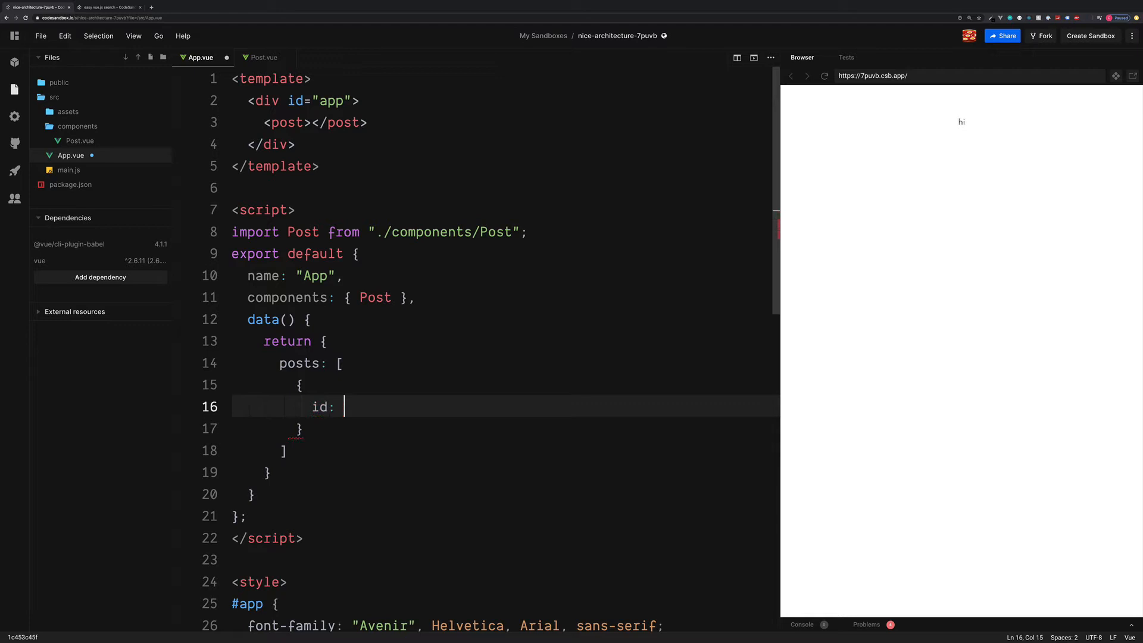
{"action": "type", "text": "1,"}
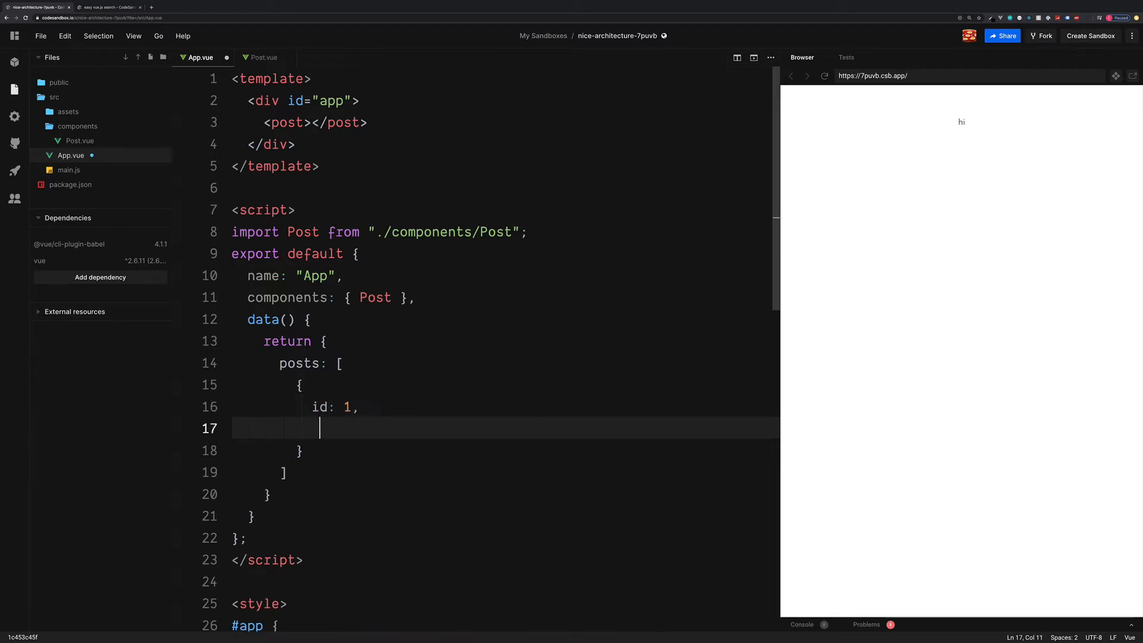
{"action": "type", "text": "title:"}
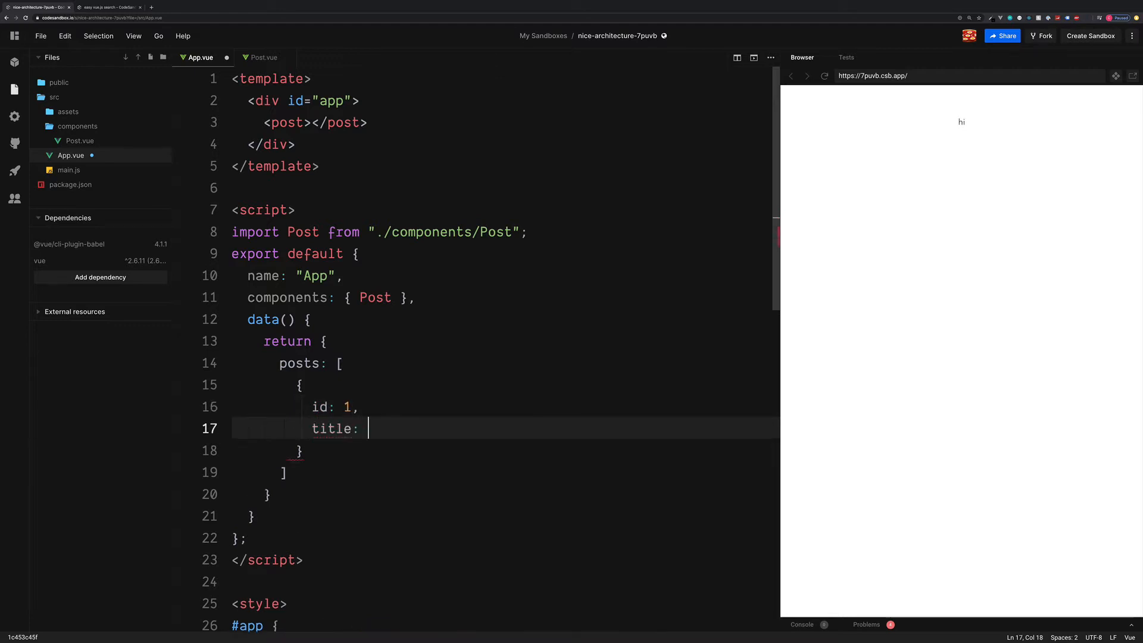
{"action": "type", "text": "'Post '"}
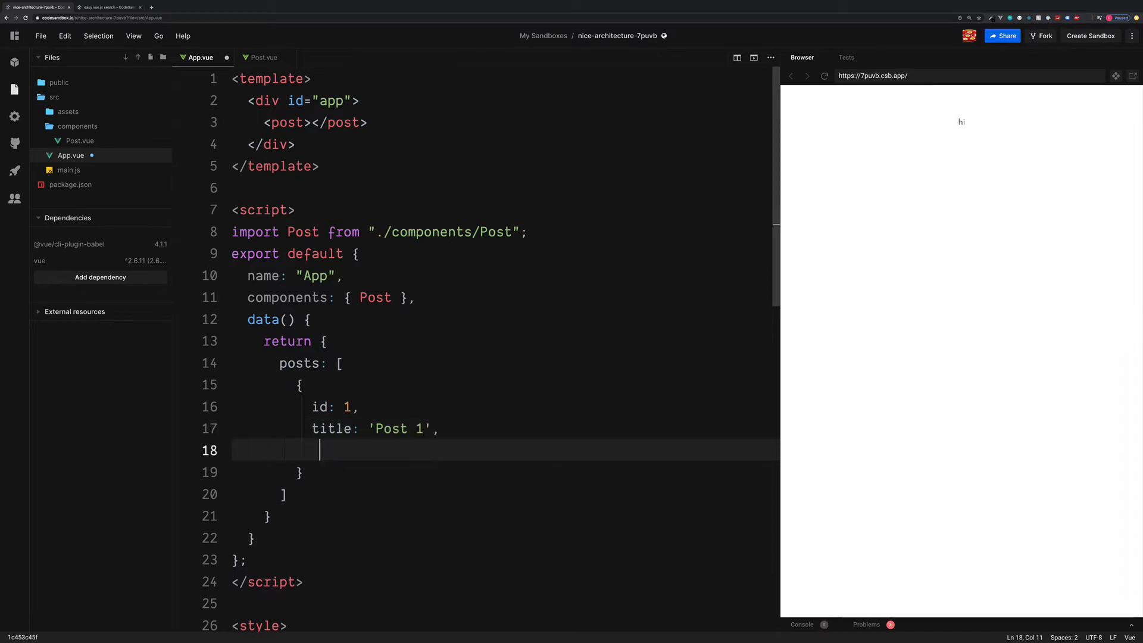
Step: Give Post 1 the body 'Vue.js is cool' and add Post 2 with a Javascript body
{"action": "type", "text": "body:"}
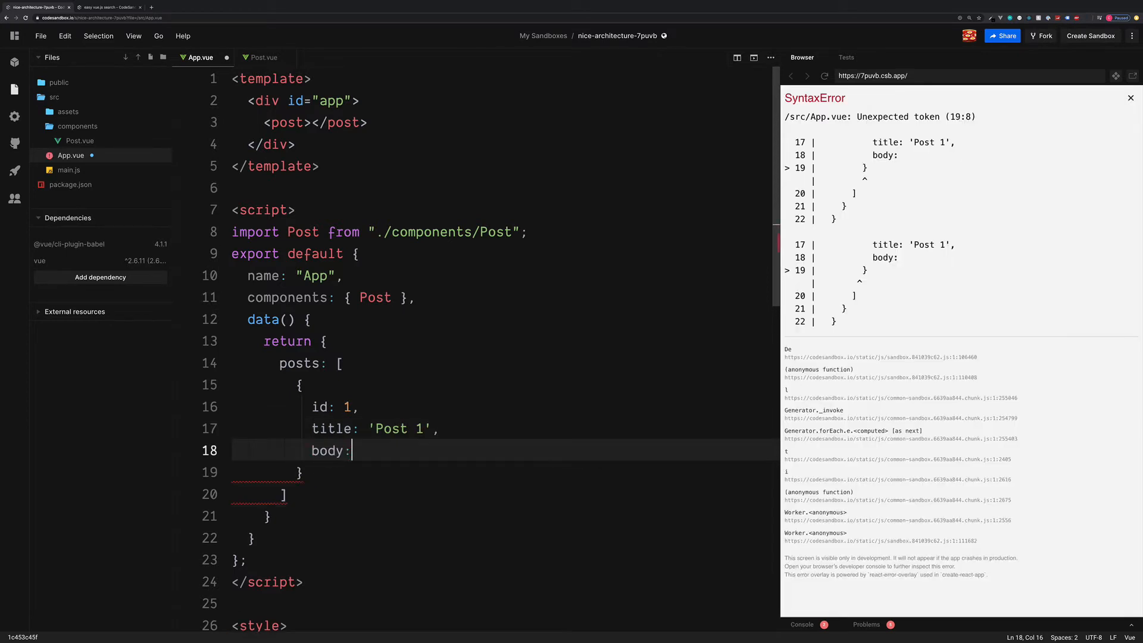
{"action": "type", "text": "''"}
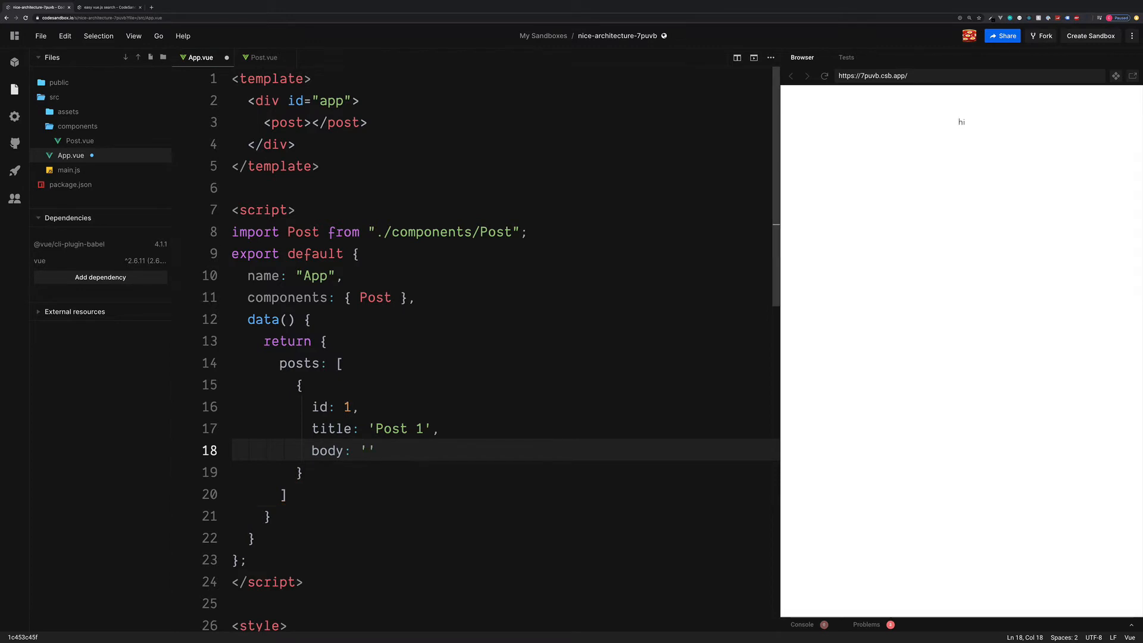
{"action": "type", "text": "Vue,"}
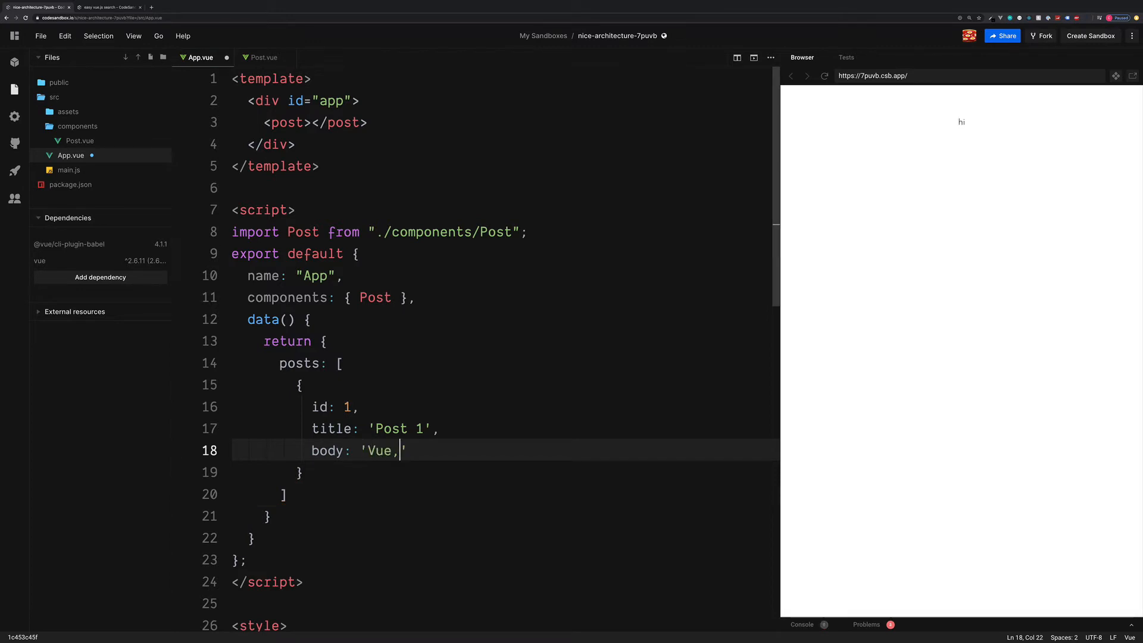
{"action": "type", "text": ".js is cool"}
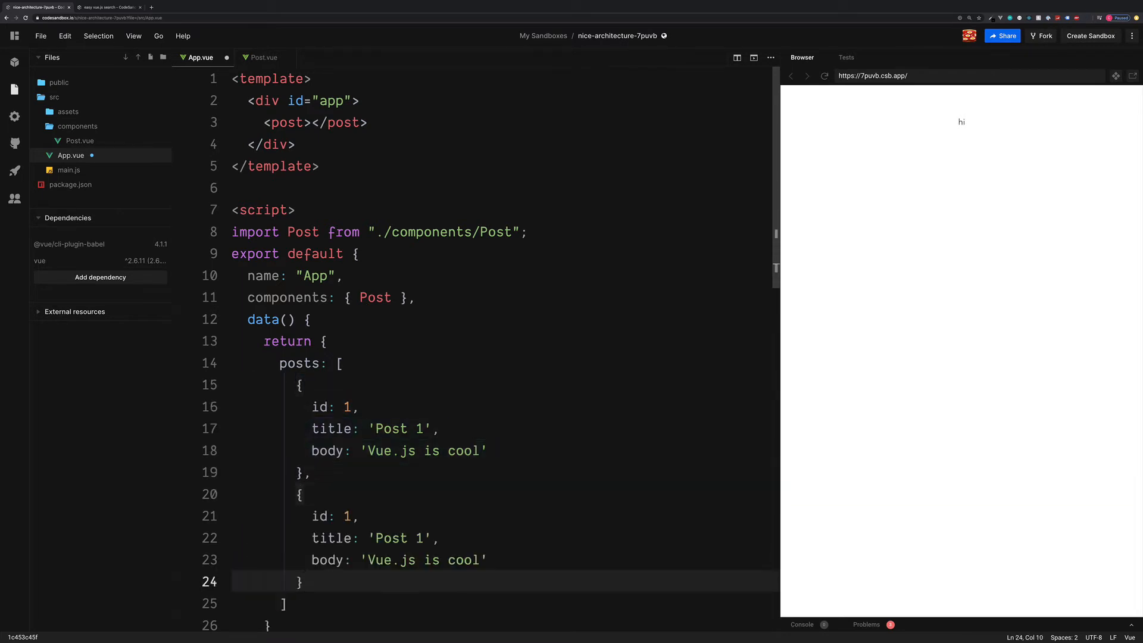
{"action": "scroll", "scroll_direction": "down", "scroll_amount": 3}
{"action": "type", "text": "2"}
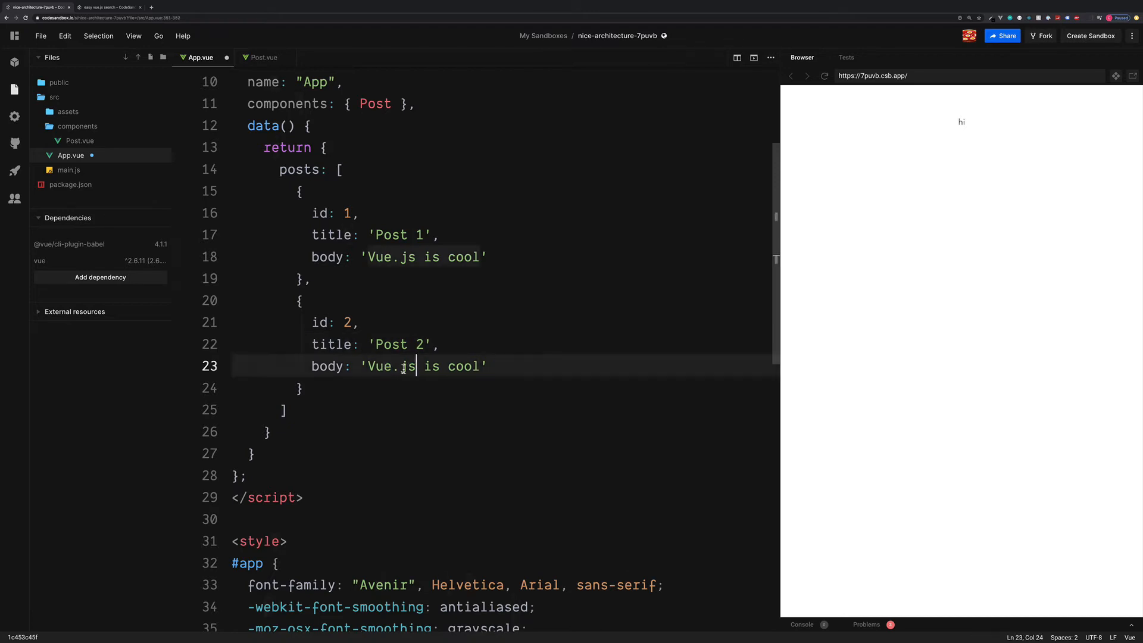
{"action": "type", "text": "Javascript"}
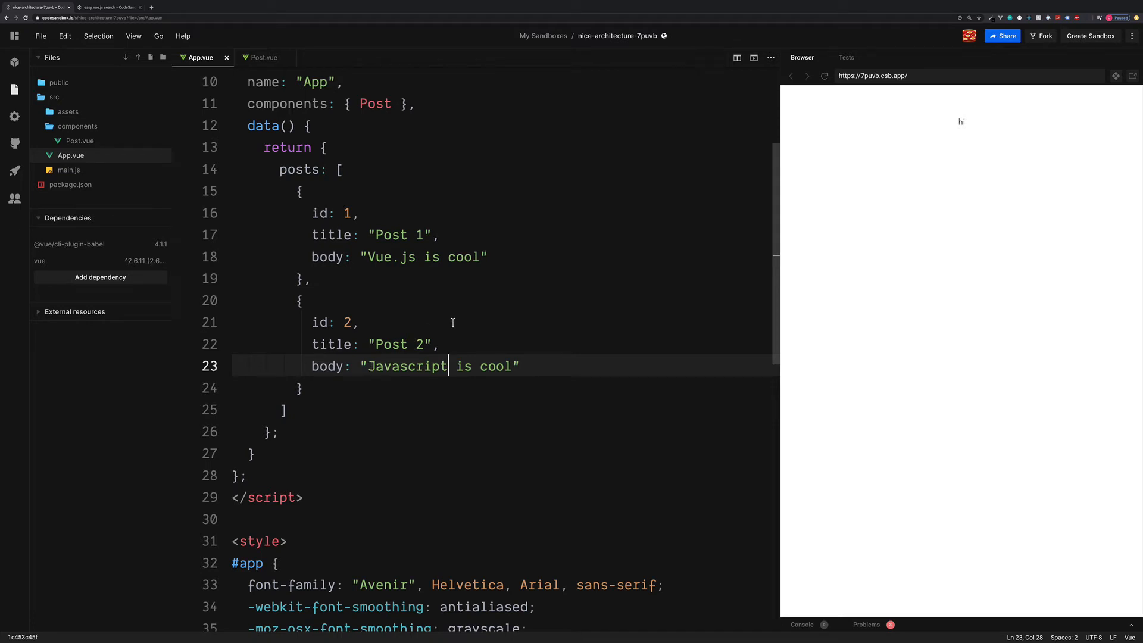
{"action": "mouse_move", "coordinate": [607, 299]}
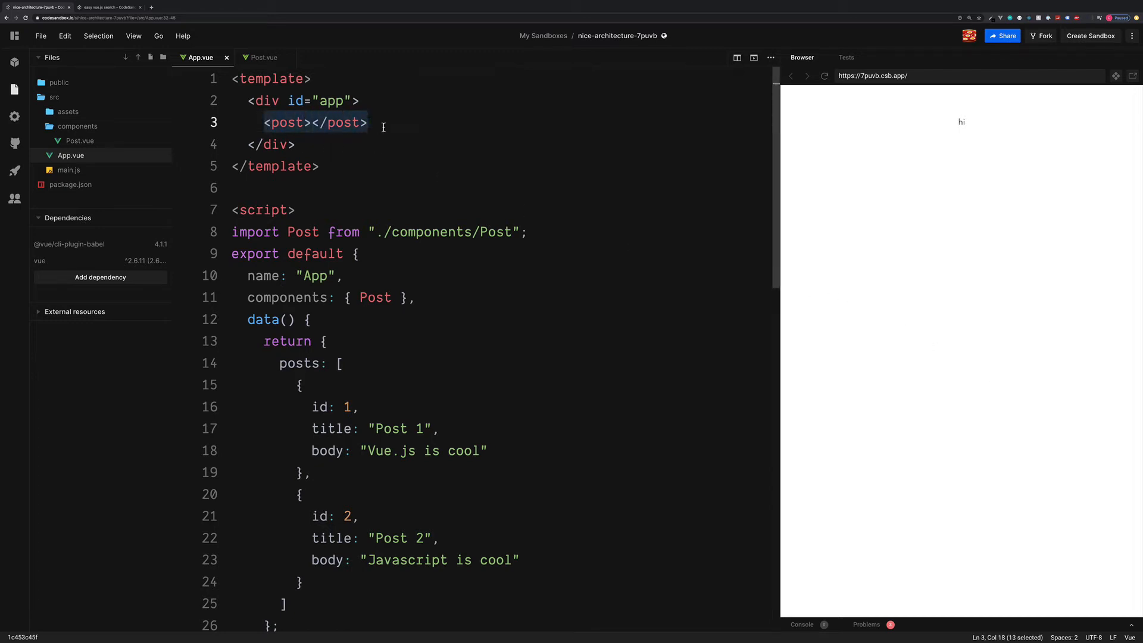
Step: Wrap <post></post> in a div with v-for="post in posts" in the template
{"action": "type", "text": "<div >"}
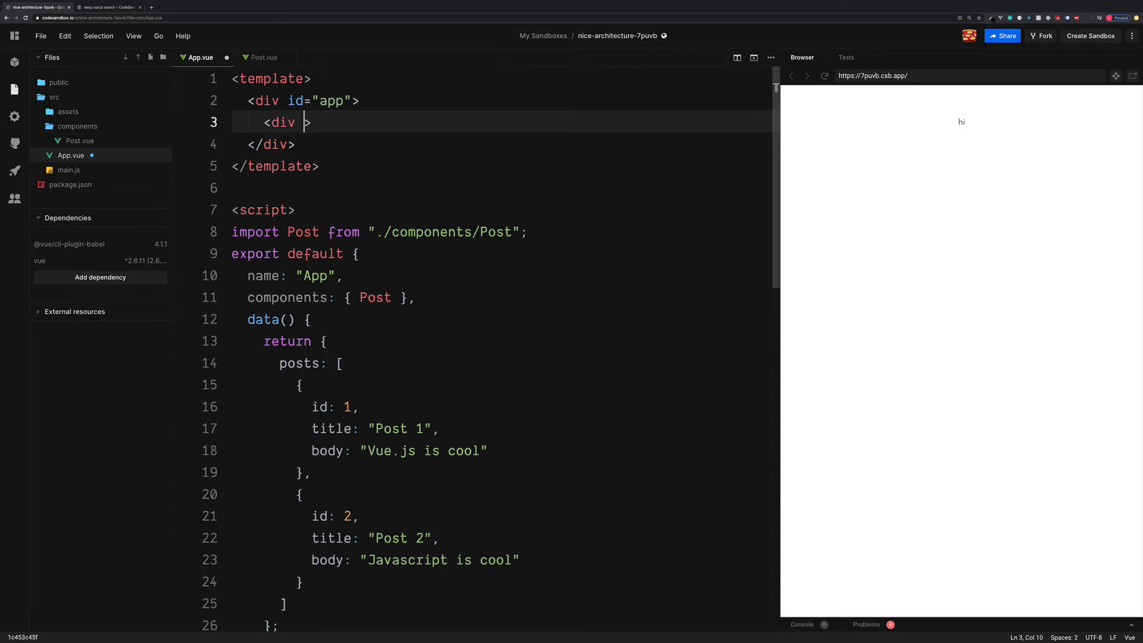
{"action": "type", "text": "v-for=\"\""}
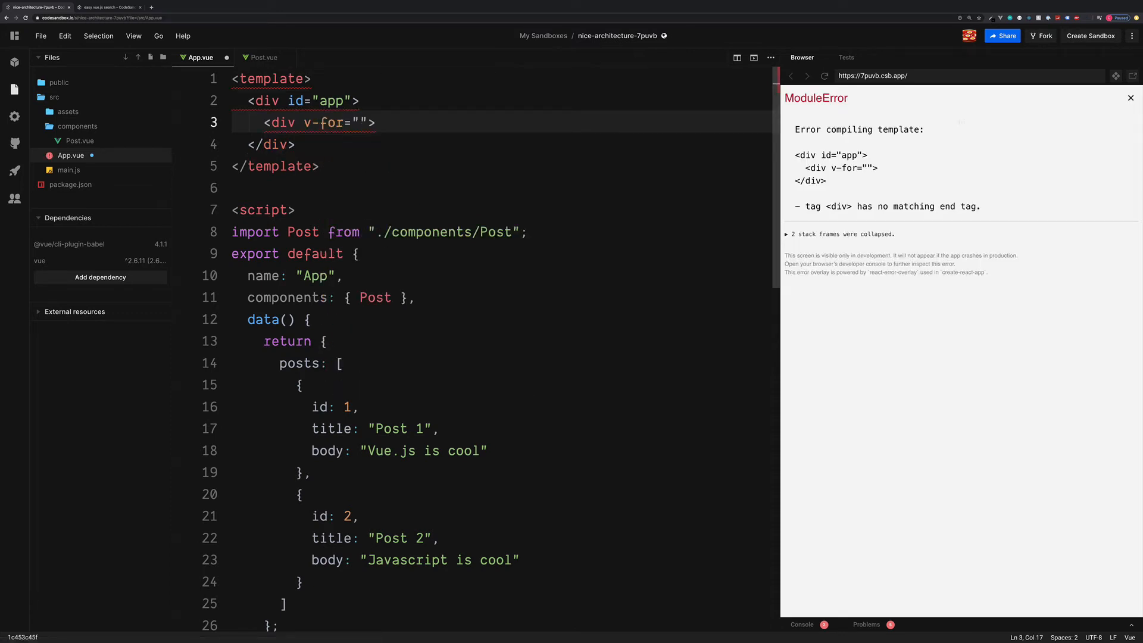
{"action": "type", "text": "post in posts"}
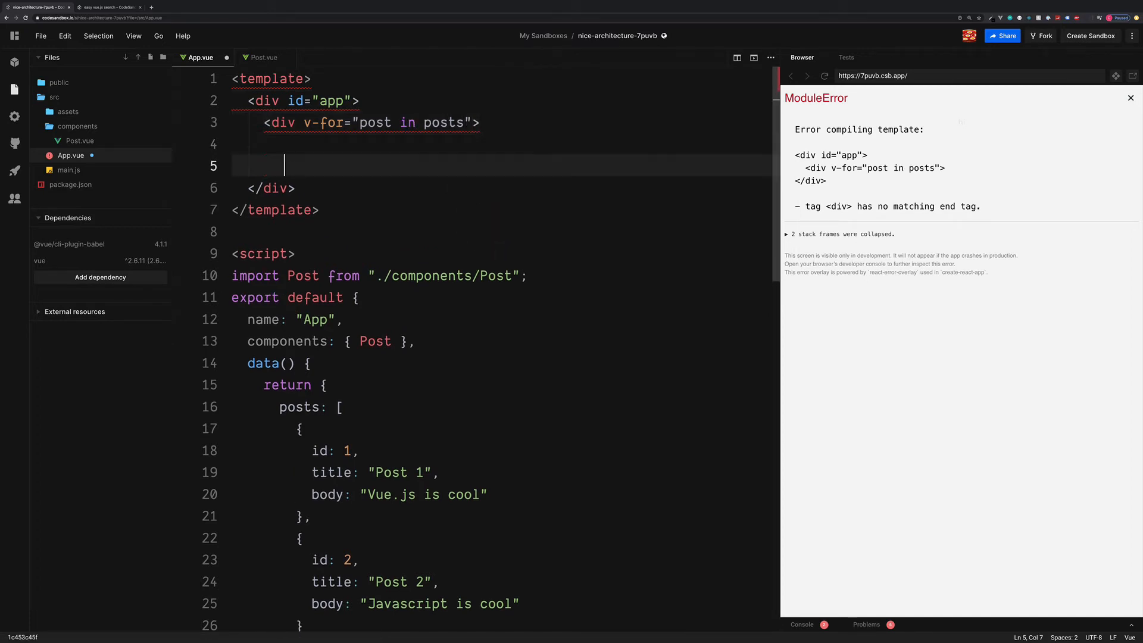
{"action": "type", "text": "</div>"}
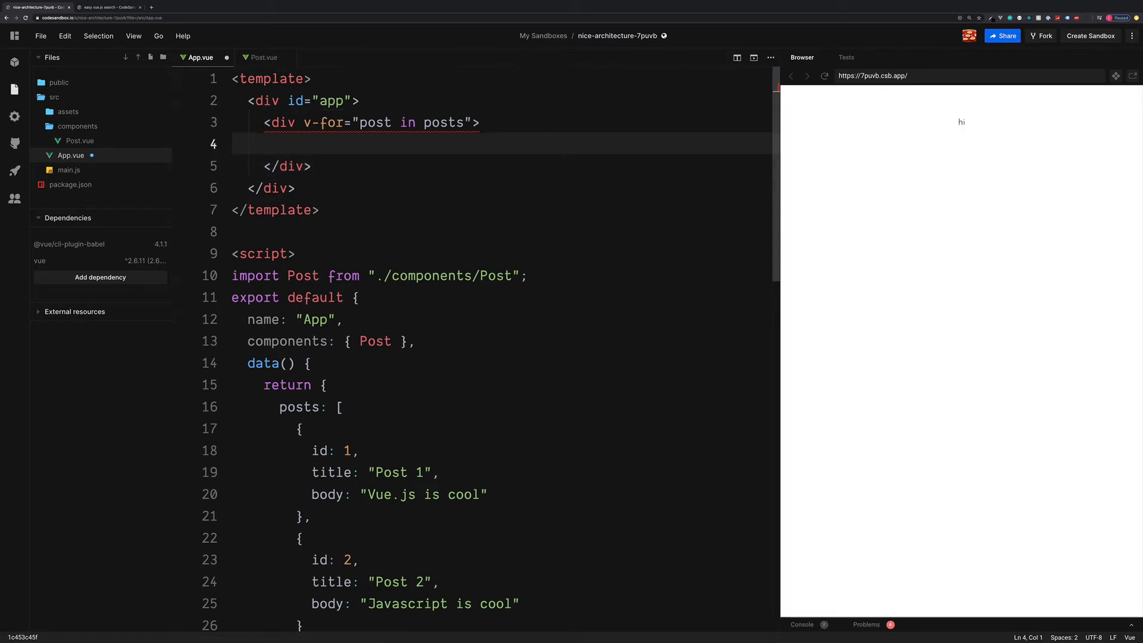
{"action": "type", "text": "<post></post>"}
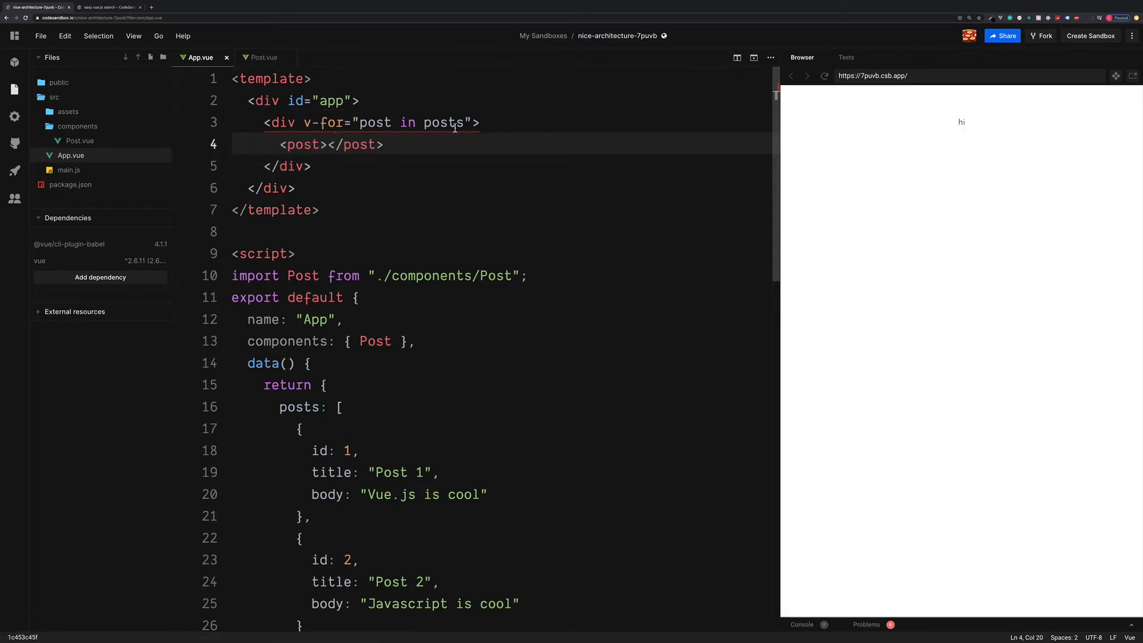
Step: Bind the looping div's key to post.id with :key="post.id"
{"action": "double_click", "coordinate": [440, 122]}
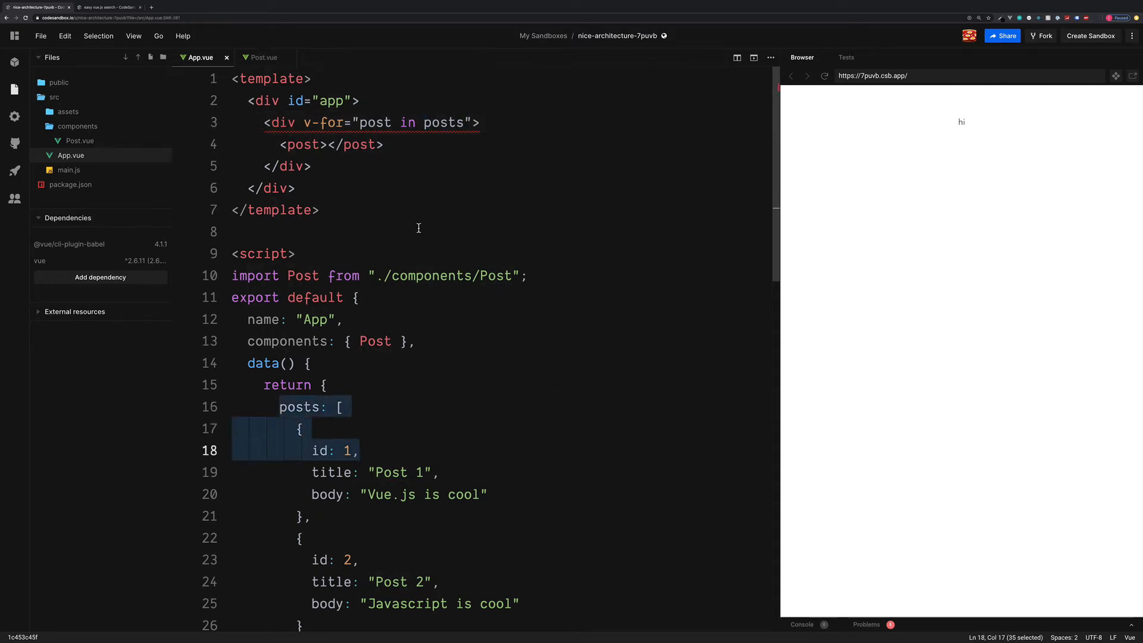
{"action": "double_click", "coordinate": [373, 122]}
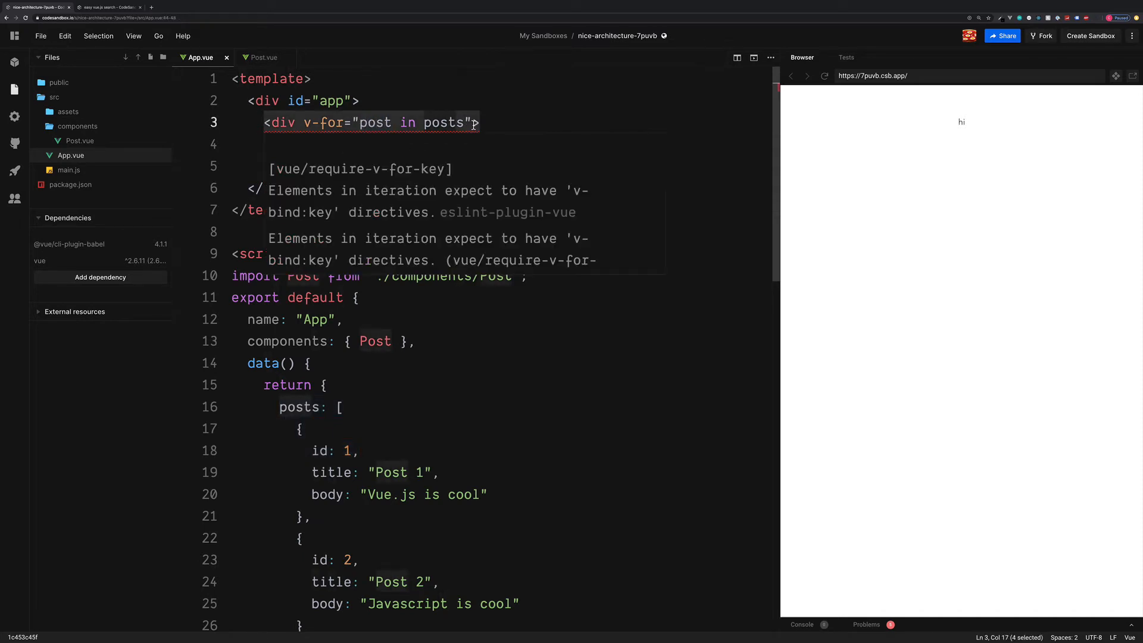
{"action": "type", "text": ":"}
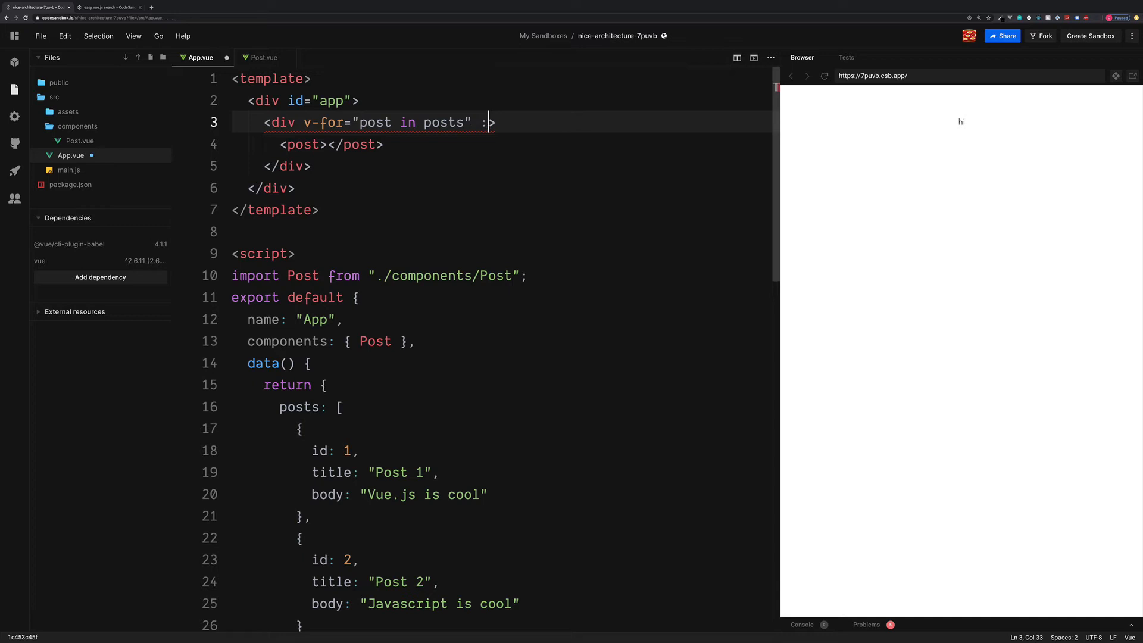
{"action": "type", "text": "key="}
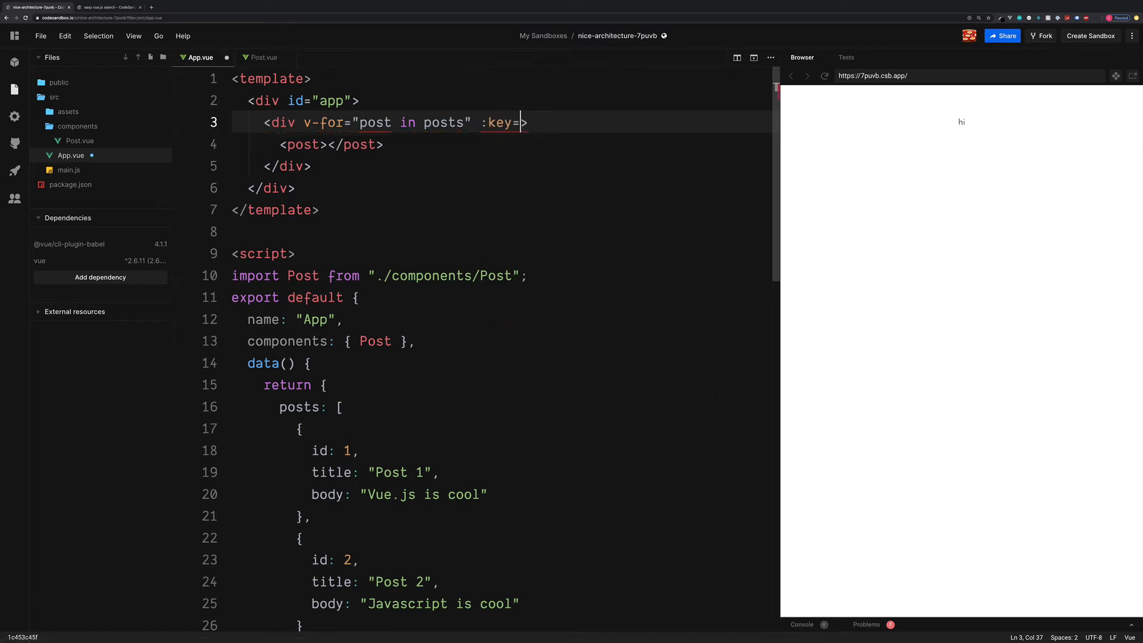
{"action": "type", "text": "\""}
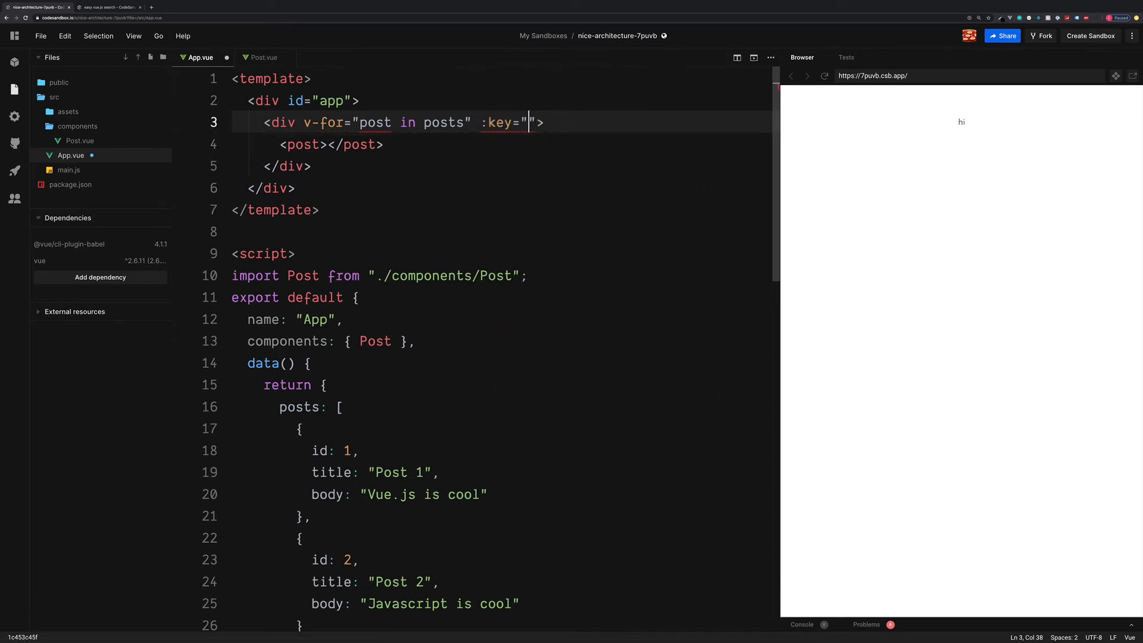
{"action": "type", "text": "post.id"}
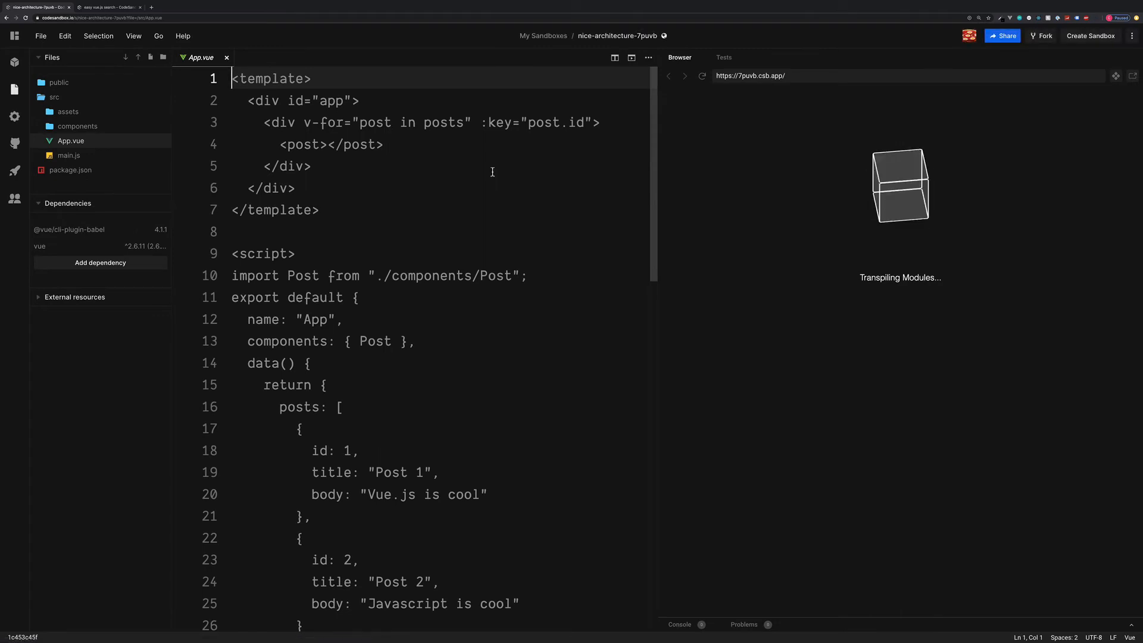
Step: Bind :post="post" on the looped post tag, then expand the components folder
{"action": "left_click", "coordinate": [384, 144]}
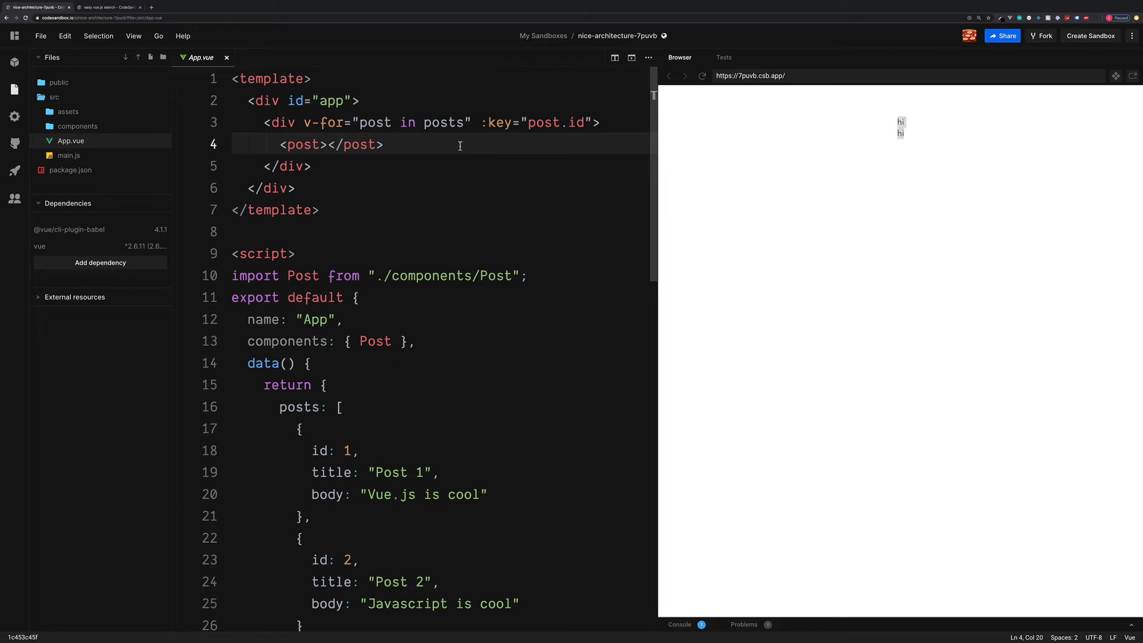
{"action": "mouse_move", "coordinate": [366, 222]}
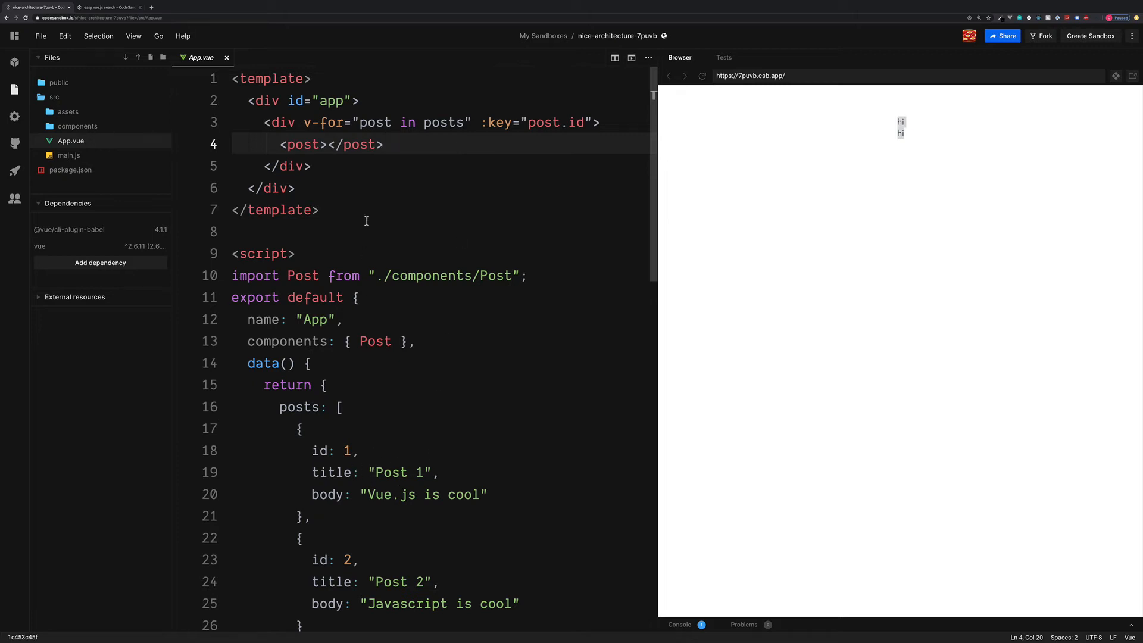
{"action": "left_click", "coordinate": [319, 144]}
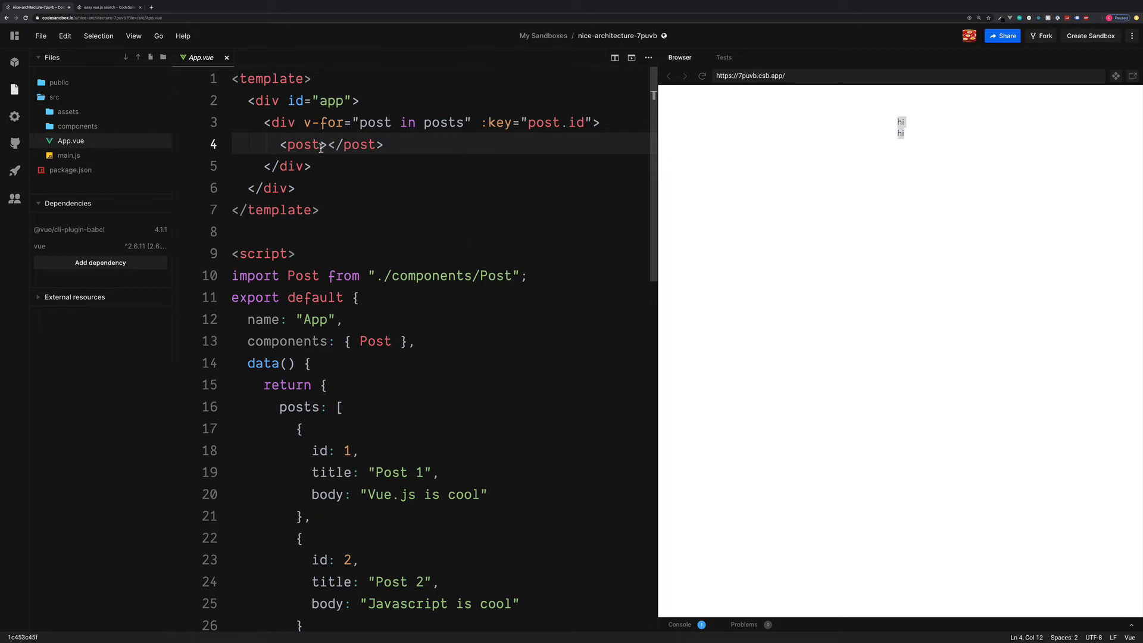
{"action": "double_click", "coordinate": [372, 123]}
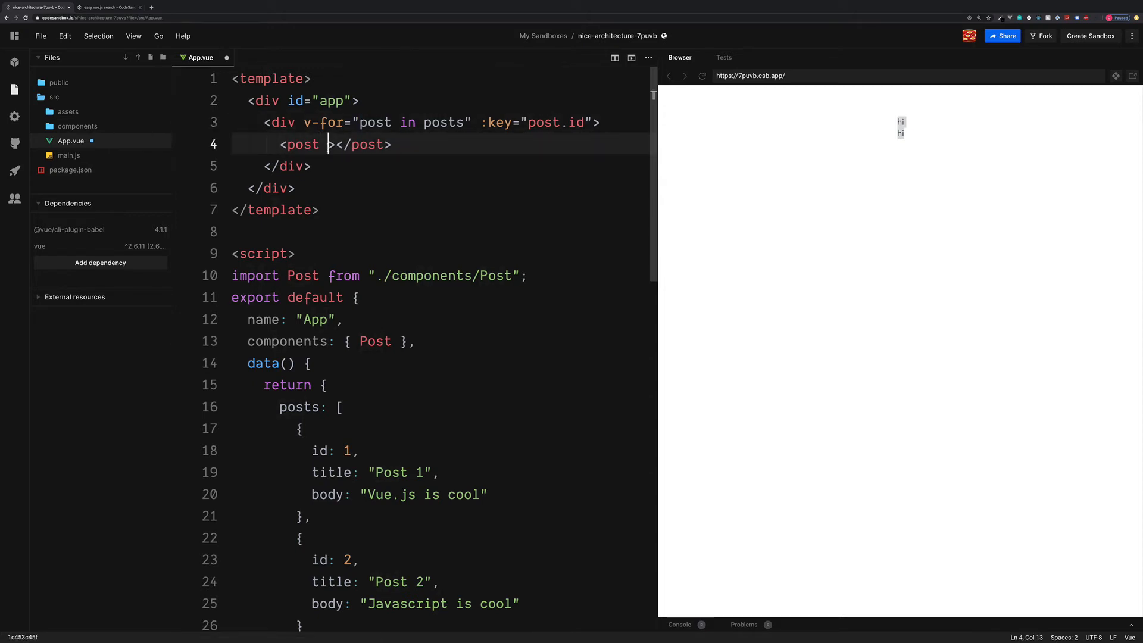
{"action": "type", "text": ":pos"}
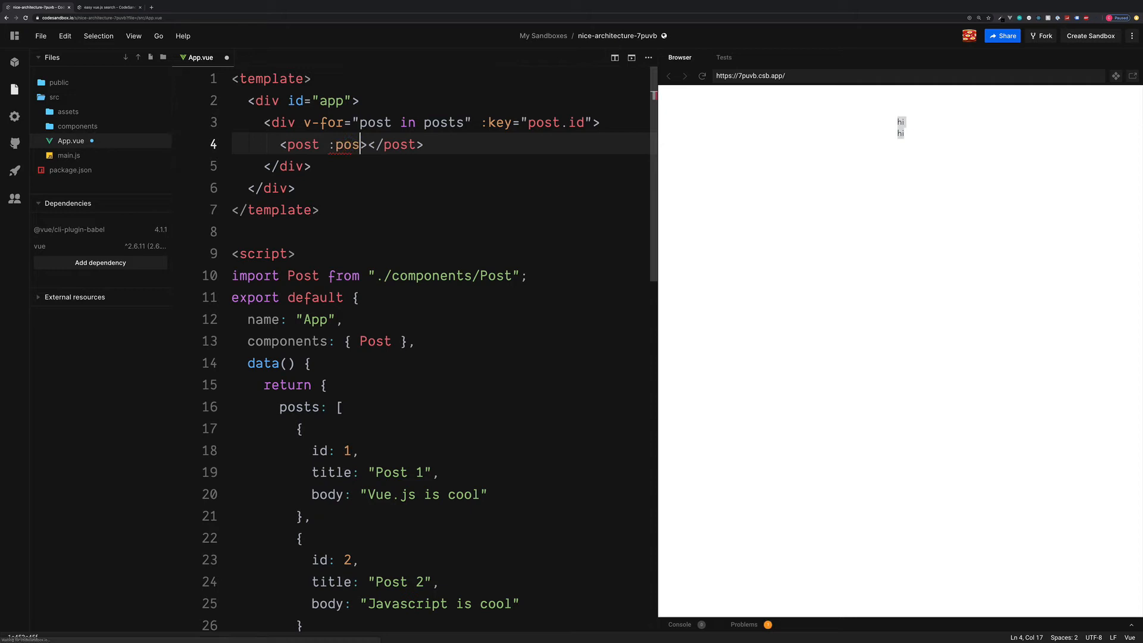
{"action": "type", "text": "t"}
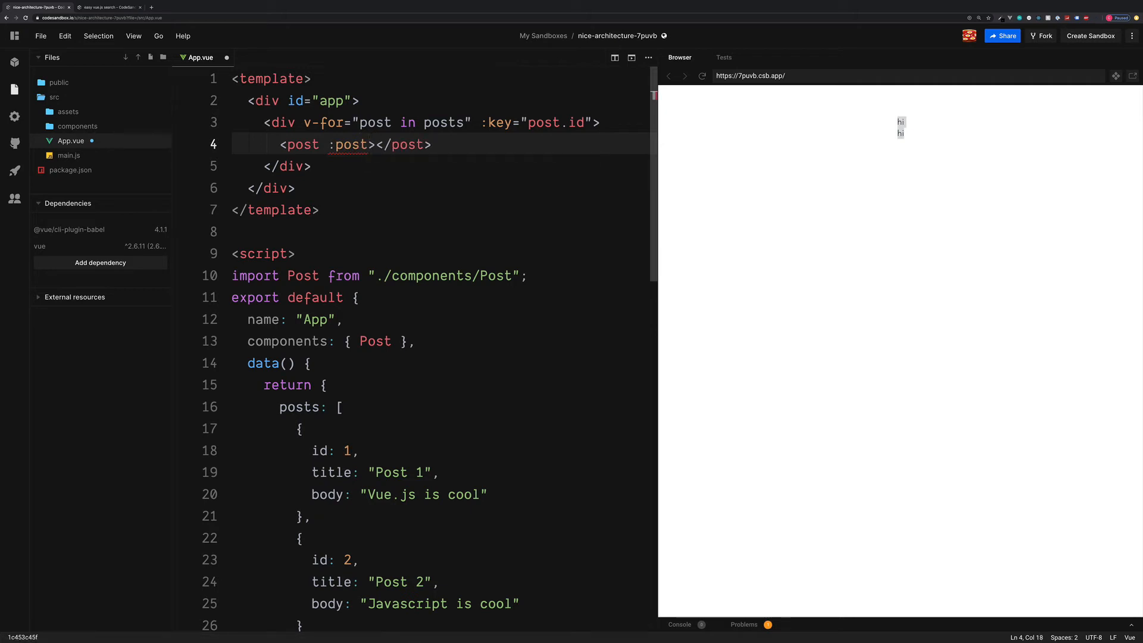
{"action": "type", "text": "=\"post"}
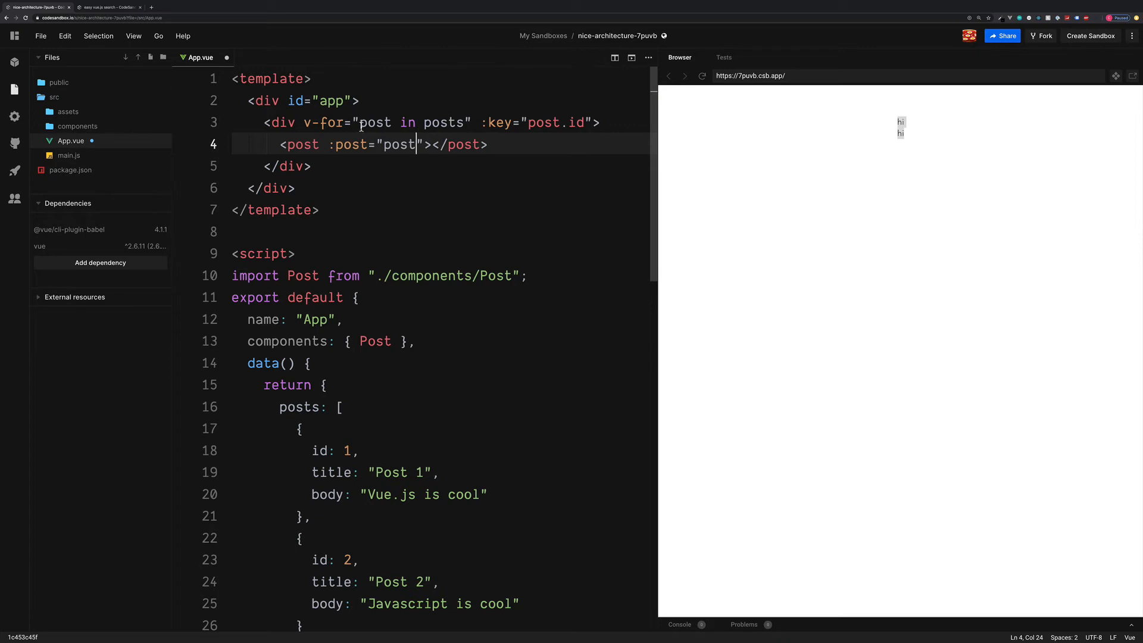
{"action": "double_click", "coordinate": [375, 122]}
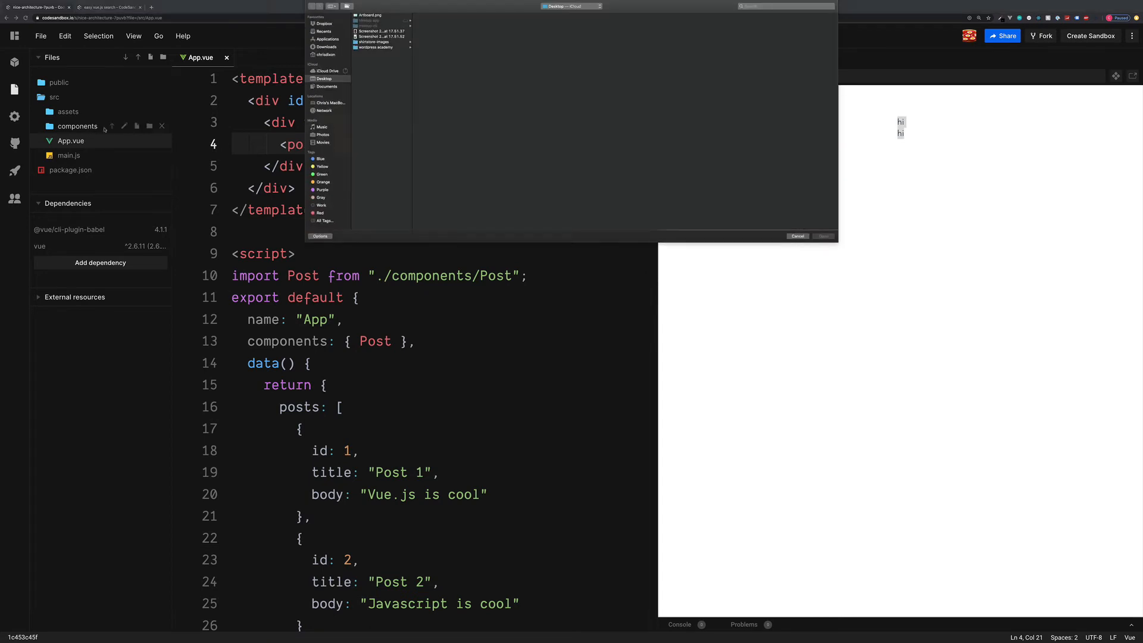
{"action": "left_click", "coordinate": [797, 236]}
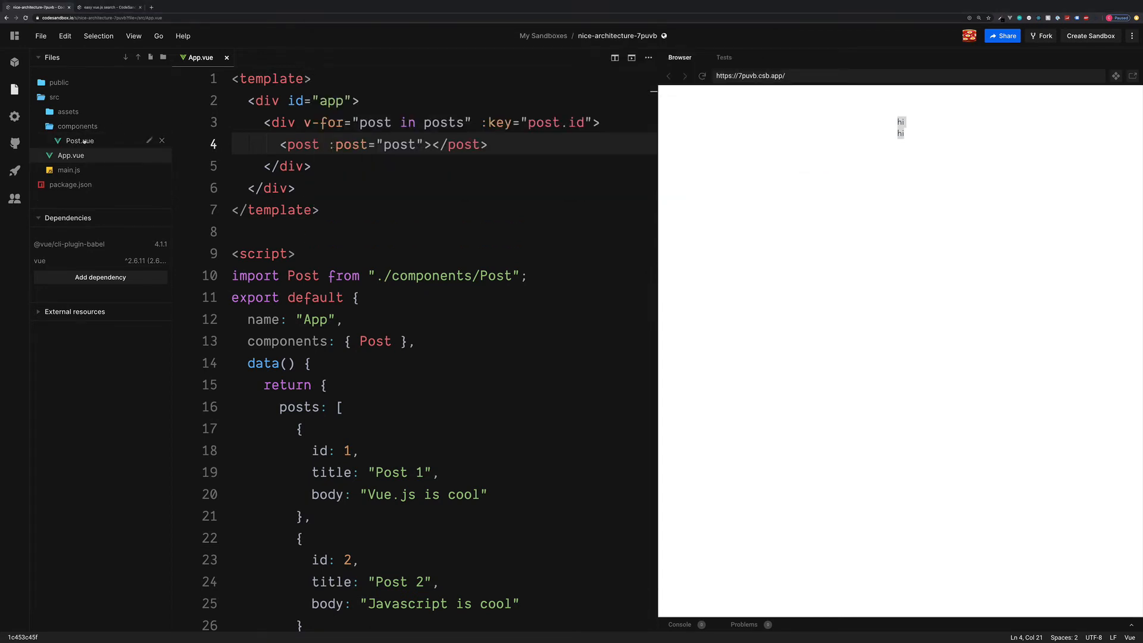
Step: In Post.vue declare props: ["post"] and select the placeholder hi text for replacement
{"action": "left_click", "coordinate": [80, 140]}
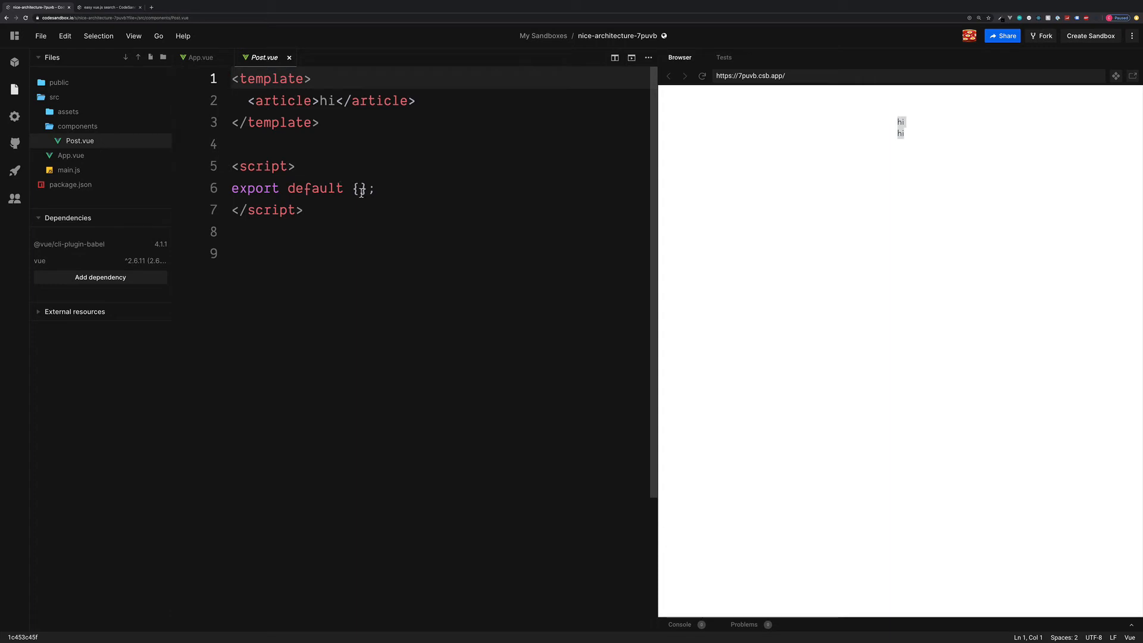
{"action": "key", "text": "Enter"}
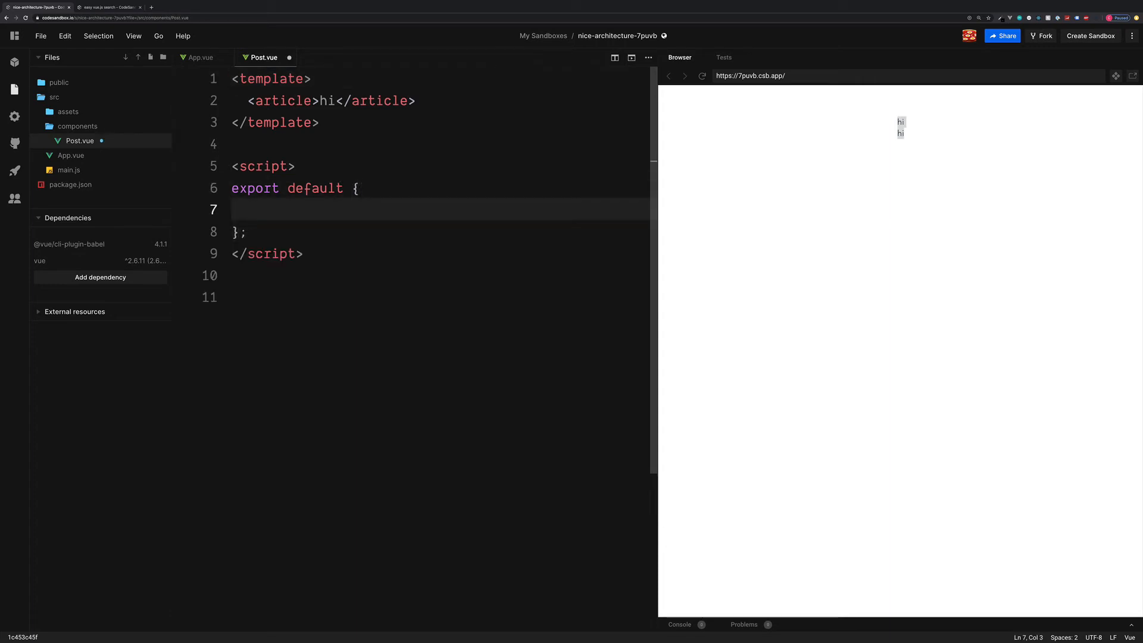
{"action": "type", "text": "props"}
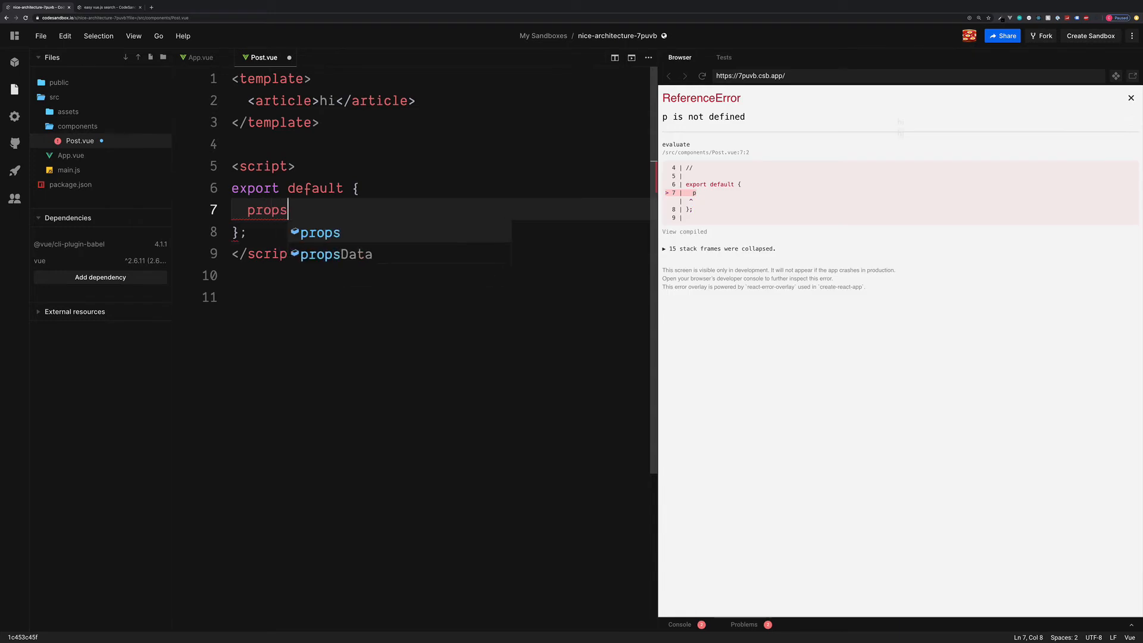
{"action": "type", "text": ": []"}
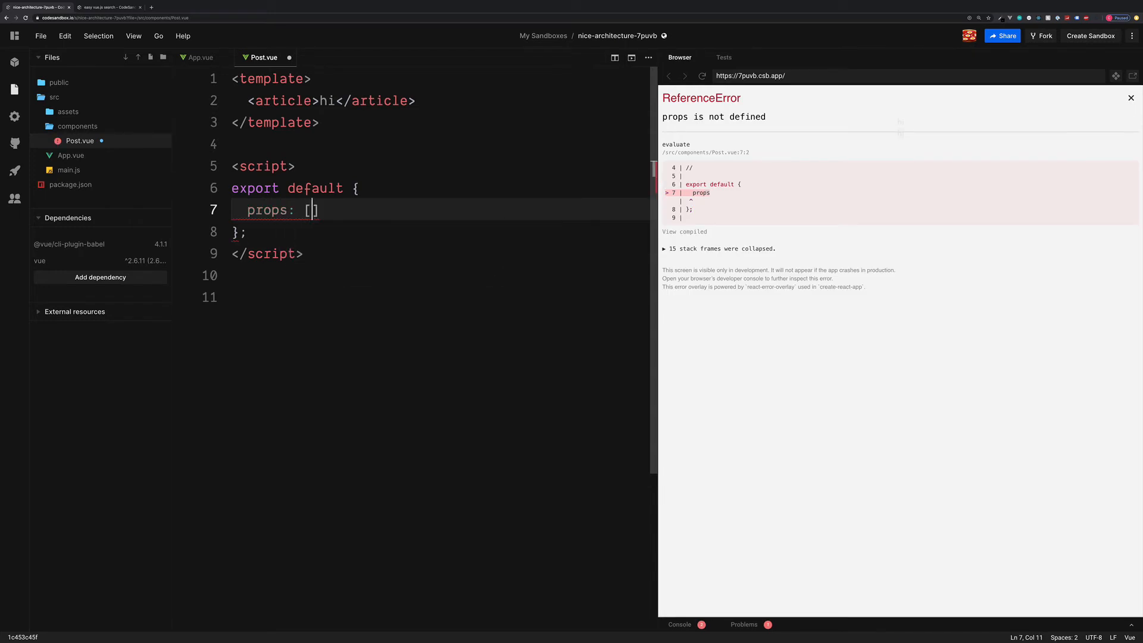
{"action": "type", "text": "\"\""}
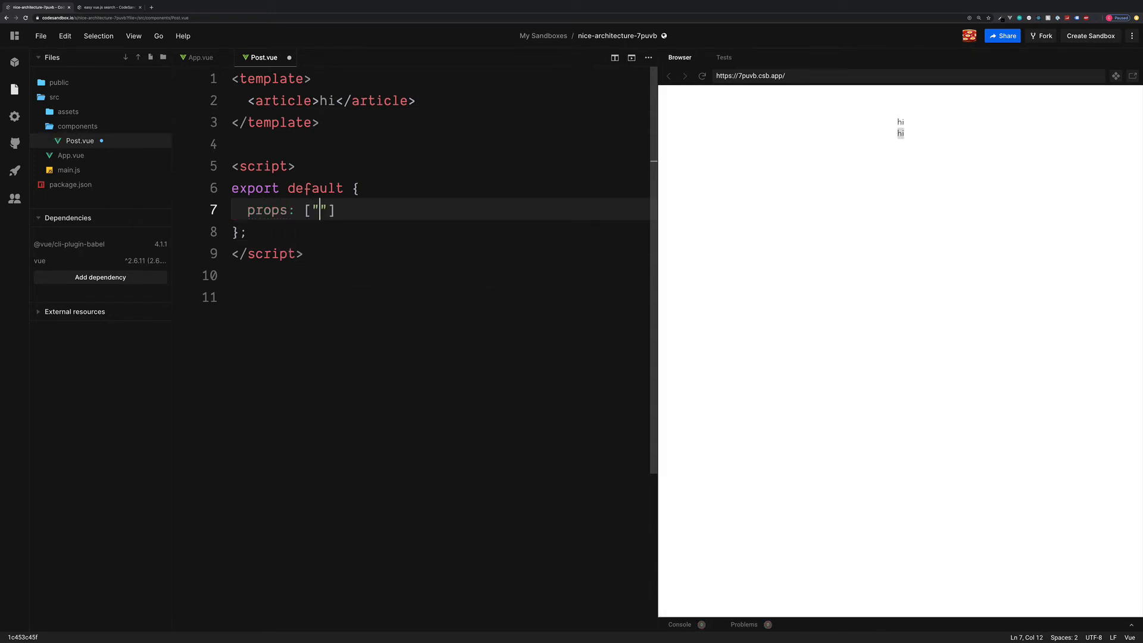
{"action": "type", "text": "post"}
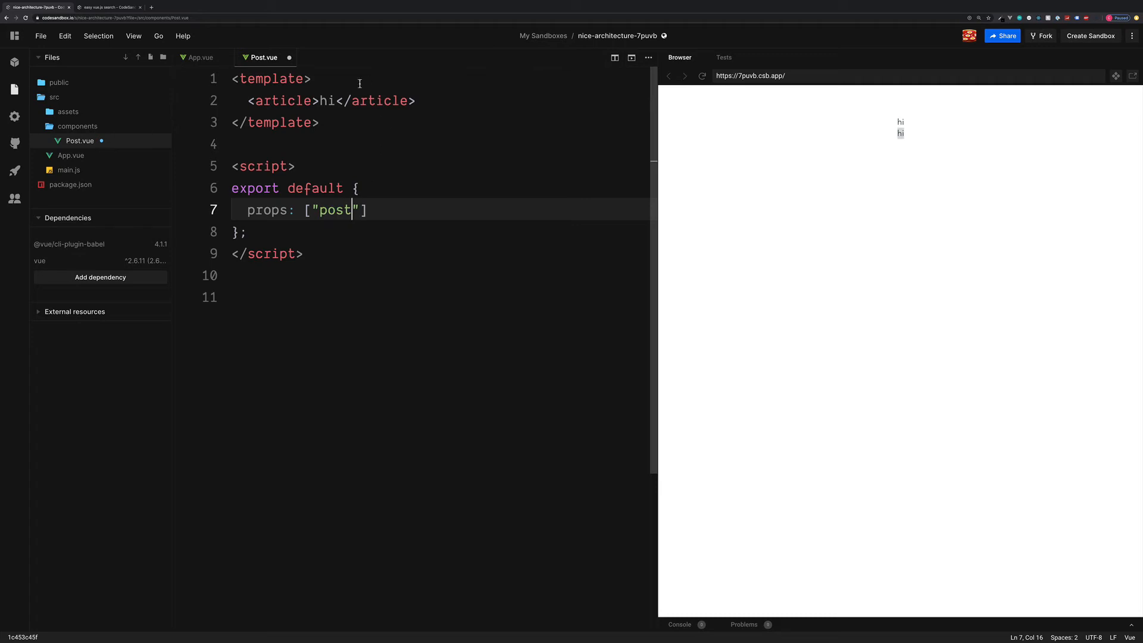
{"action": "double_click", "coordinate": [326, 100]}
{"action": "type", "text": "<h3></h3>"}
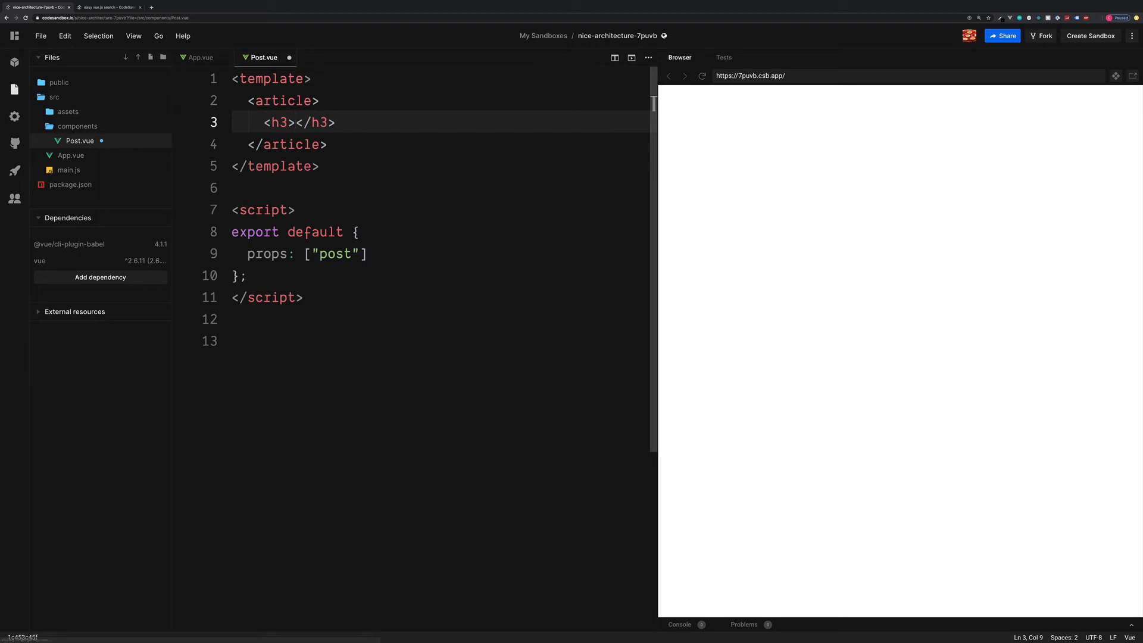
Step: Render {{ post.title }} inside the article's h3 heading
{"action": "type", "text": "{{"}
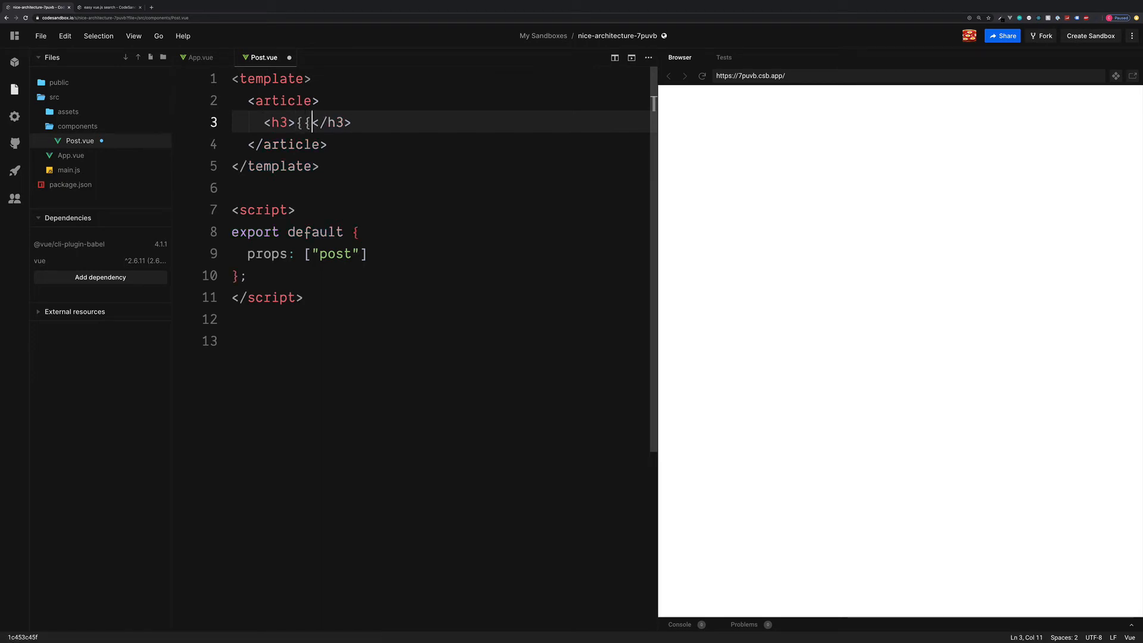
{"action": "type", "text": "}}"}
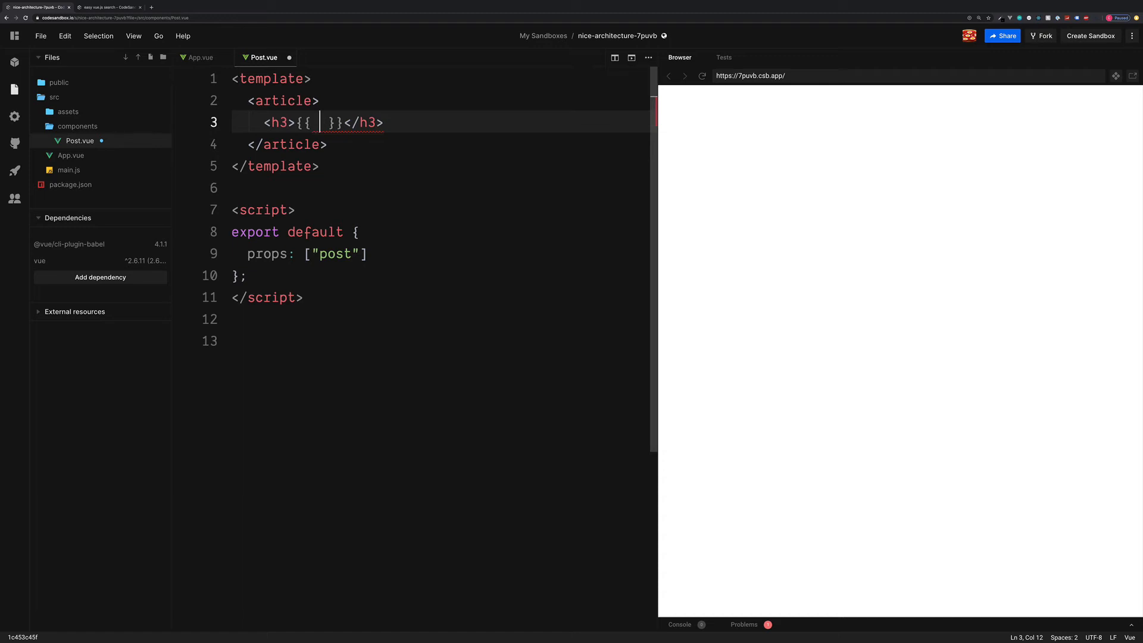
{"action": "type", "text": "post"}
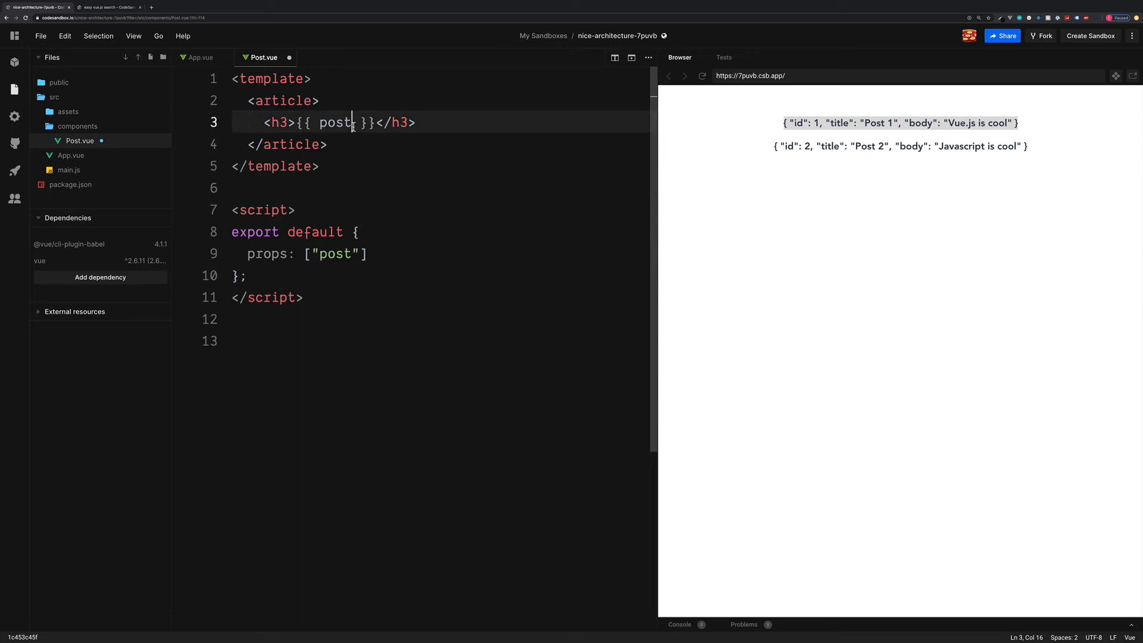
{"action": "type", "text": ".title"}
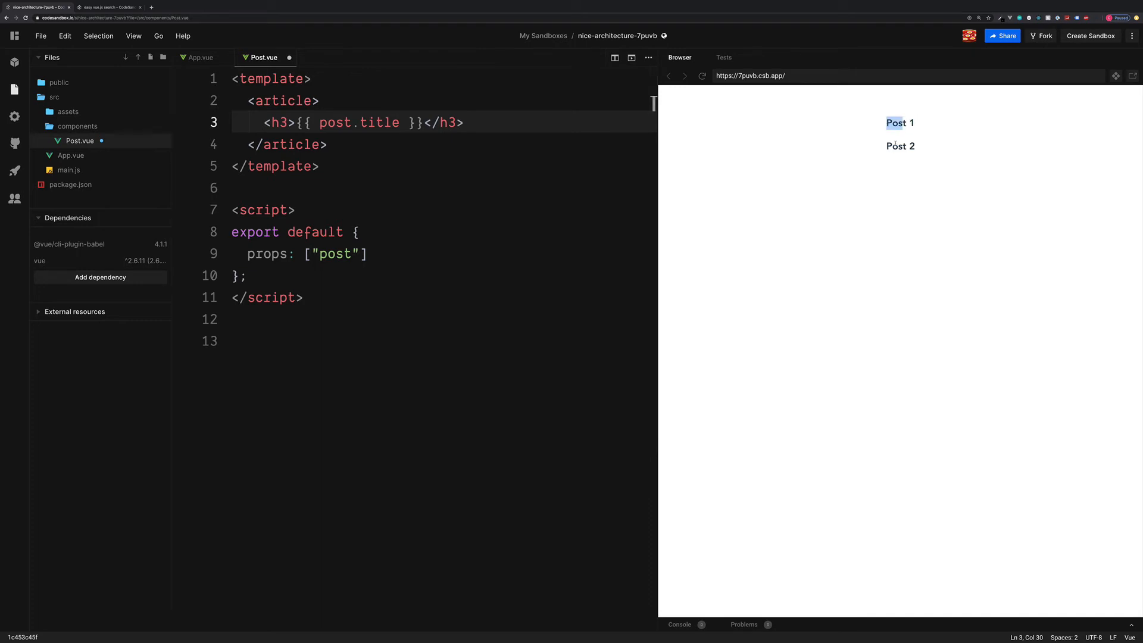
Step: Add a paragraph rendering {{ post.body }} below the heading, then return to App.vue
{"action": "type", "text": "<p></p>"}
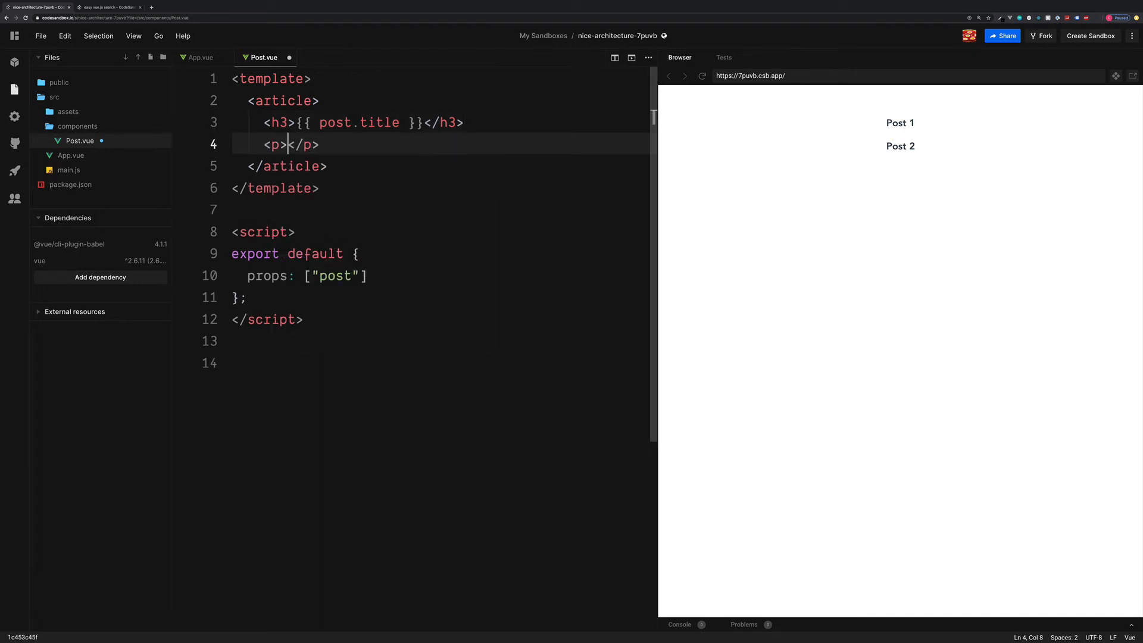
{"action": "type", "text": "{{"}
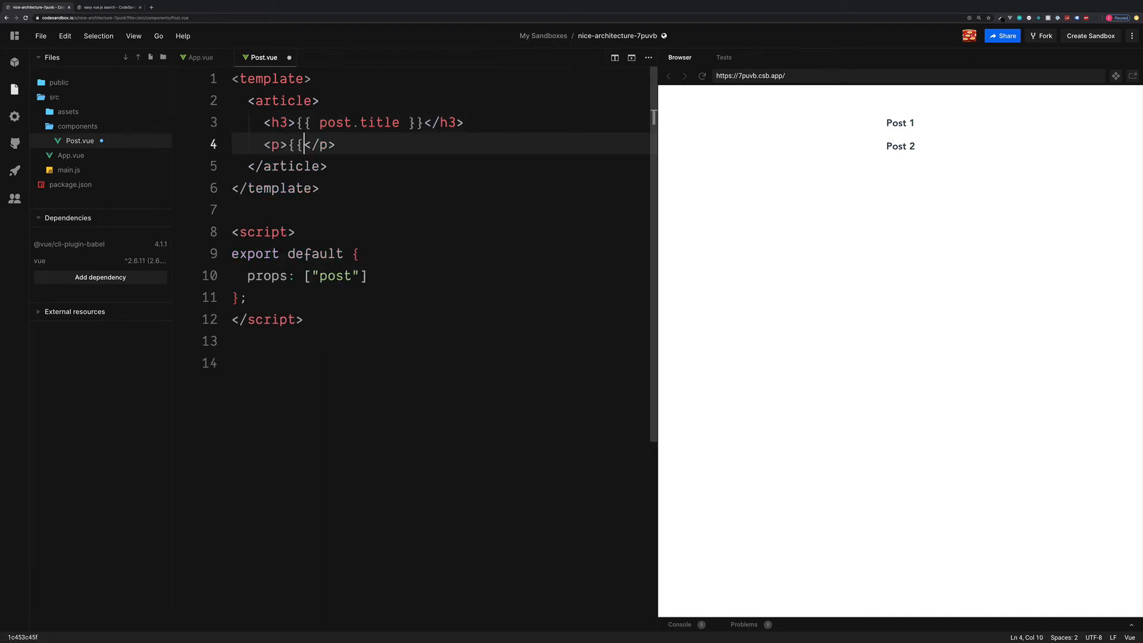
{"action": "type", "text": "post.body"}
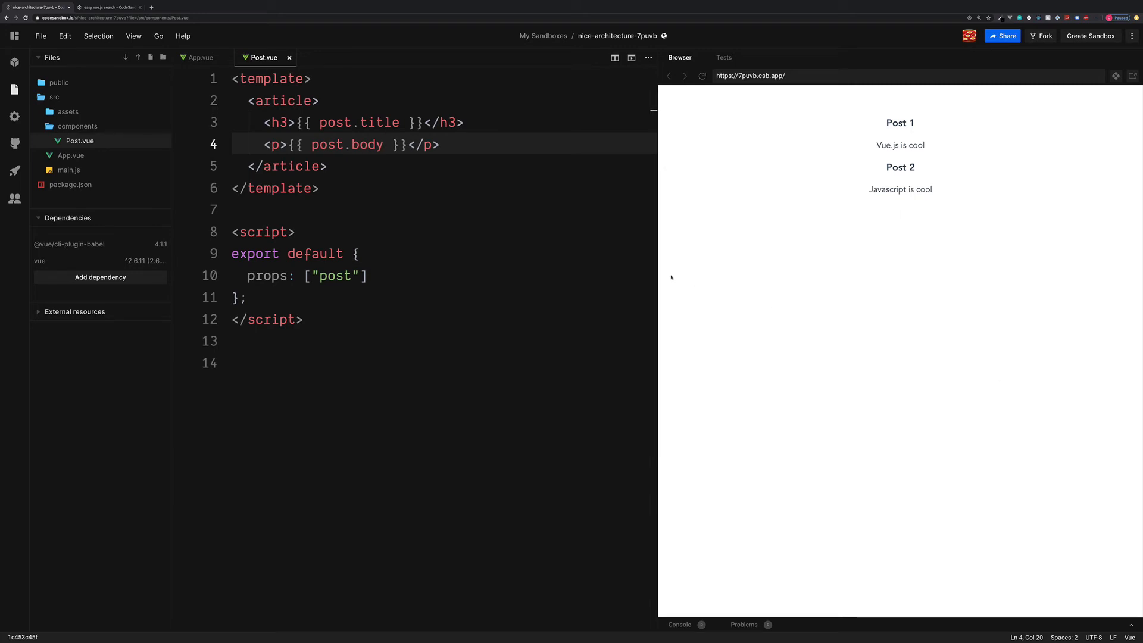
{"action": "left_click", "coordinate": [200, 57]}
{"action": "type", "text": "<input type=\"text\" name=\"\" id=\"\">"}
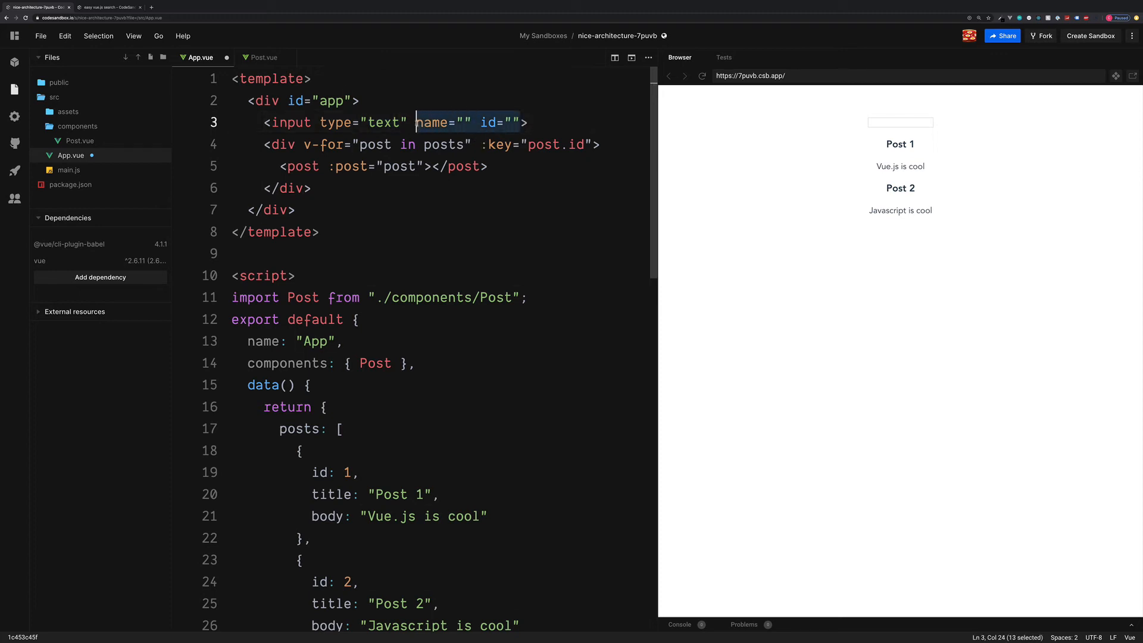
Step: Add an <input type="text" v-model="search"> above the posts in App.vue's template
{"action": "type", "text": "v-model"}
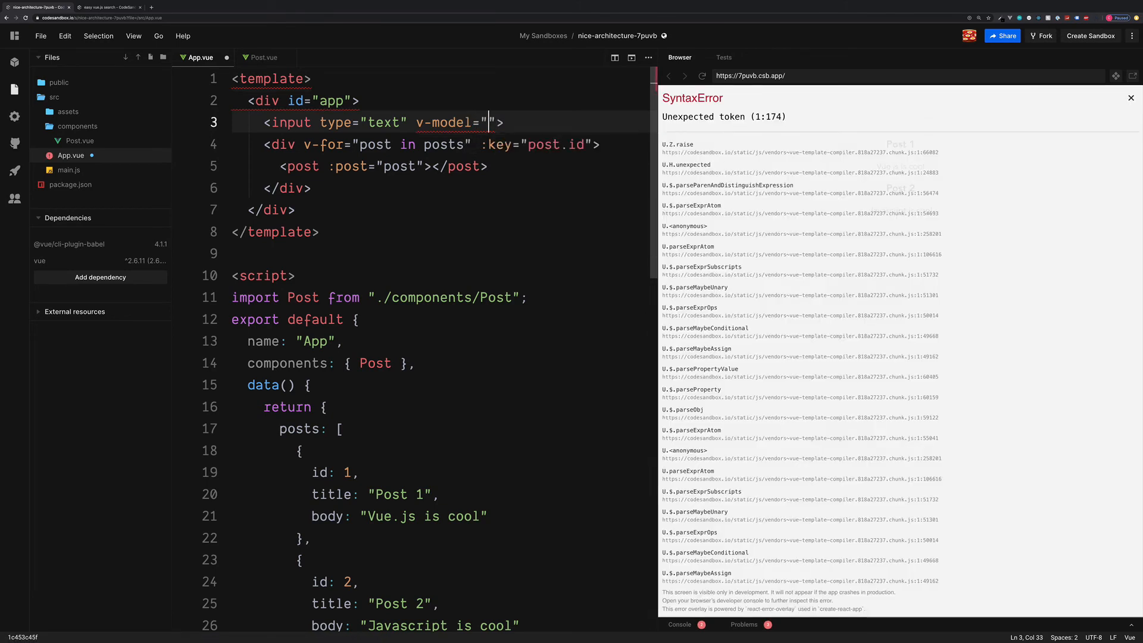
{"action": "type", "text": "search"}
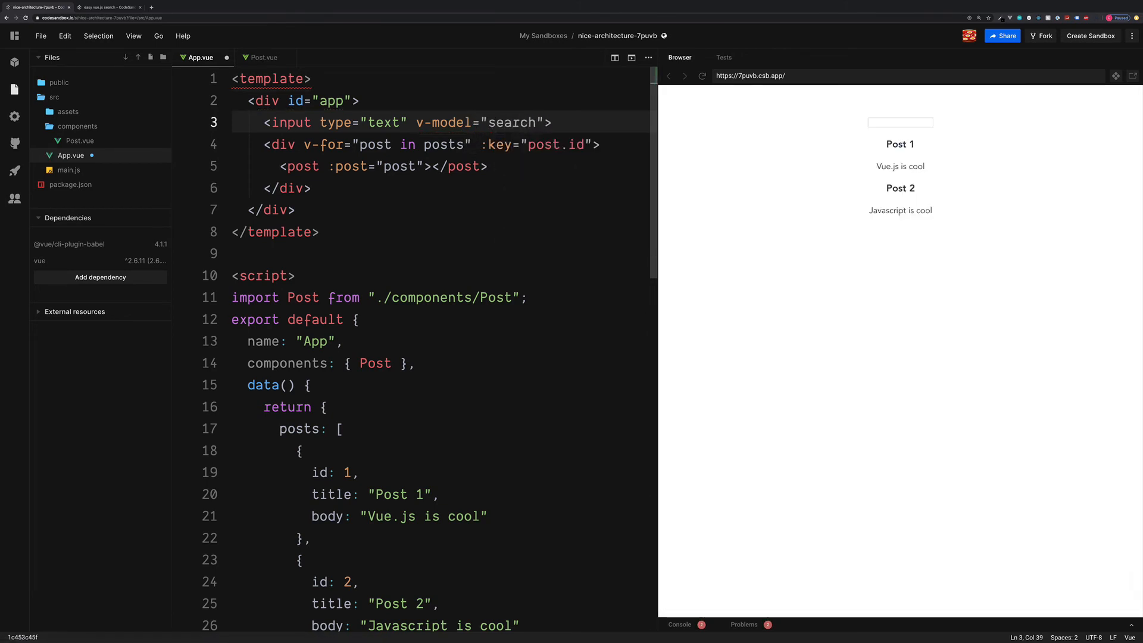
{"action": "double_click", "coordinate": [440, 121]}
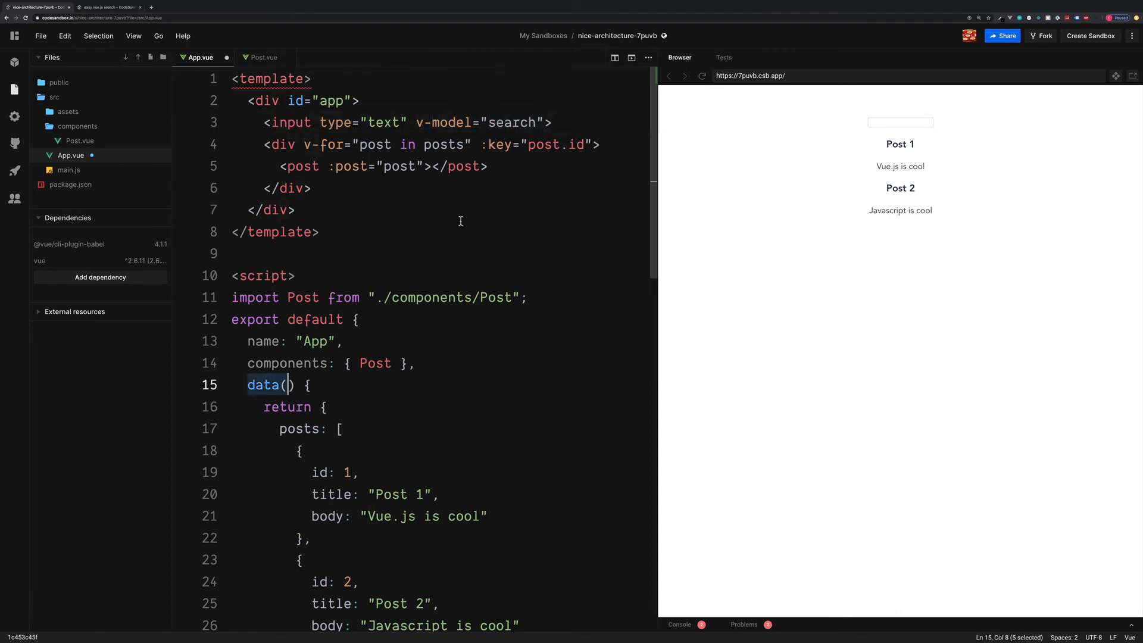
{"action": "double_click", "coordinate": [511, 122]}
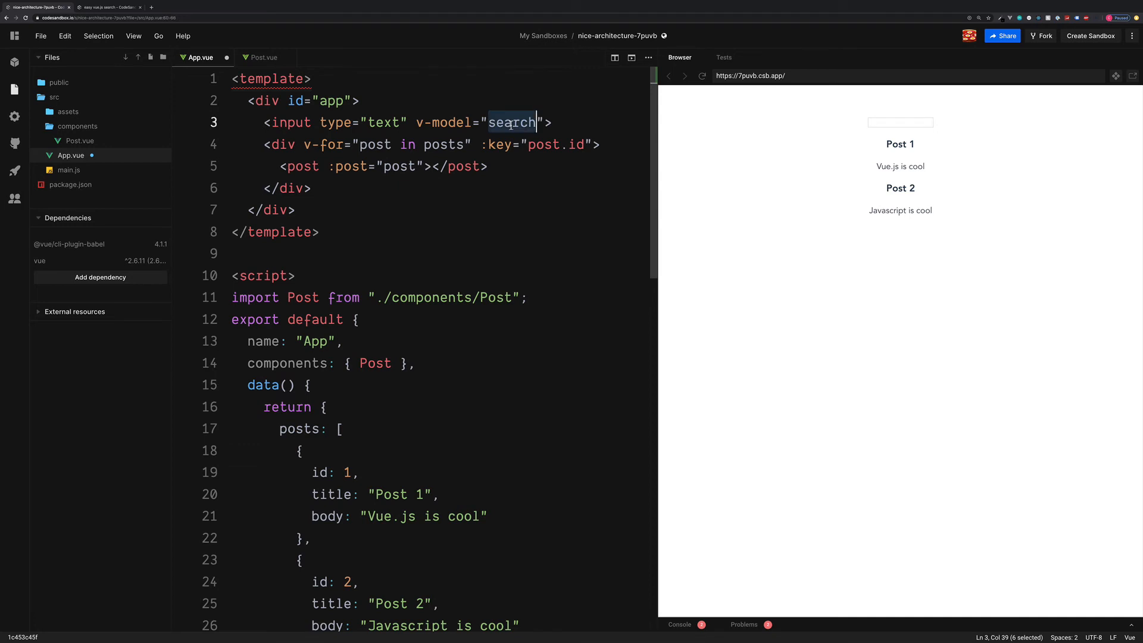
{"action": "mouse_move", "coordinate": [333, 411]}
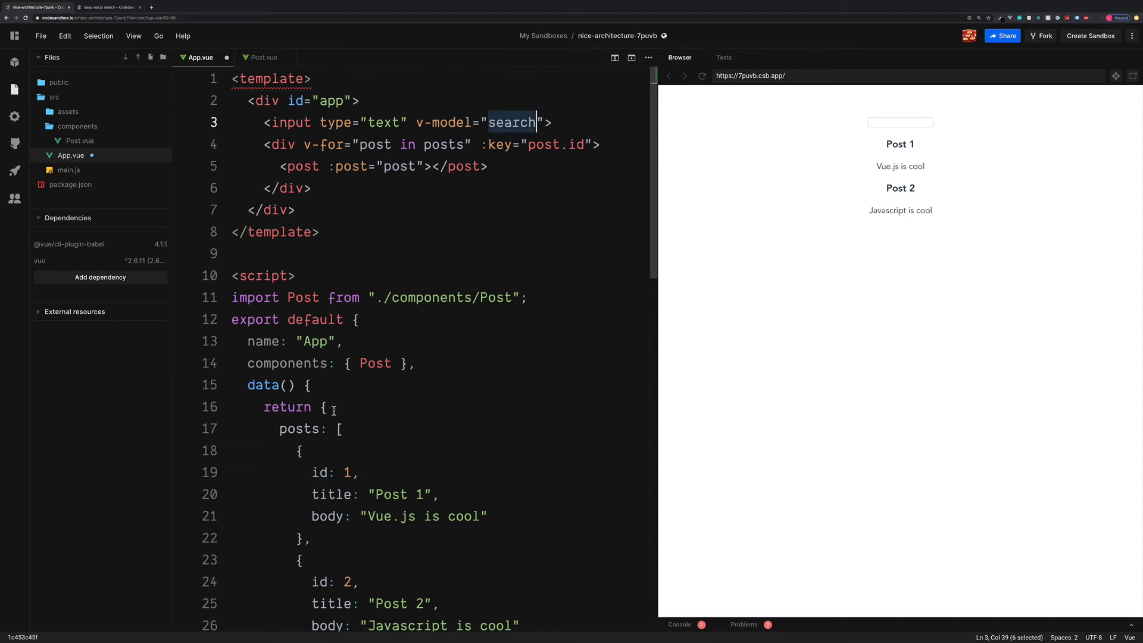
Step: Add search: '' to the data() return object
{"action": "type", "text": "sear"}
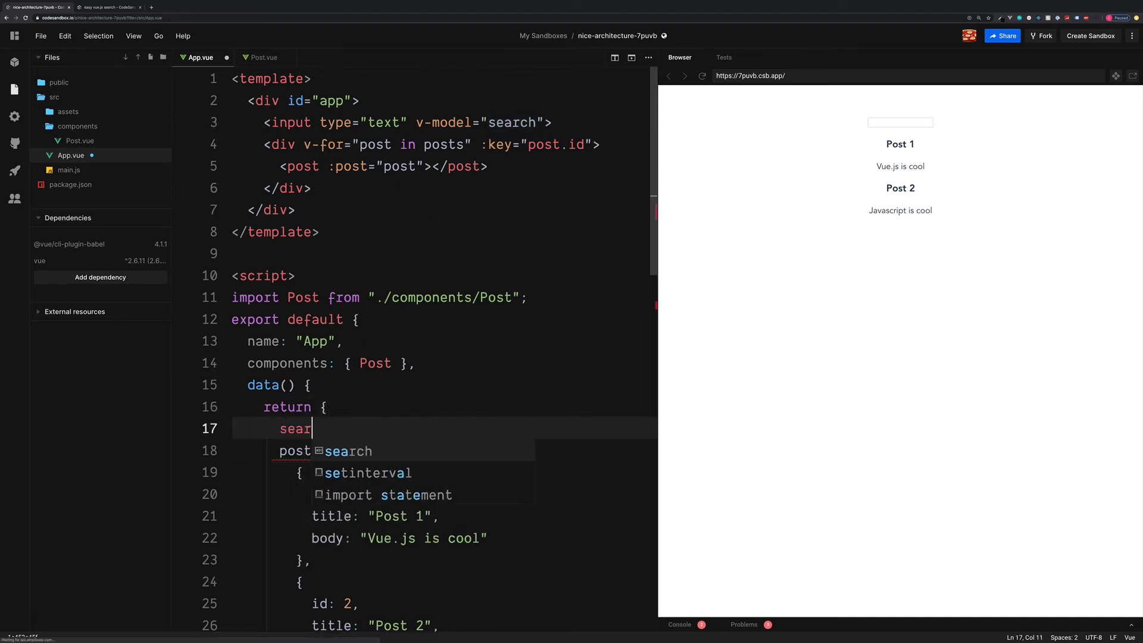
{"action": "type", "text": "ch:"}
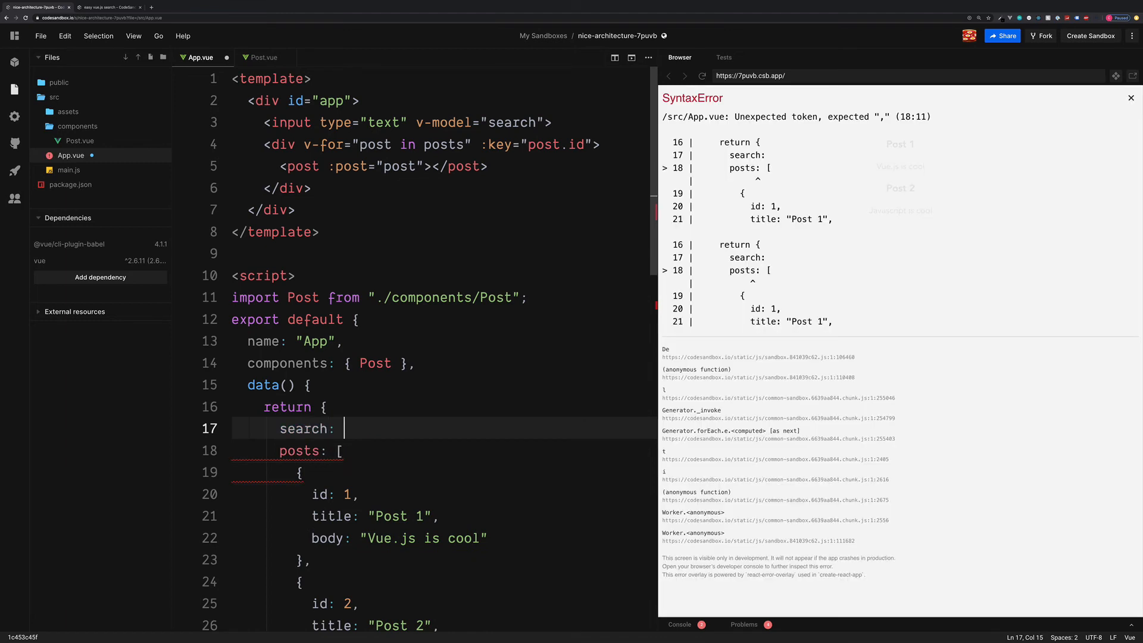
{"action": "type", "text": "'',"}
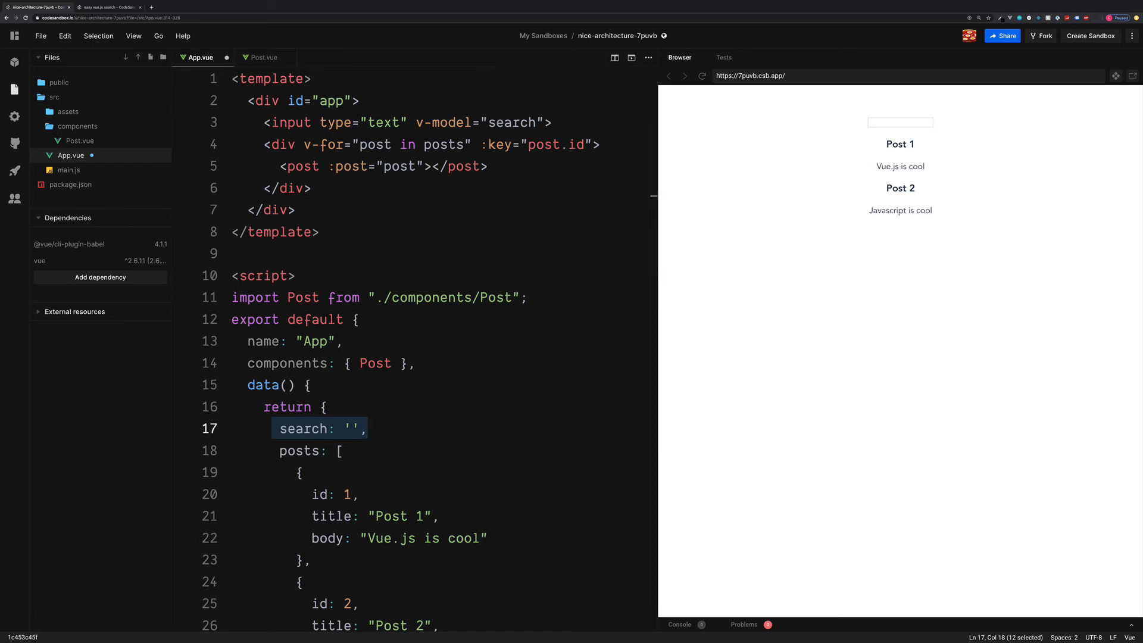
{"action": "mouse_move", "coordinate": [667, 639]}
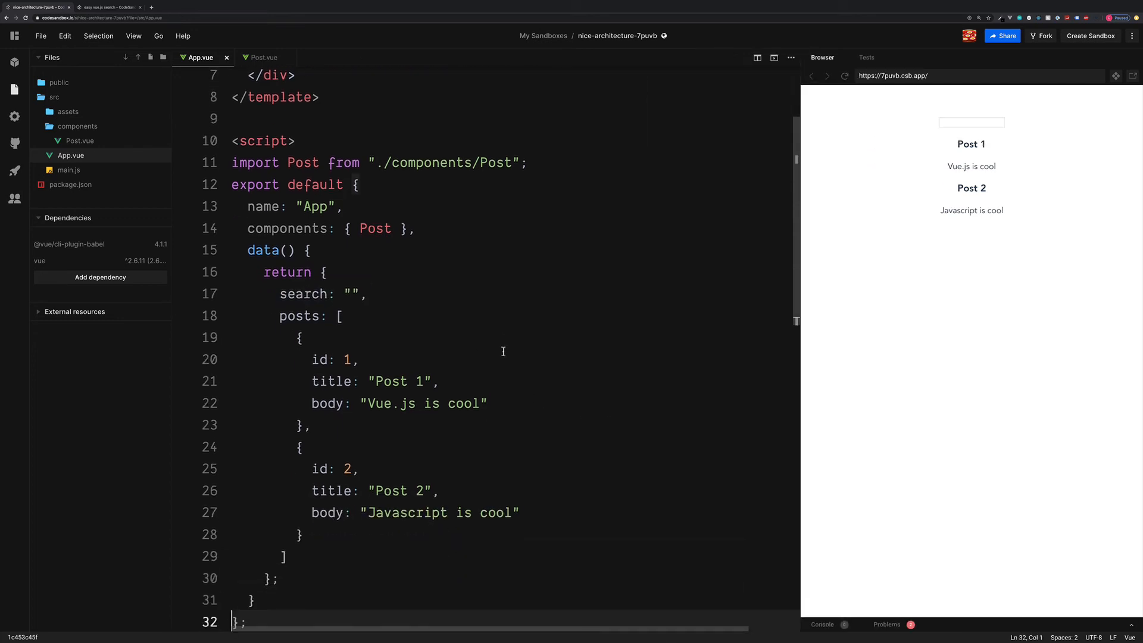
Step: Add a computed block in App.vue with an empty filteredPosts() function
{"action": "scroll", "scroll_direction": "down", "scroll_amount": 3}
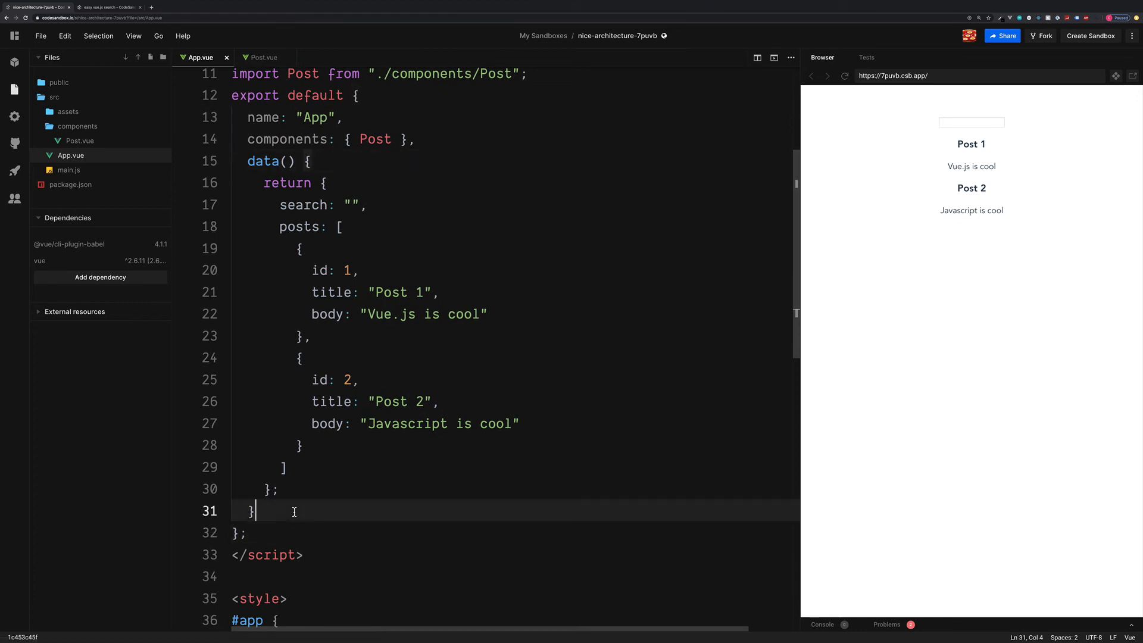
{"action": "type", "text": "compu"}
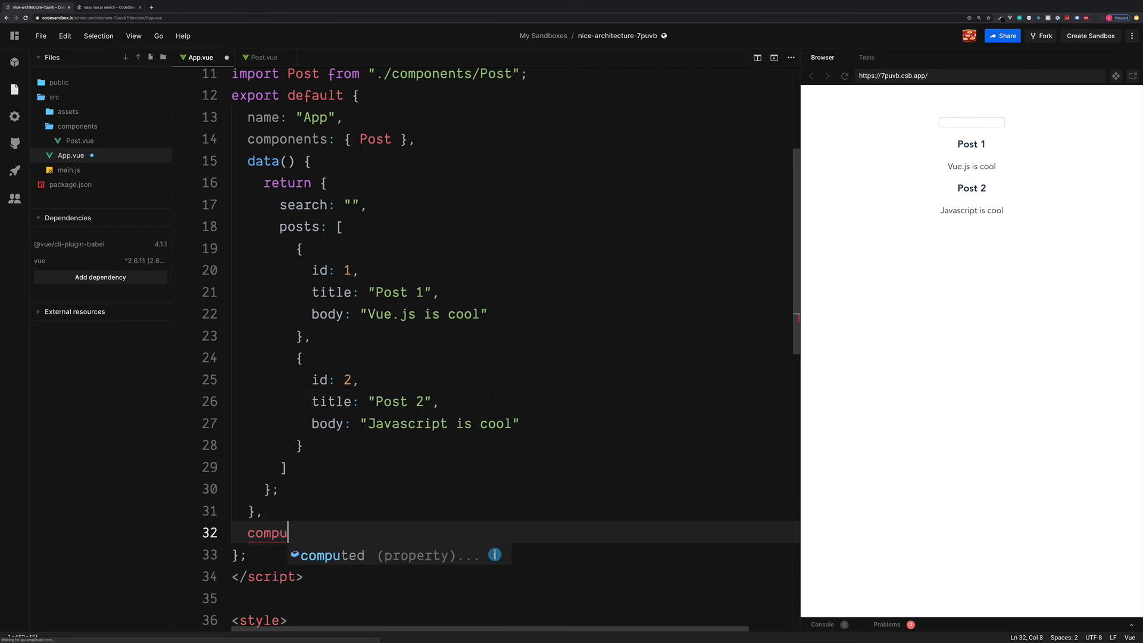
{"action": "type", "text": "ted: {"}
{"action": "type", "text": "fil"}
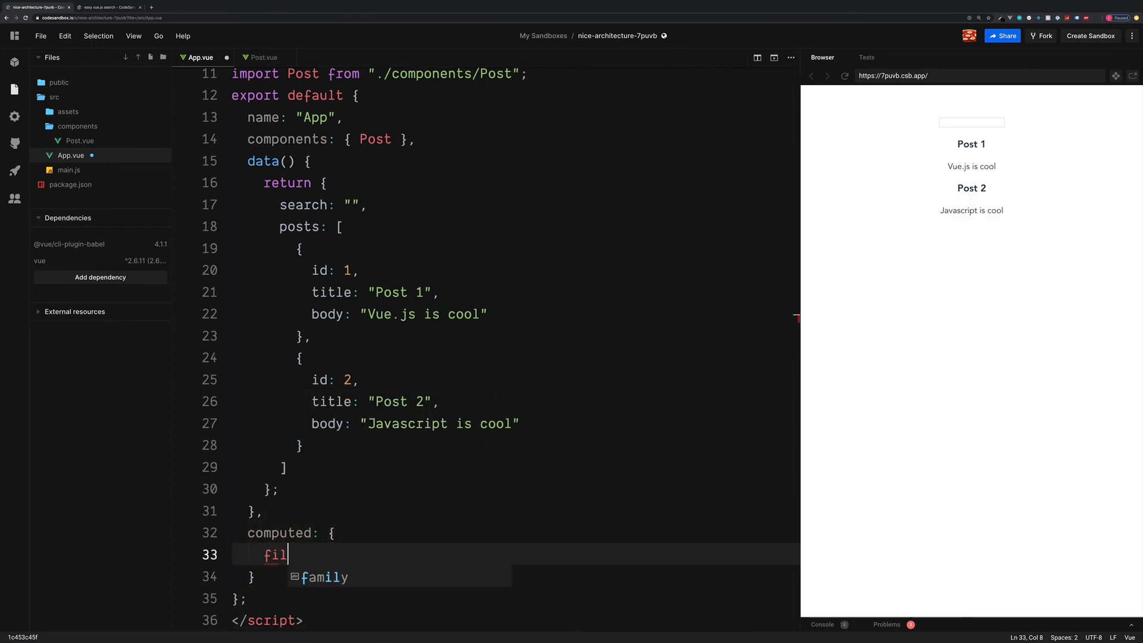
{"action": "type", "text": "teredPosts"}
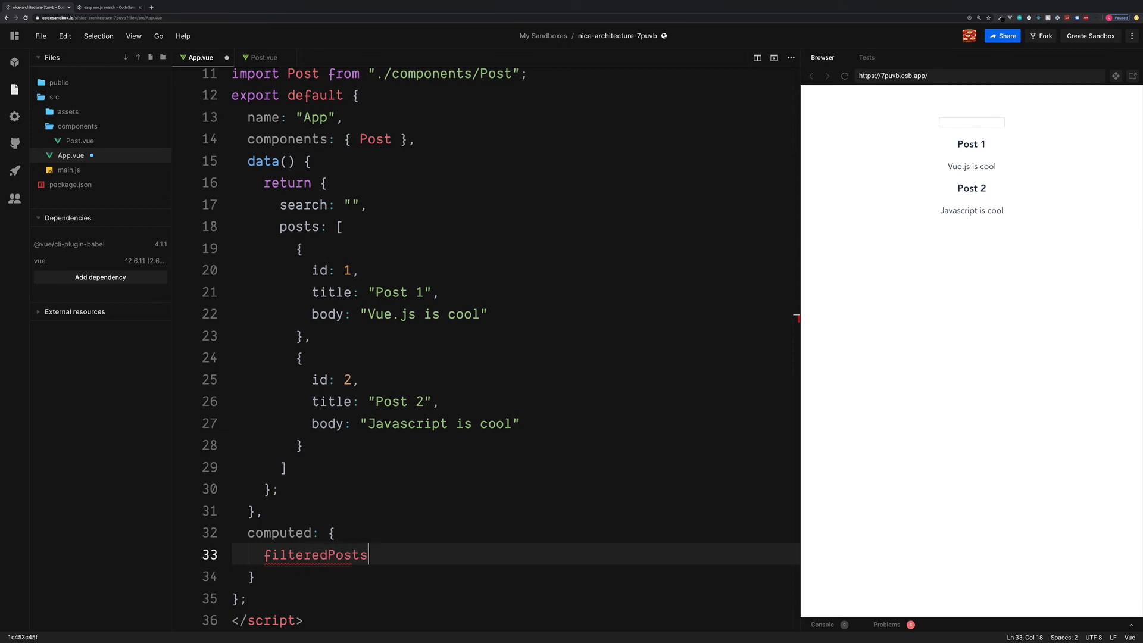
{"action": "type", "text": "() {"}
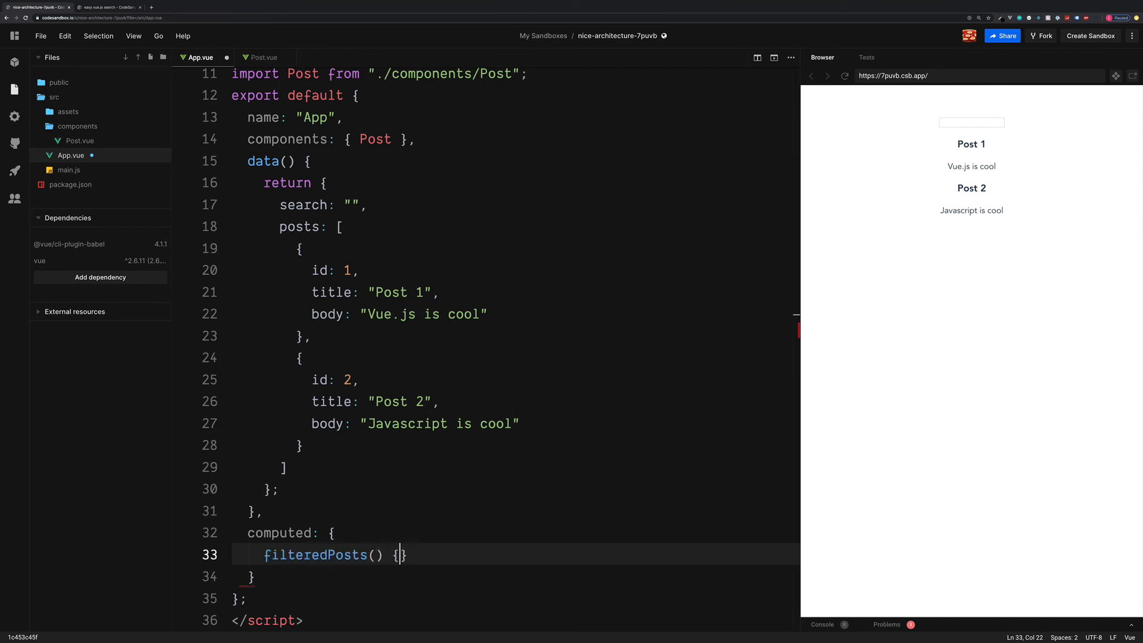
{"action": "key", "text": "enter"}
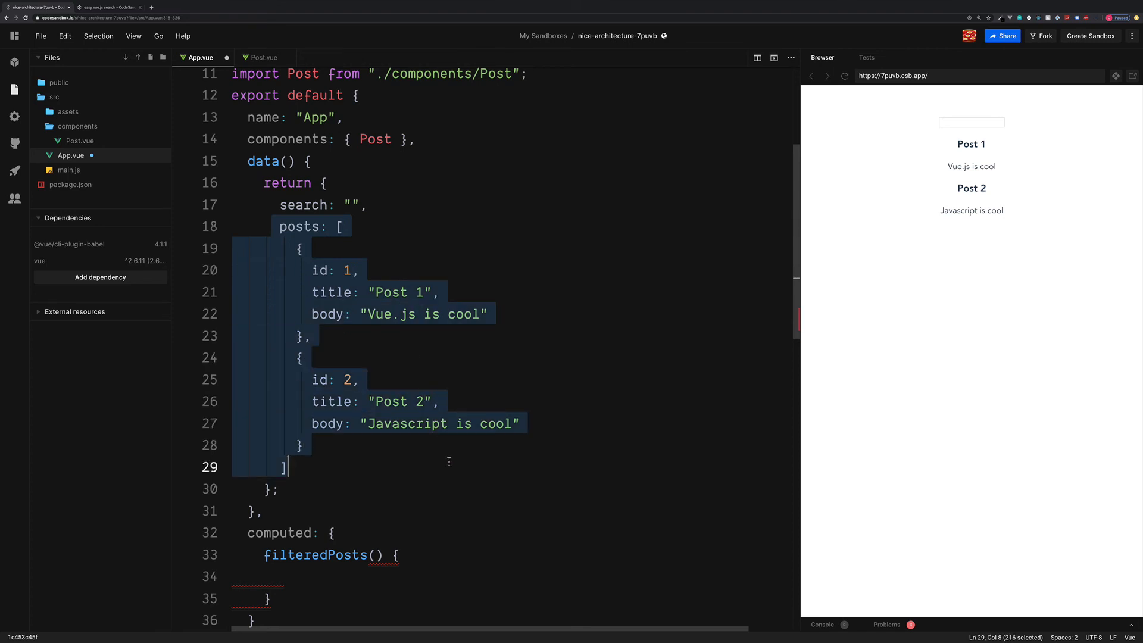
{"action": "mouse_move", "coordinate": [381, 573]}
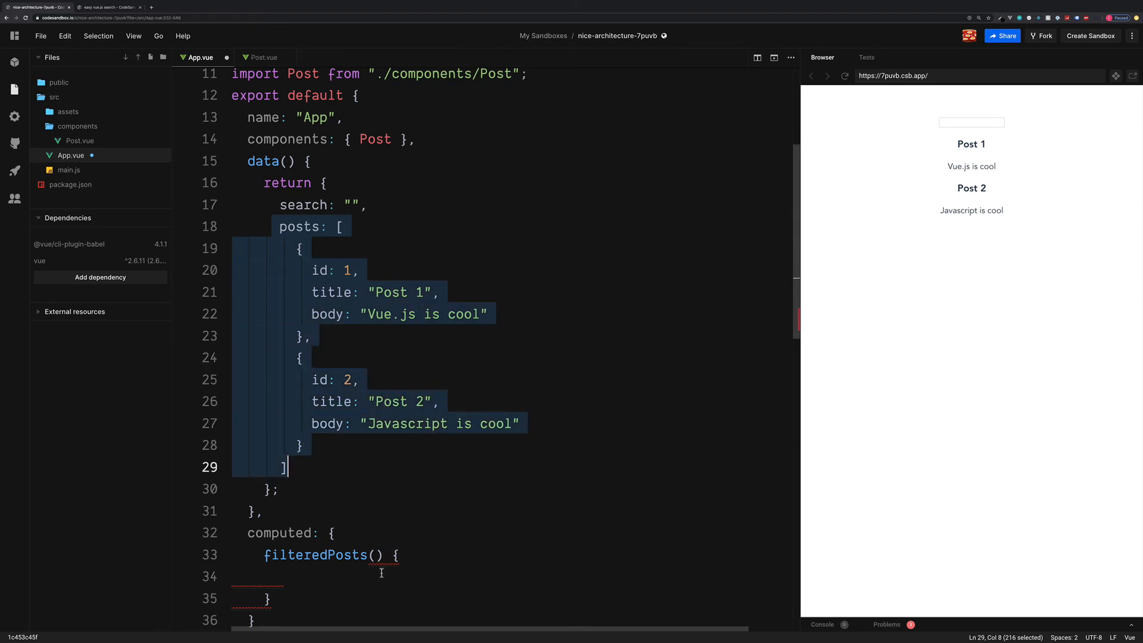
Step: Return this.posts.filter(post => post.body ...) from filteredPosts
{"action": "type", "text": "return"}
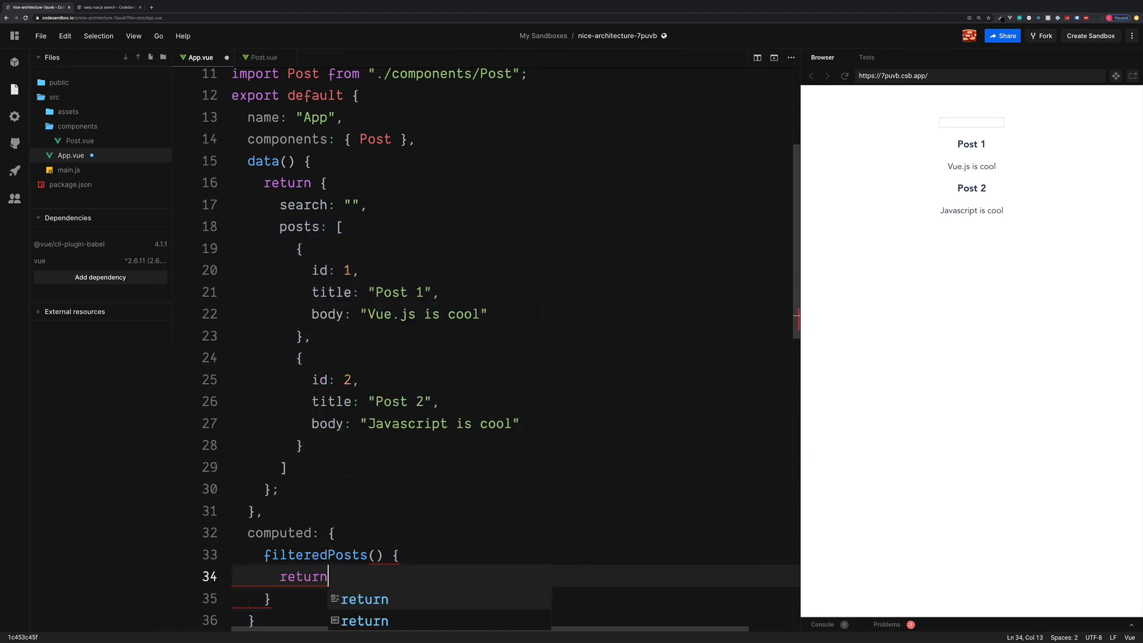
{"action": "type", "text": "this."}
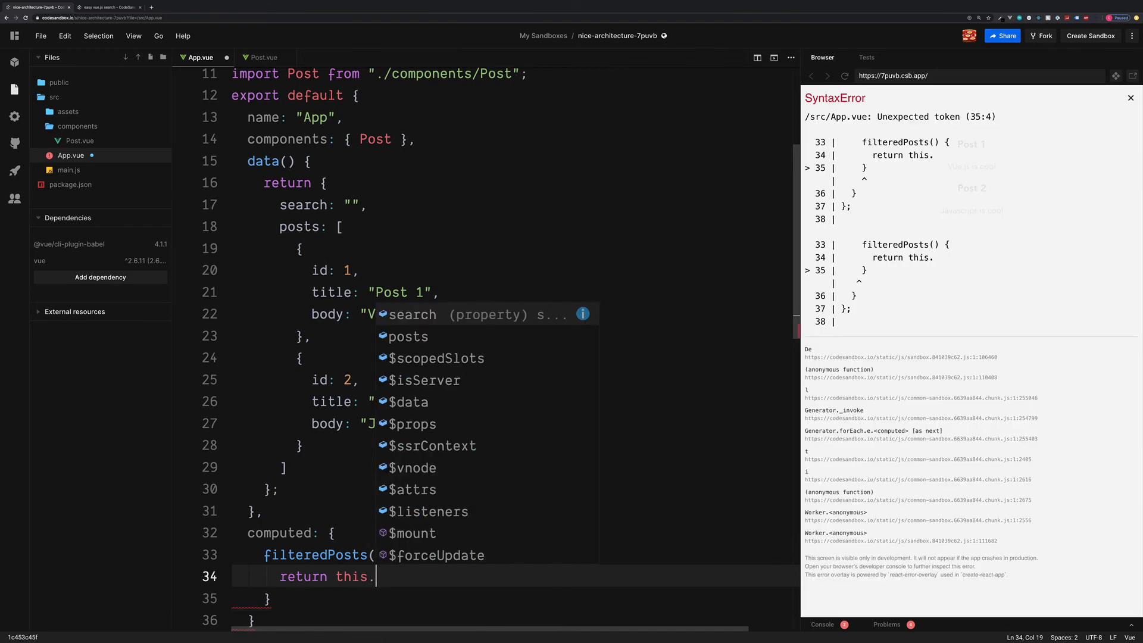
{"action": "type", "text": "posts"}
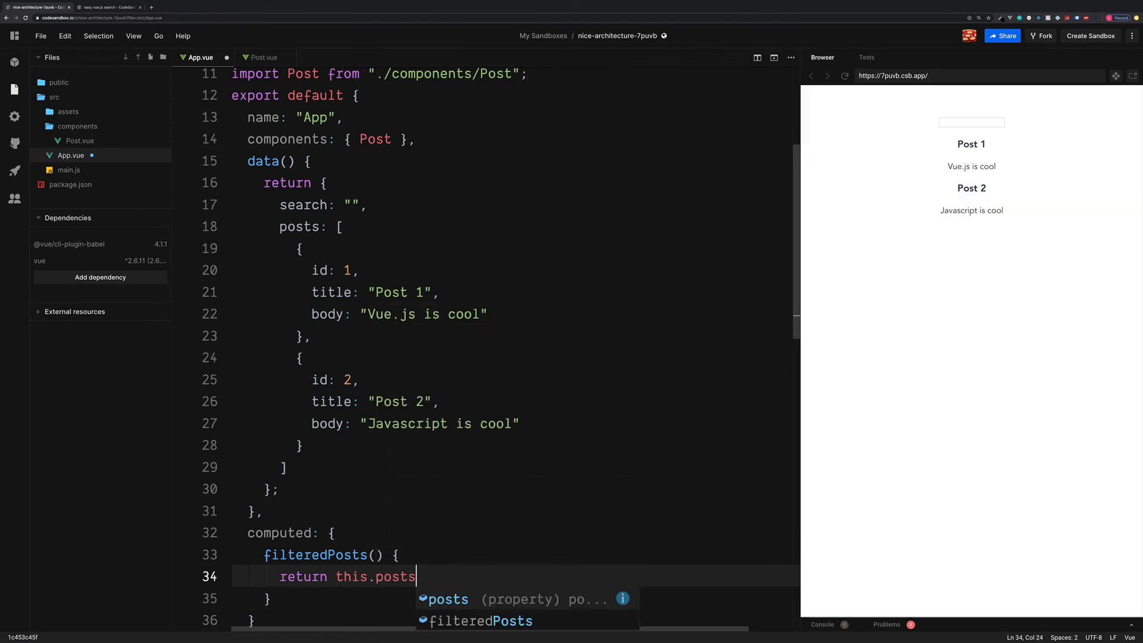
{"action": "type", "text": ".filter"}
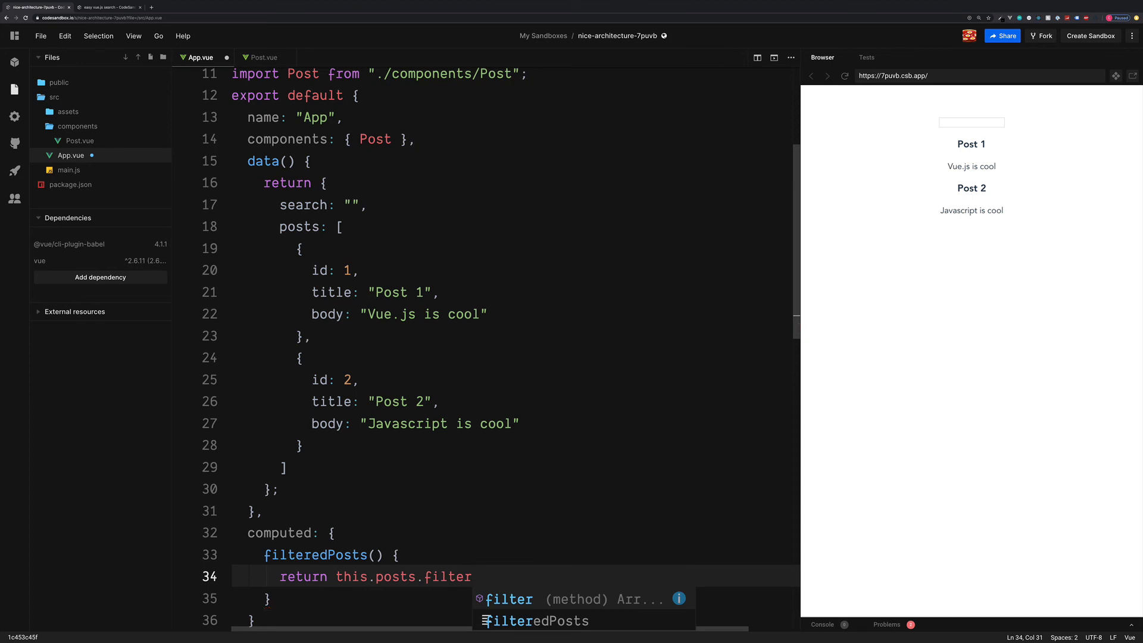
{"action": "type", "text": "("}
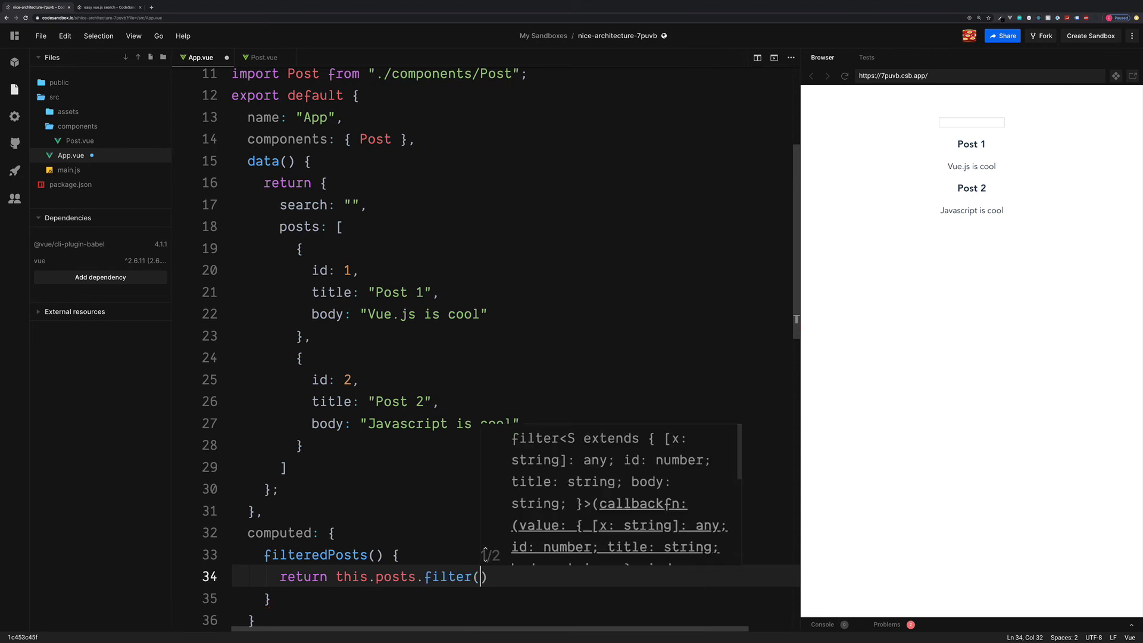
{"action": "type", "text": "post => po"}
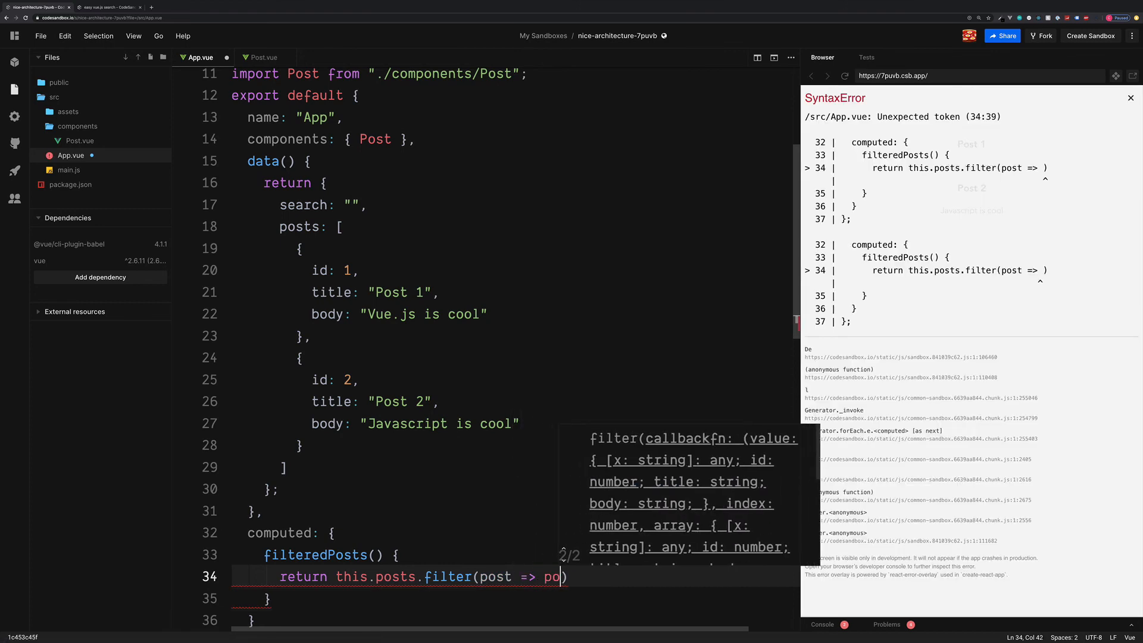
{"action": "type", "text": "st.body"}
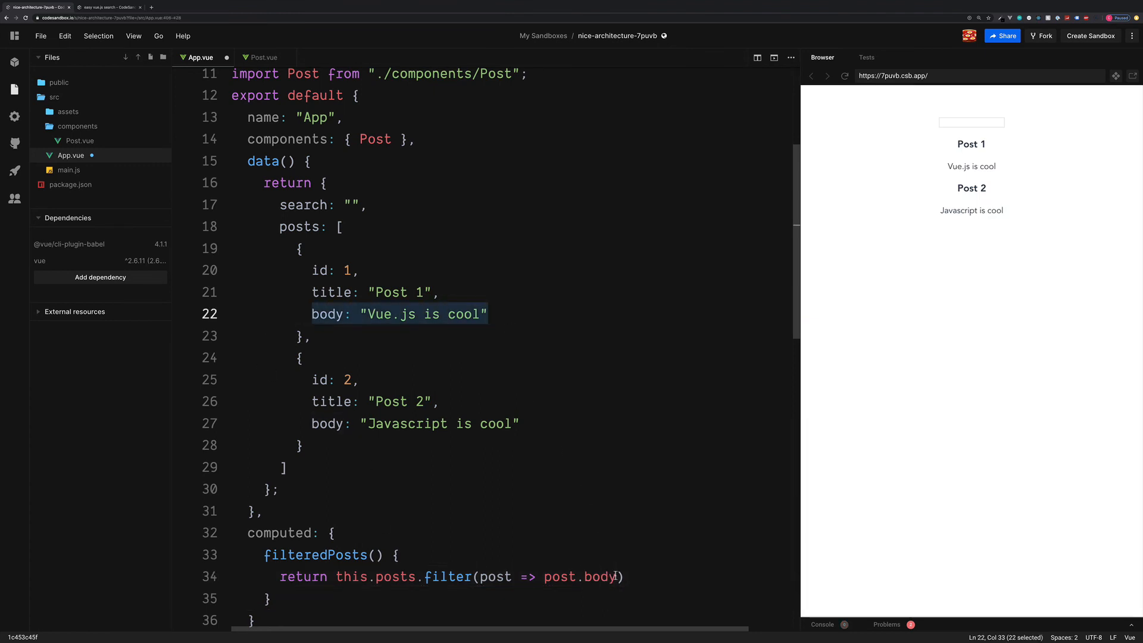
Step: Complete the filter as post.body.includes(this.search)
{"action": "left_click", "coordinate": [618, 576]}
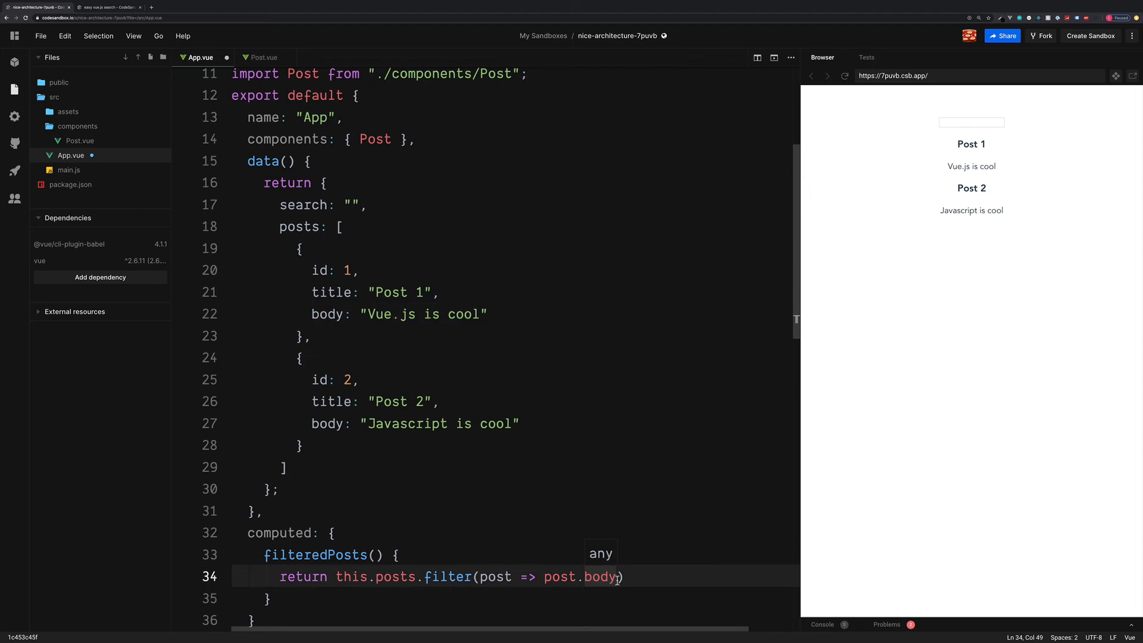
{"action": "type", "text": ".inclu"}
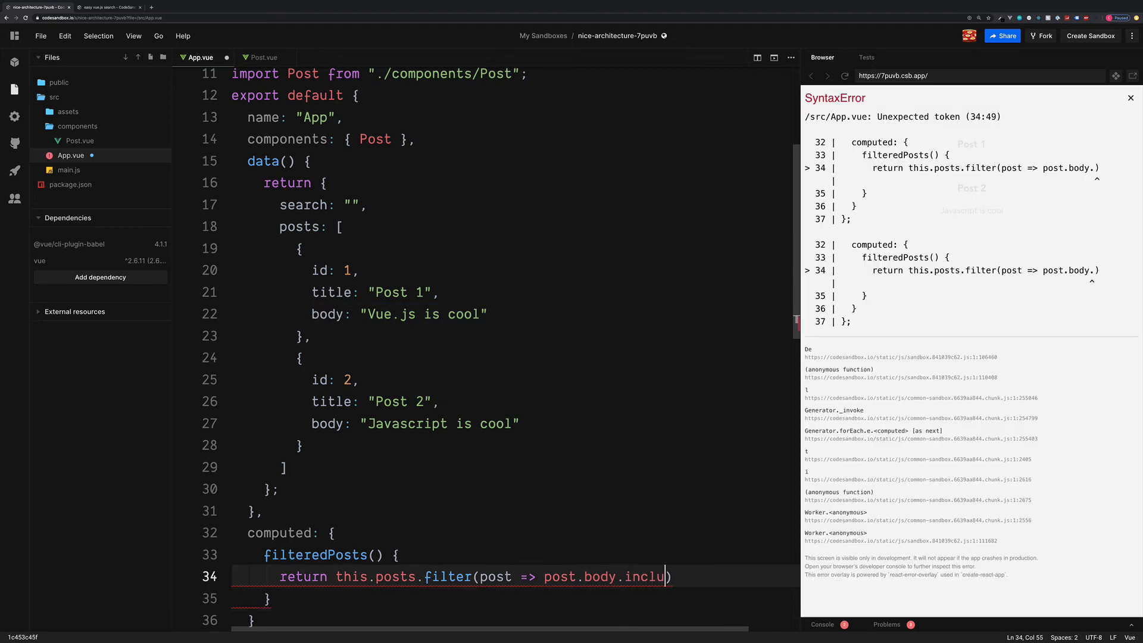
{"action": "type", "text": "includes()"}
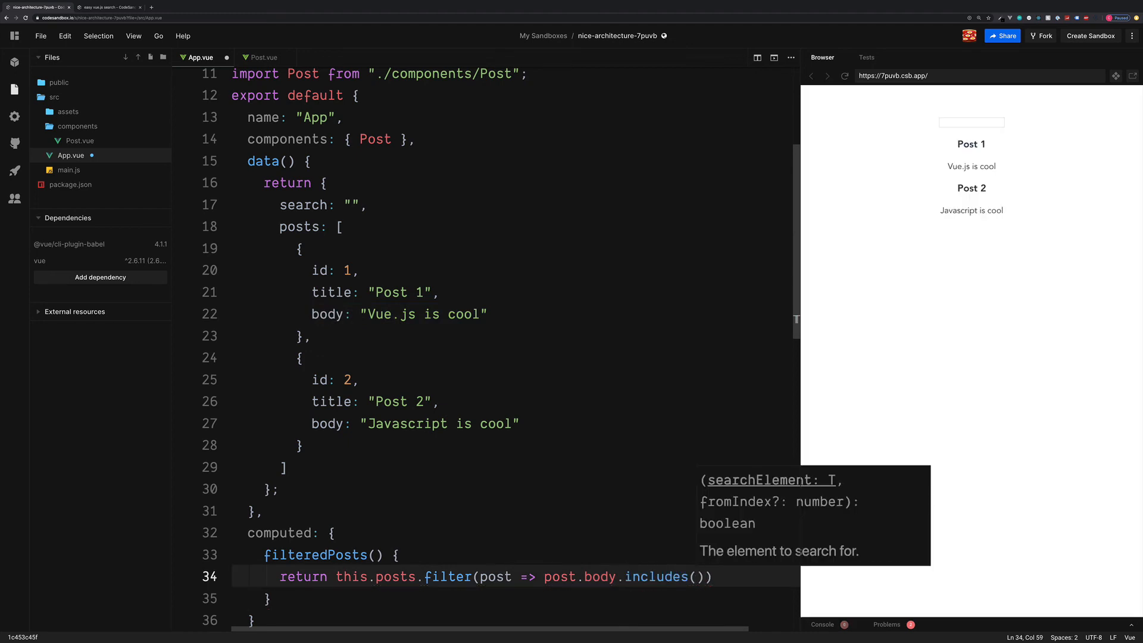
{"action": "type", "text": "this.searc"}
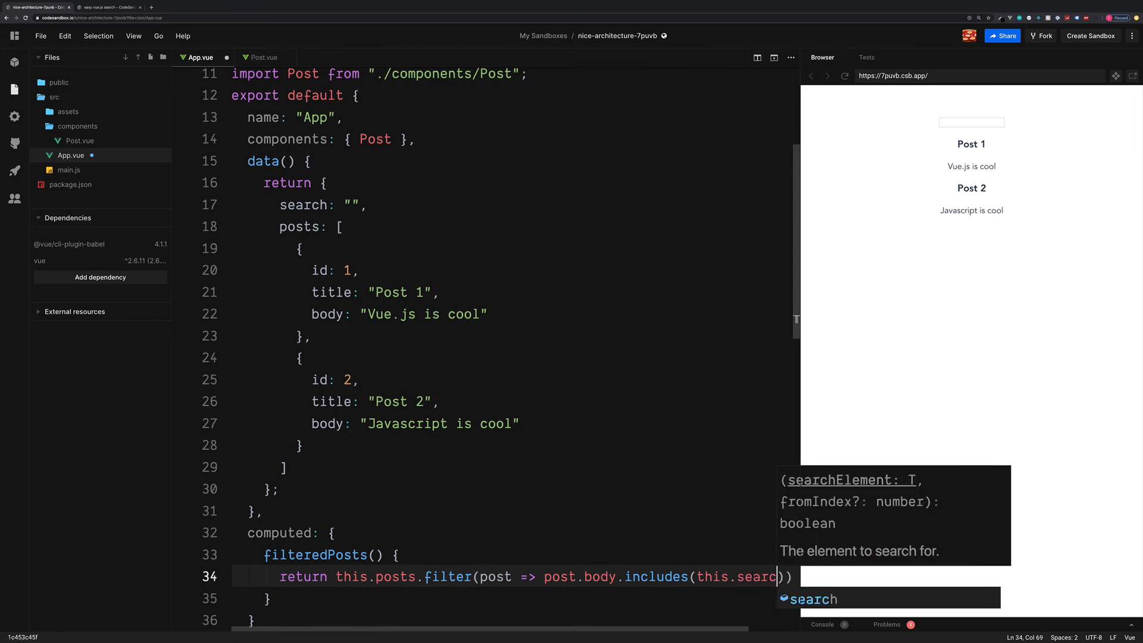
{"action": "type", "text": "h"}
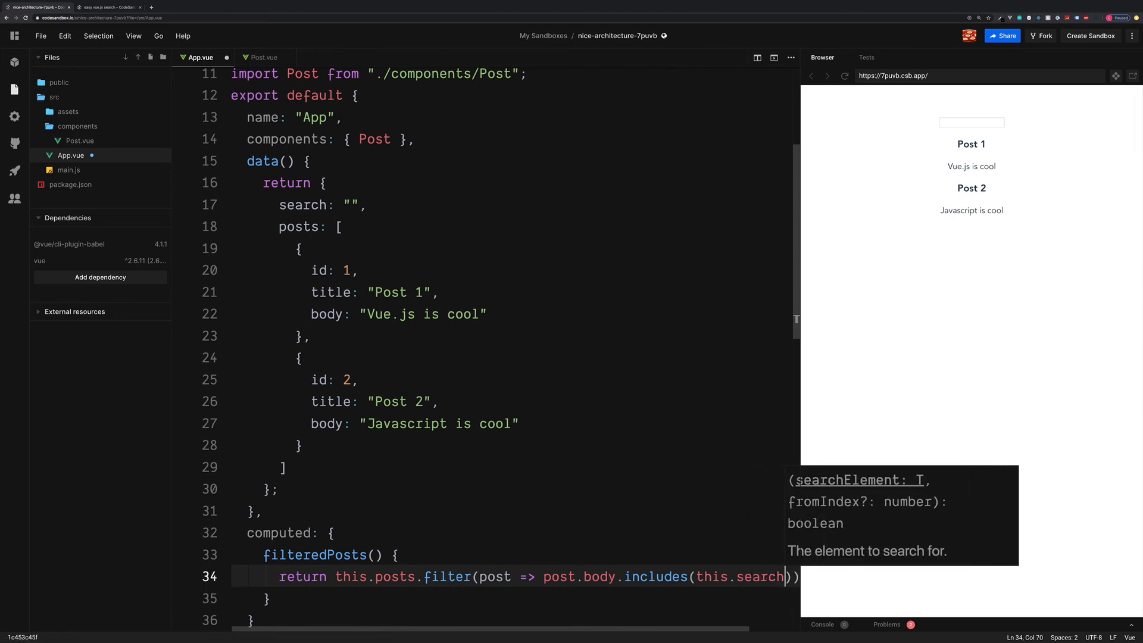
{"action": "mouse_move", "coordinate": [446, 576]}
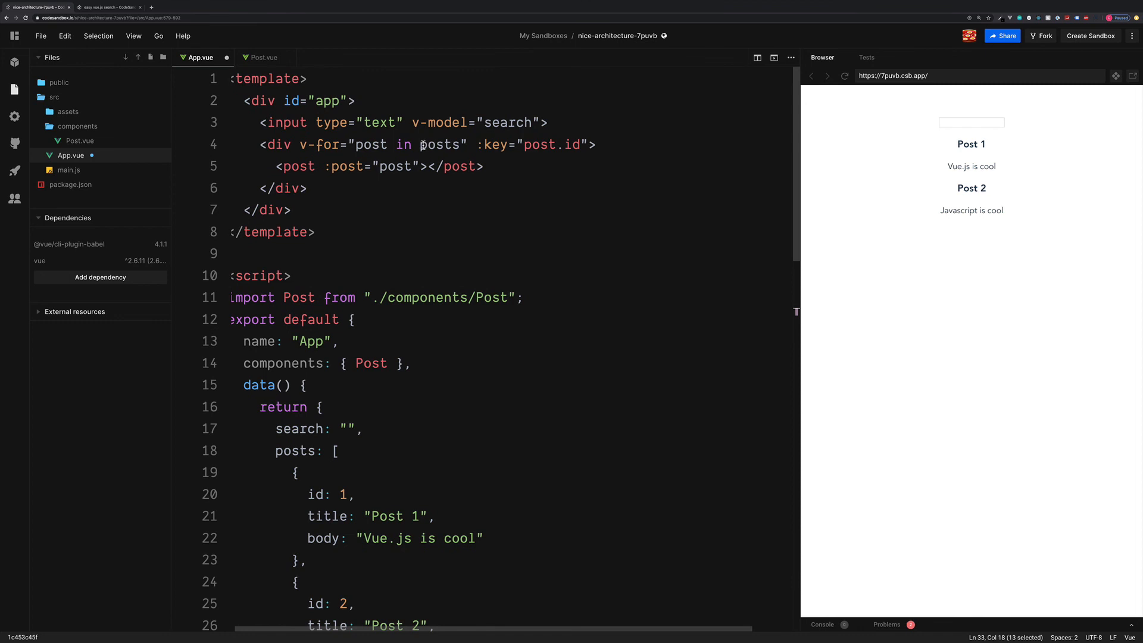
Step: Loop over filteredPosts in the v-for and test the preview filter with Ja, V and Vue
{"action": "type", "text": "filteredPosts"}
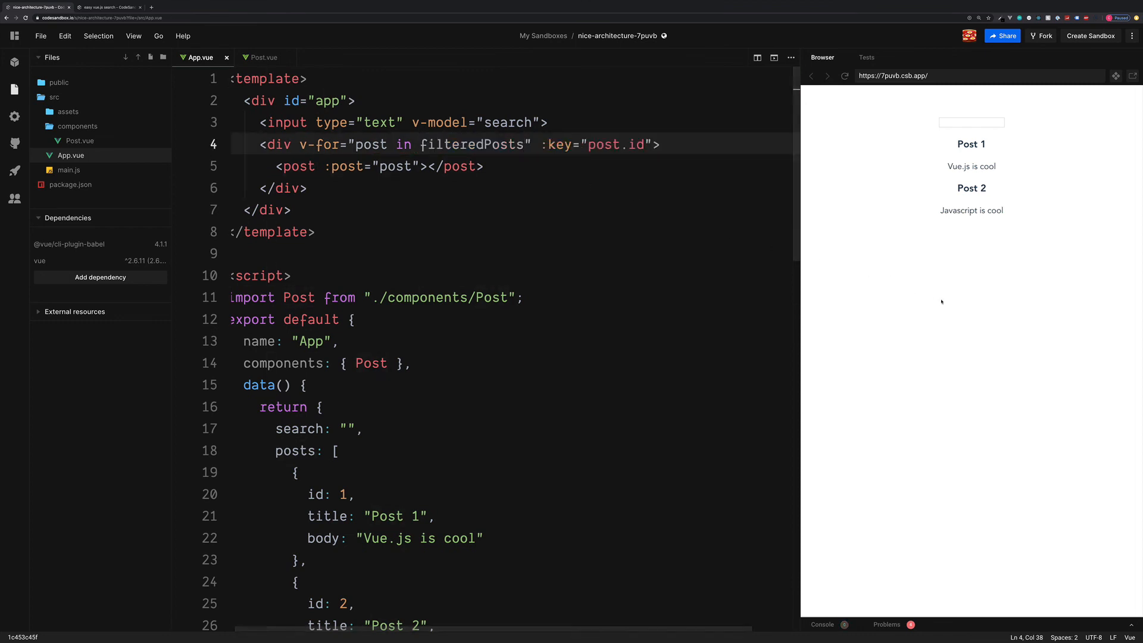
{"action": "left_click", "coordinate": [972, 121]}
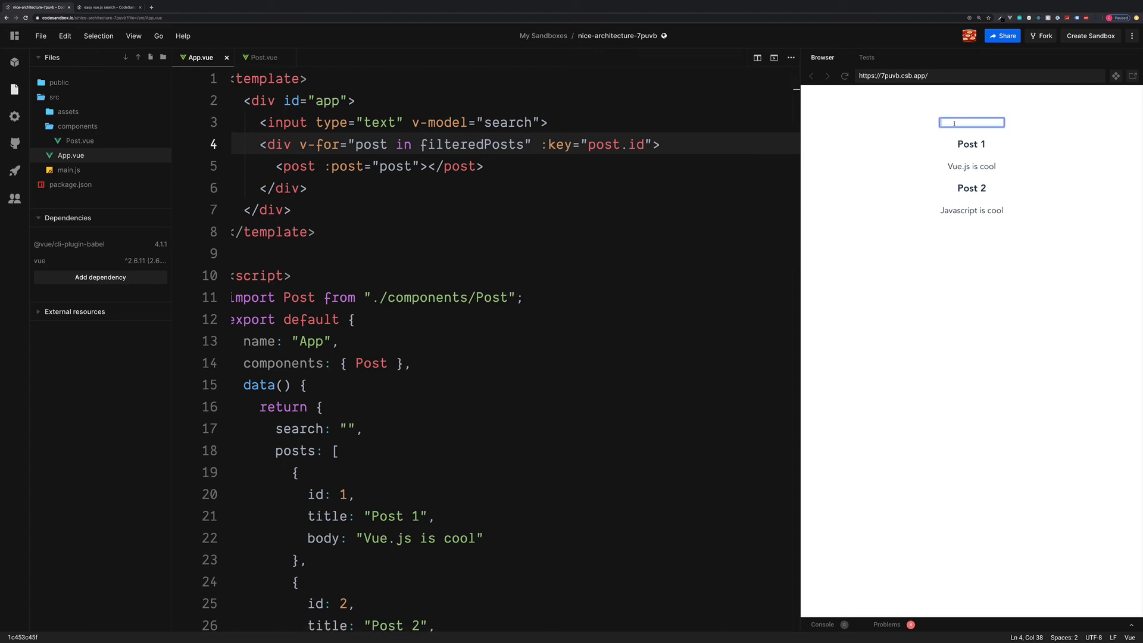
{"action": "type", "text": "Ja"}
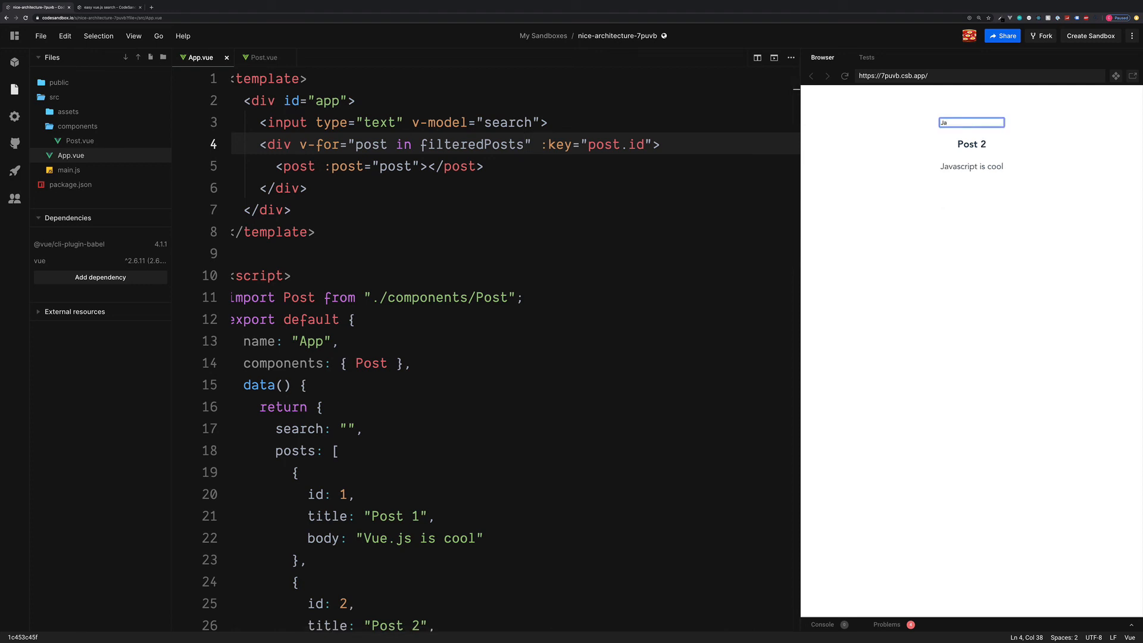
{"action": "type", "text": "V"}
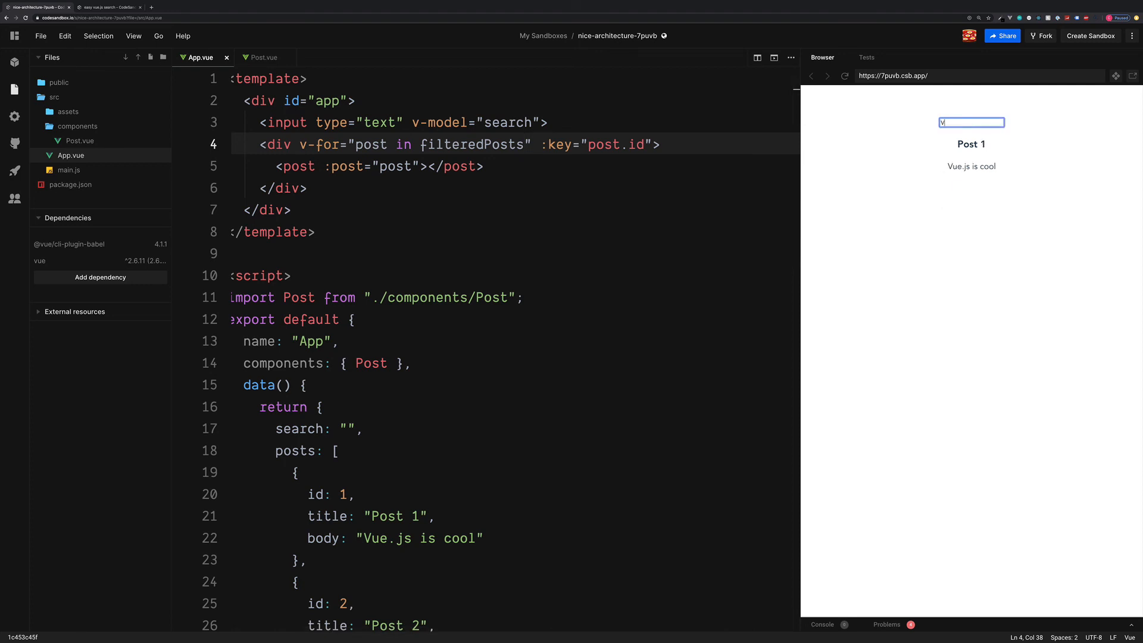
{"action": "type", "text": "ue"}
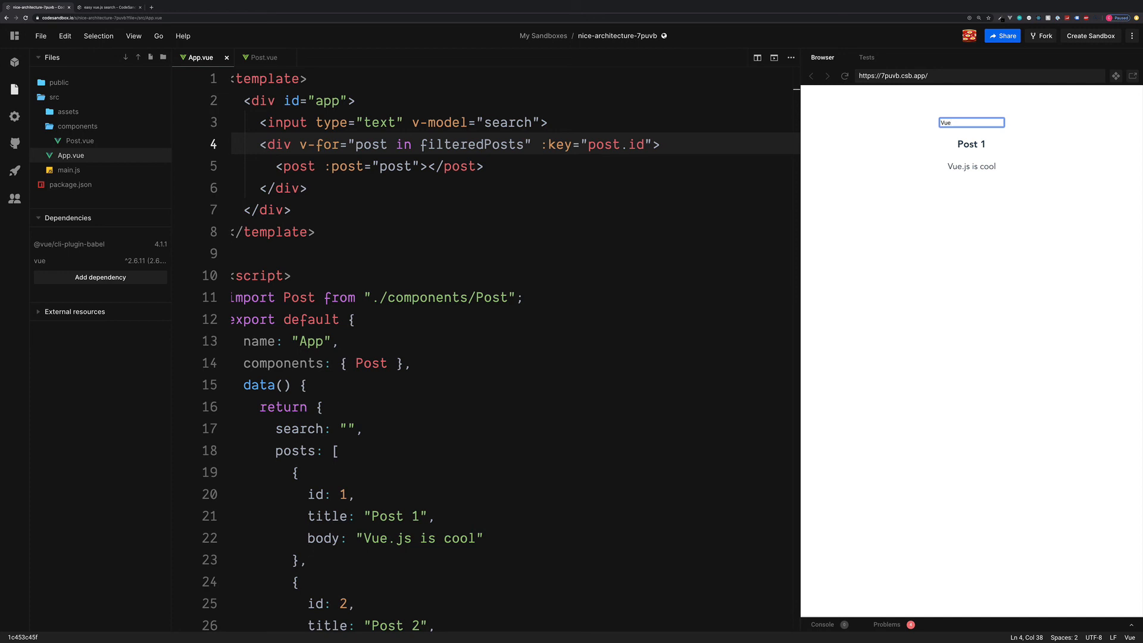
{"action": "key", "text": "Backspace"}
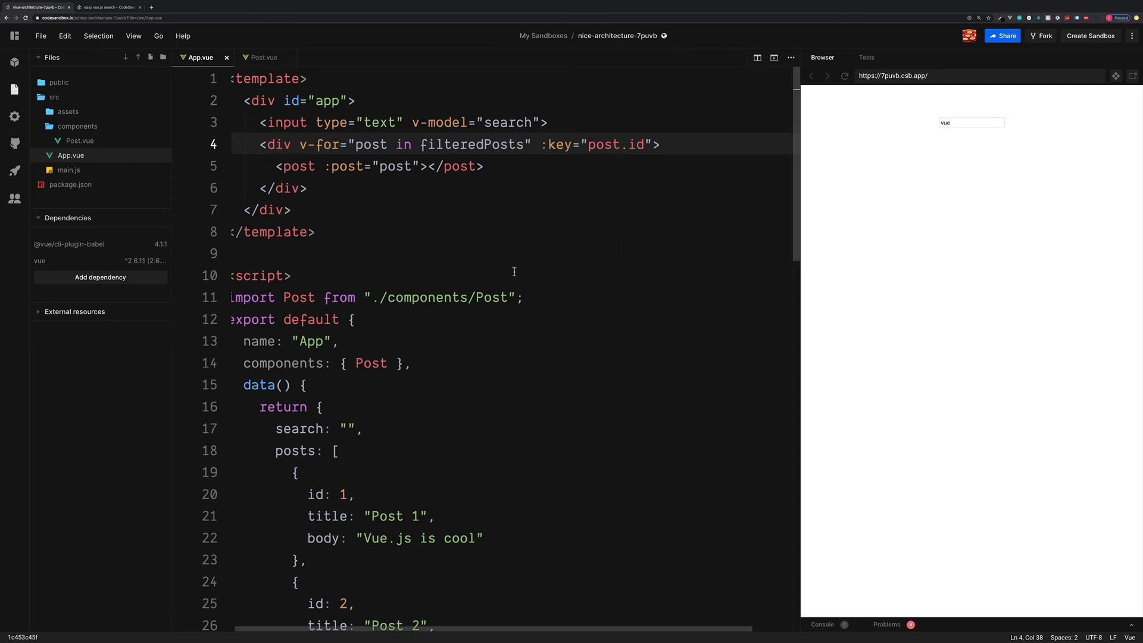
Step: Insert .toLowerCase() after post.body in the filteredPosts filter
{"action": "scroll", "scroll_direction": "down", "scroll_amount": 3}
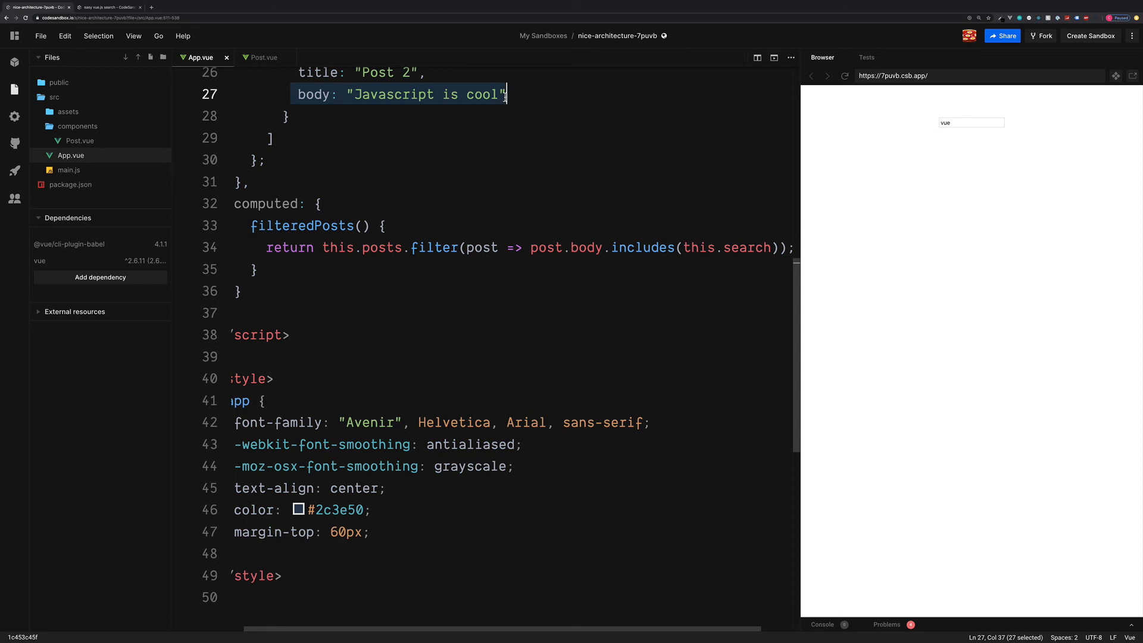
{"action": "mouse_move", "coordinate": [594, 251]}
{"action": "type", "text": "toLowe."}
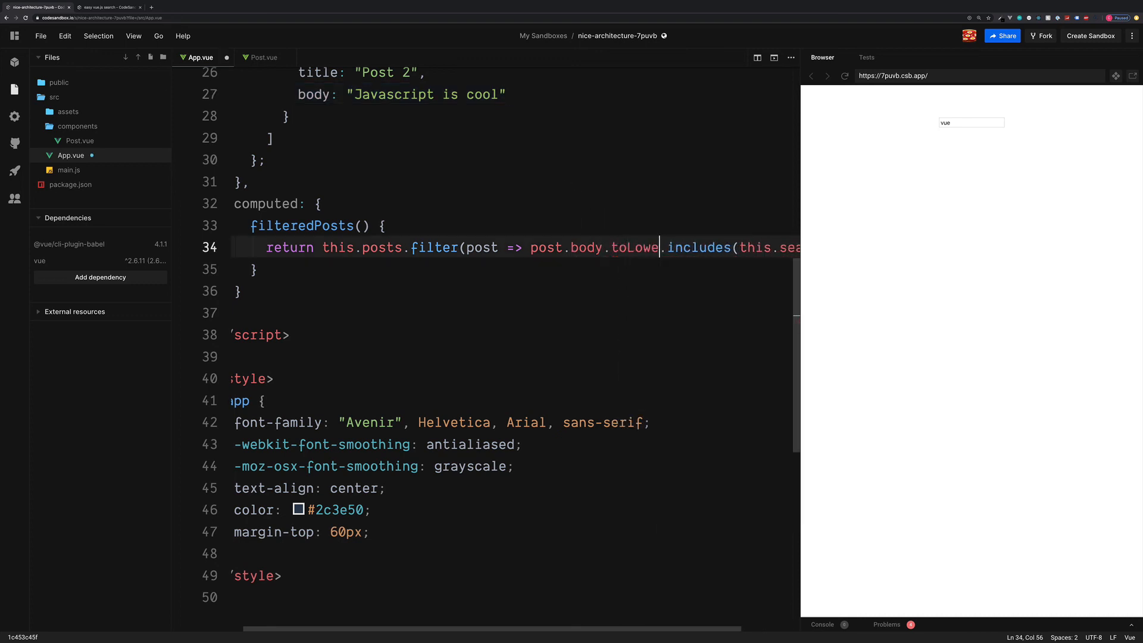
{"action": "type", "text": "rCase()"}
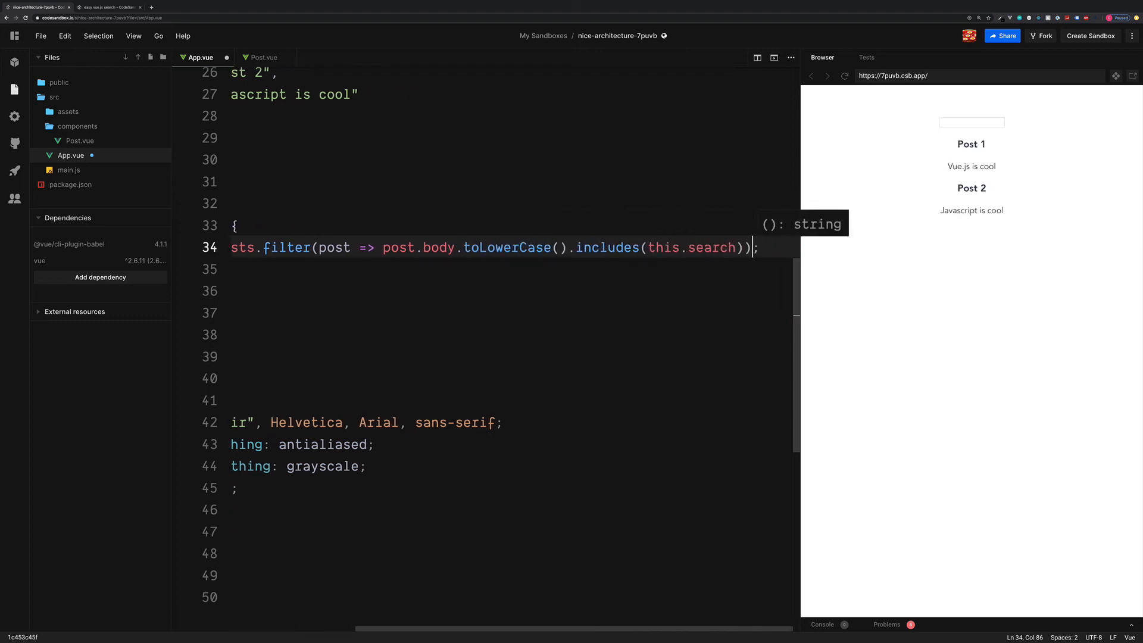
{"action": "type", "text": ".toLowerCase("}
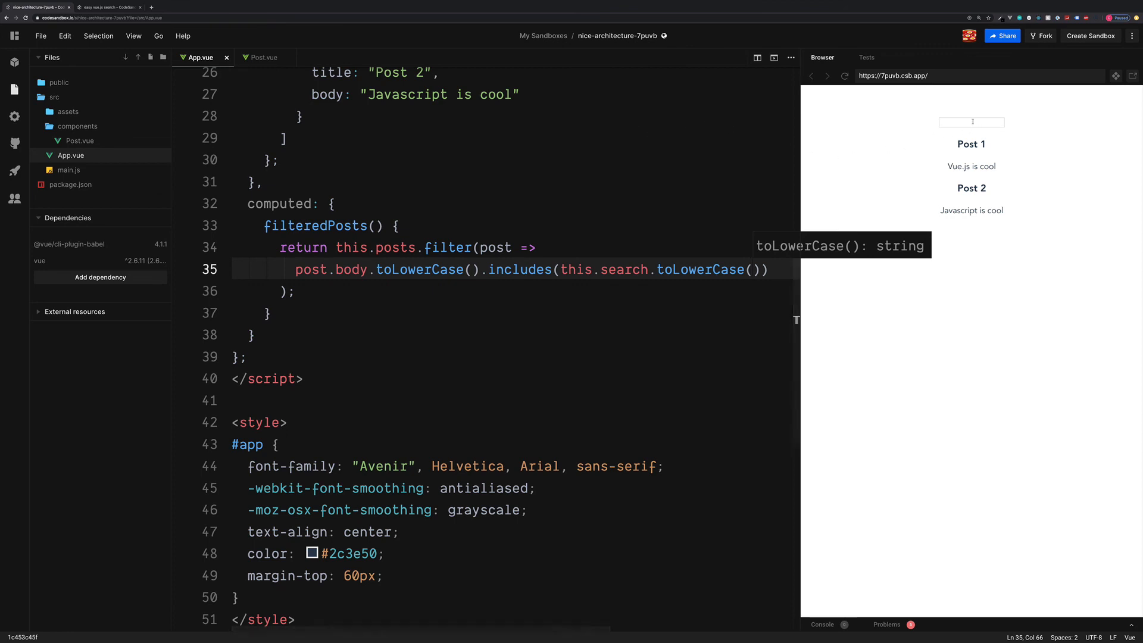
Step: Test the preview filter with vue (Post 1) then java (Post 2) to confirm case-insensitive search
{"action": "type", "text": "vue"}
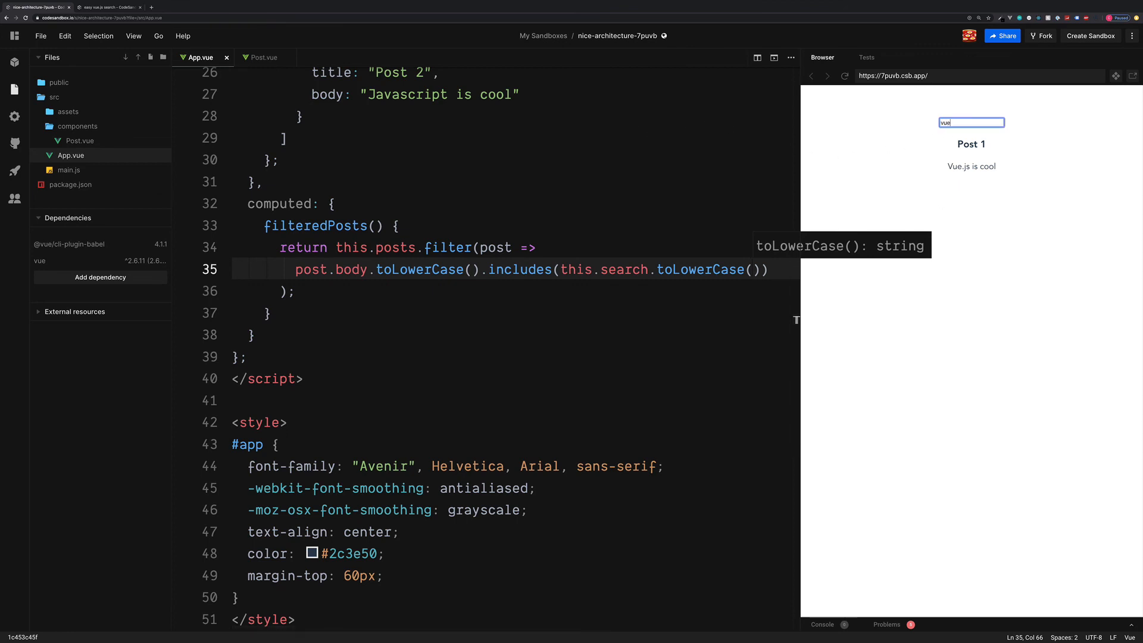
{"action": "key", "text": "backspace"}
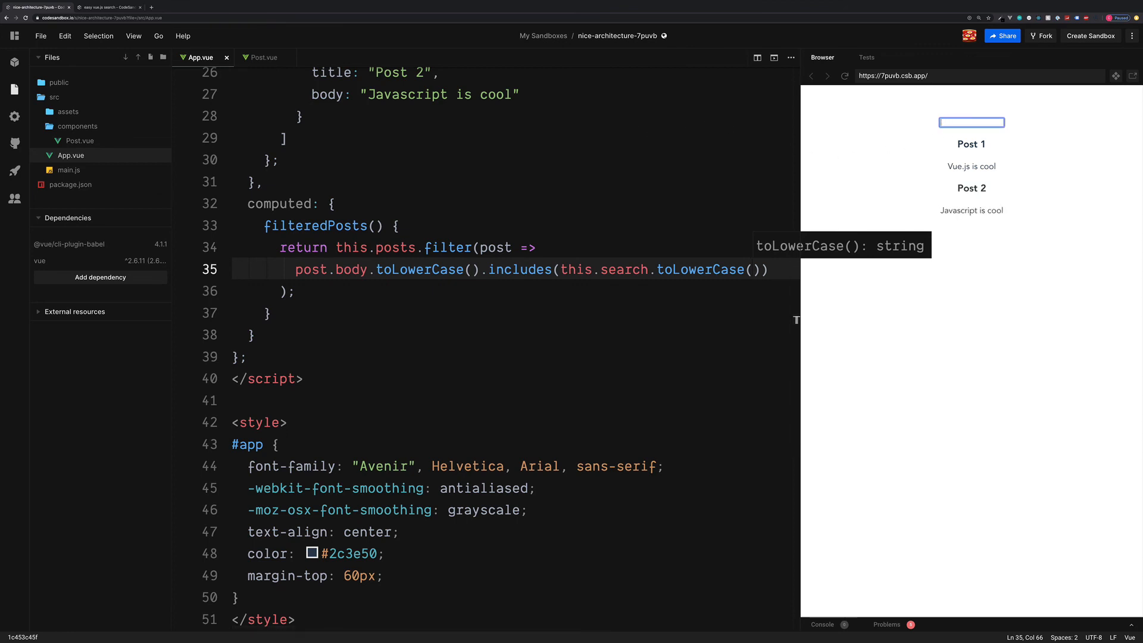
{"action": "type", "text": "java"}
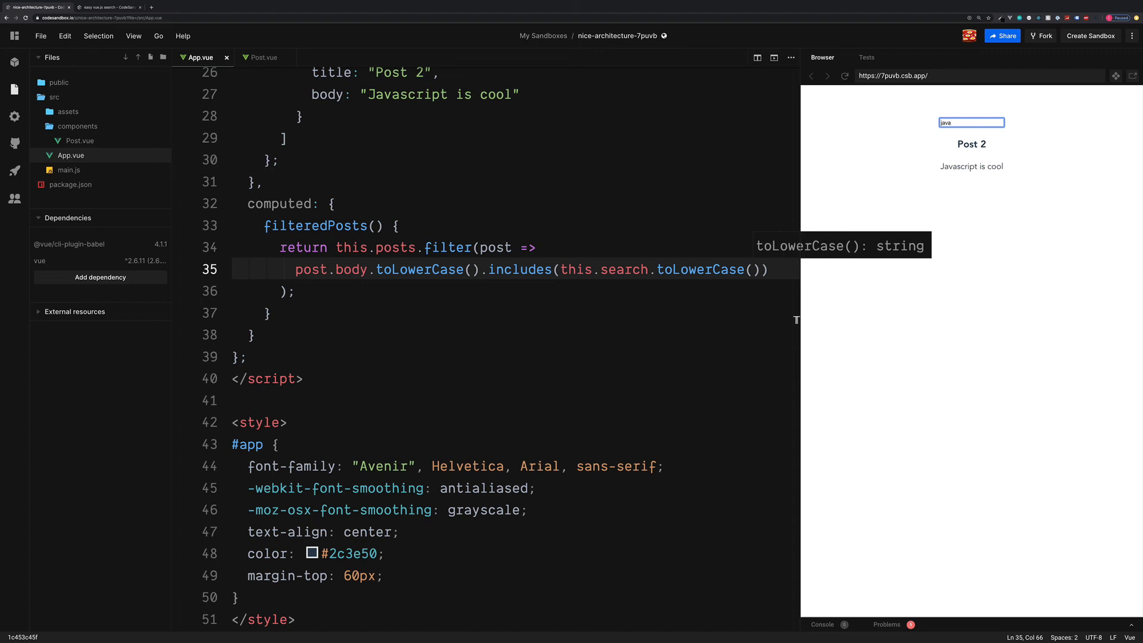